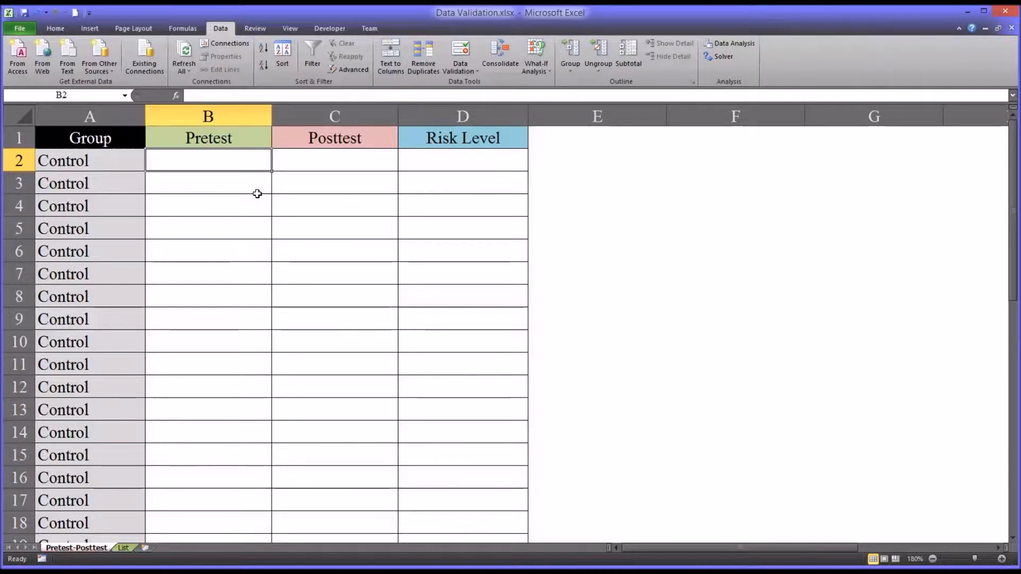
pyautogui.moveTo(778, 531)
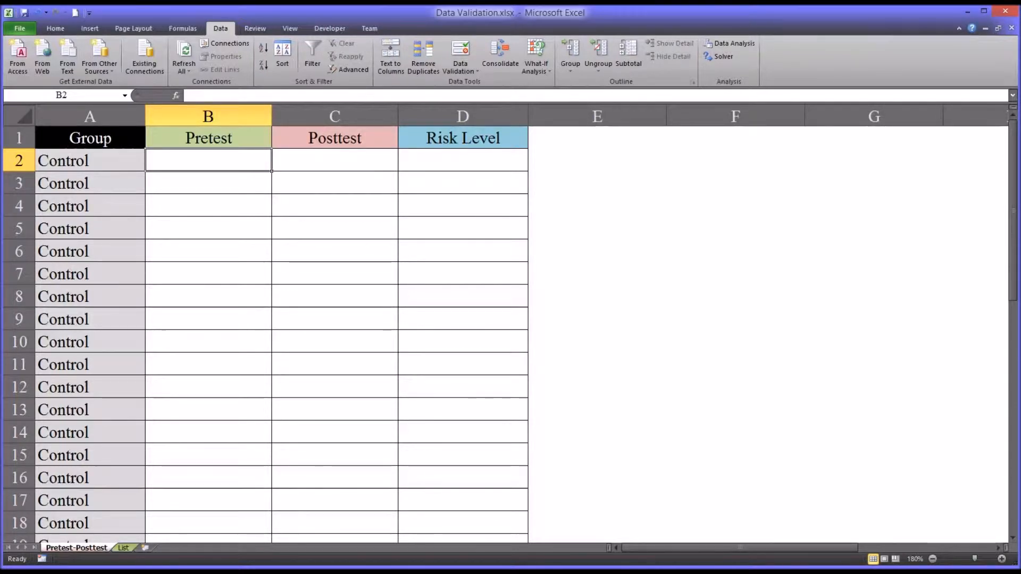
# Select the Pretest column B and bring up the Data Validation dialog beside the table
pyautogui.click(54, 28)
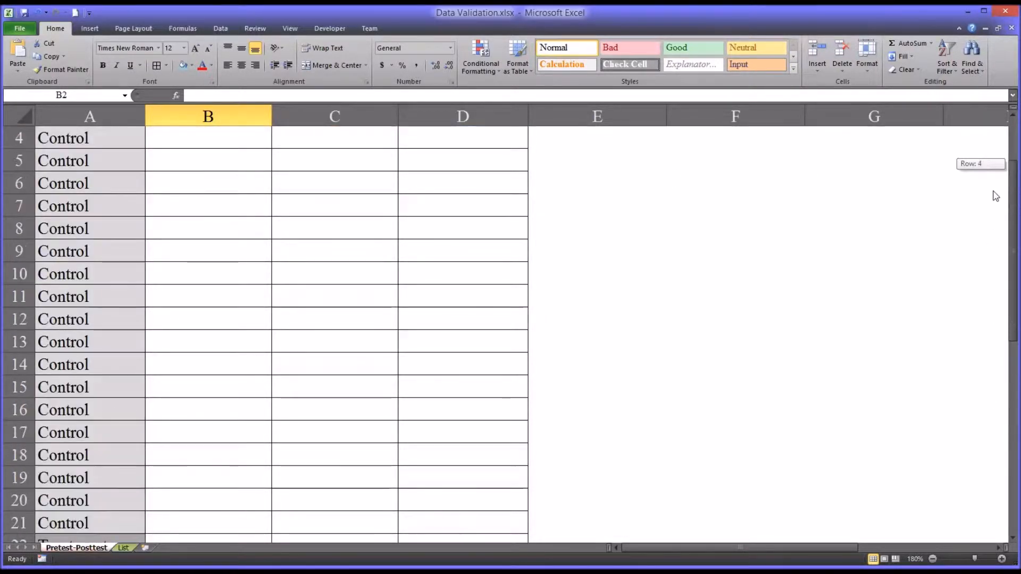
pyautogui.scroll(3)
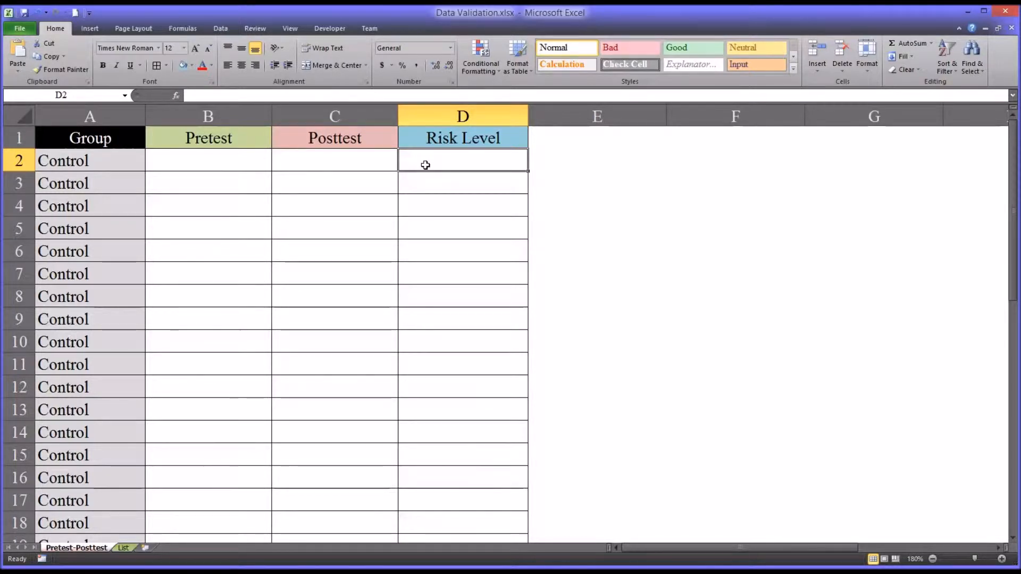
pyautogui.click(208, 160)
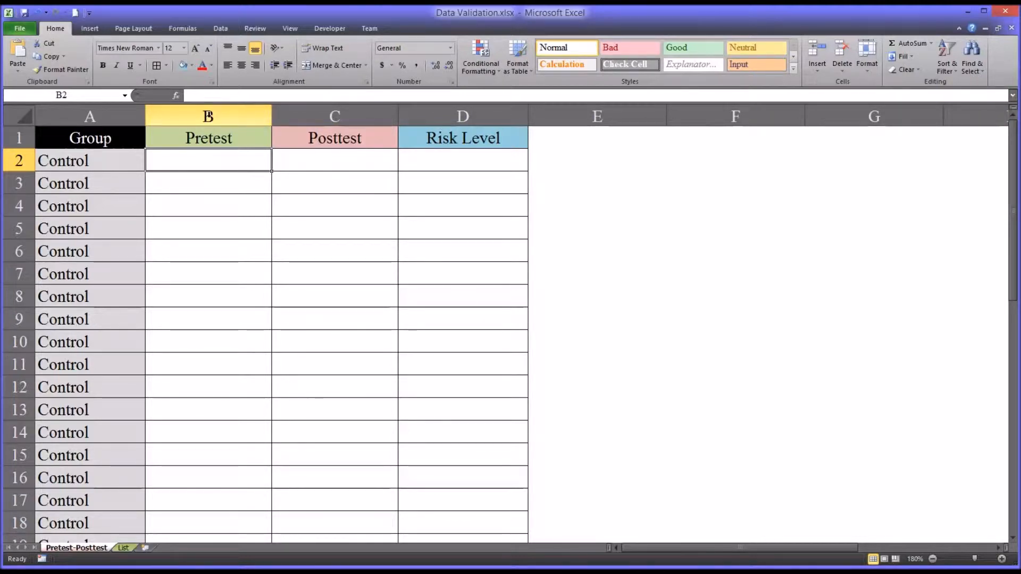
pyautogui.click(207, 116)
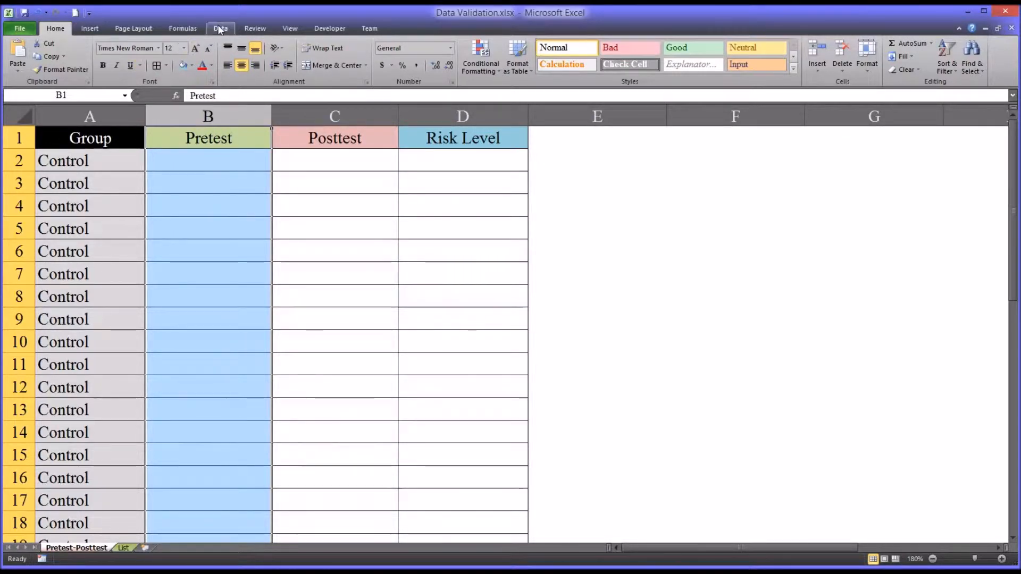
pyautogui.click(460, 55)
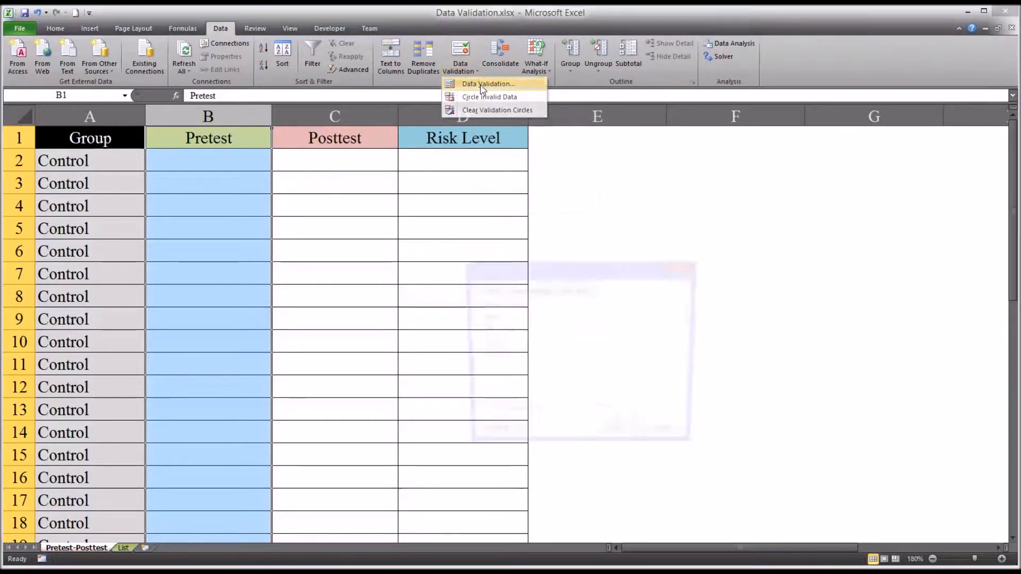
pyautogui.click(488, 84)
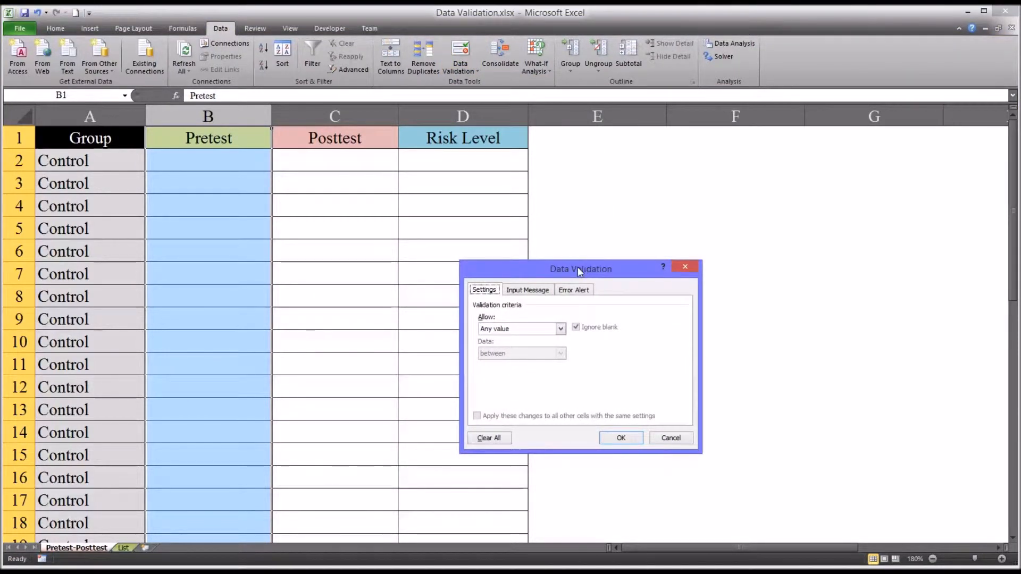
pyautogui.moveTo(579, 269); pyautogui.dragTo(591, 256)
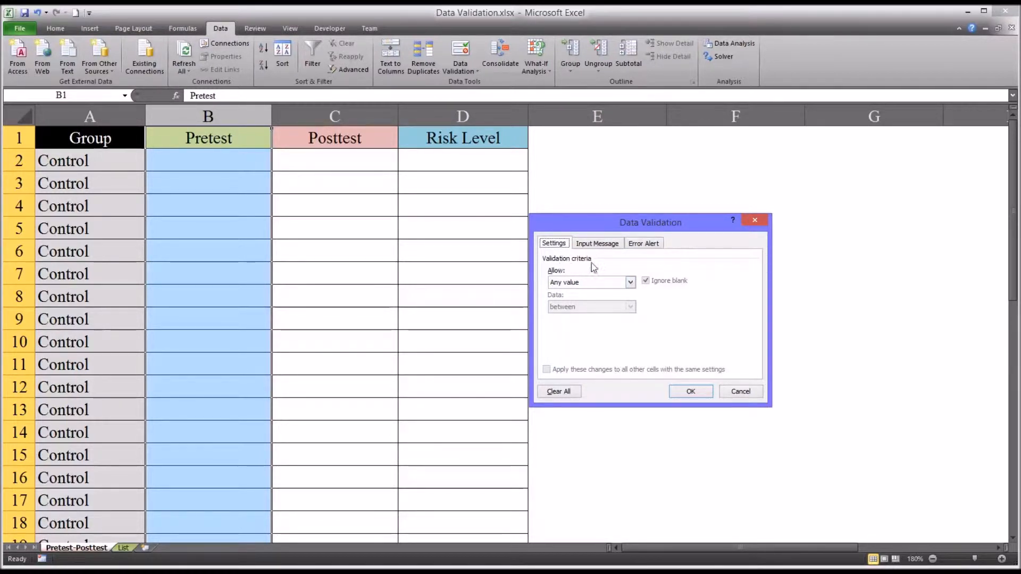
pyautogui.moveTo(633, 292)
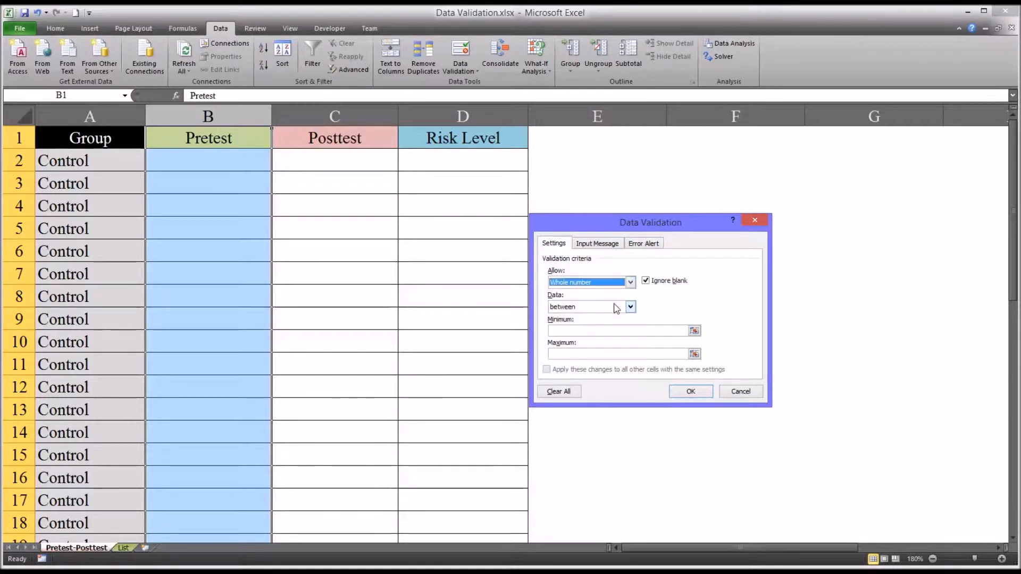
# Allow only whole numbers from 20 to 80 and disable the input message
pyautogui.click(618, 330)
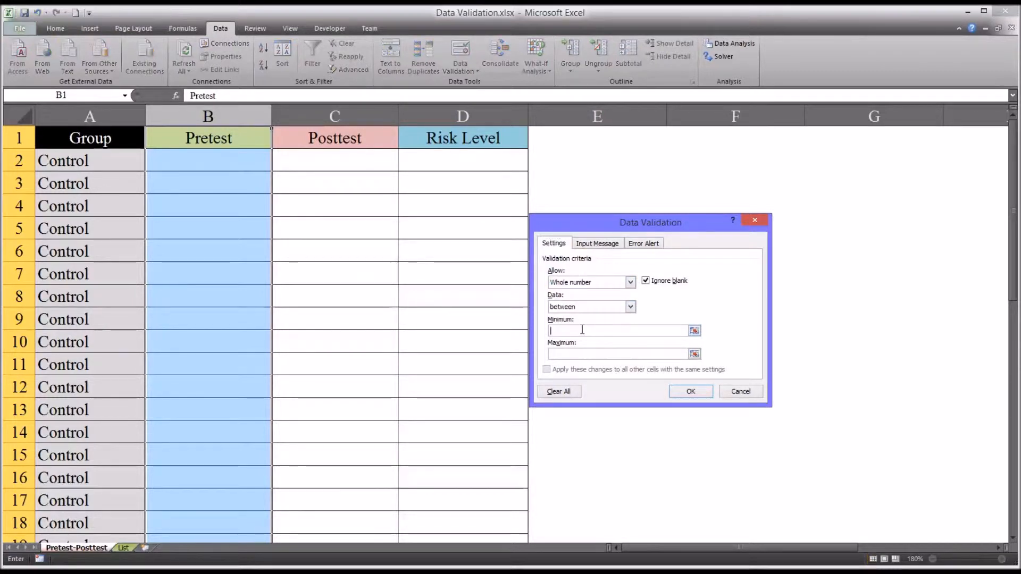
pyautogui.write('20')
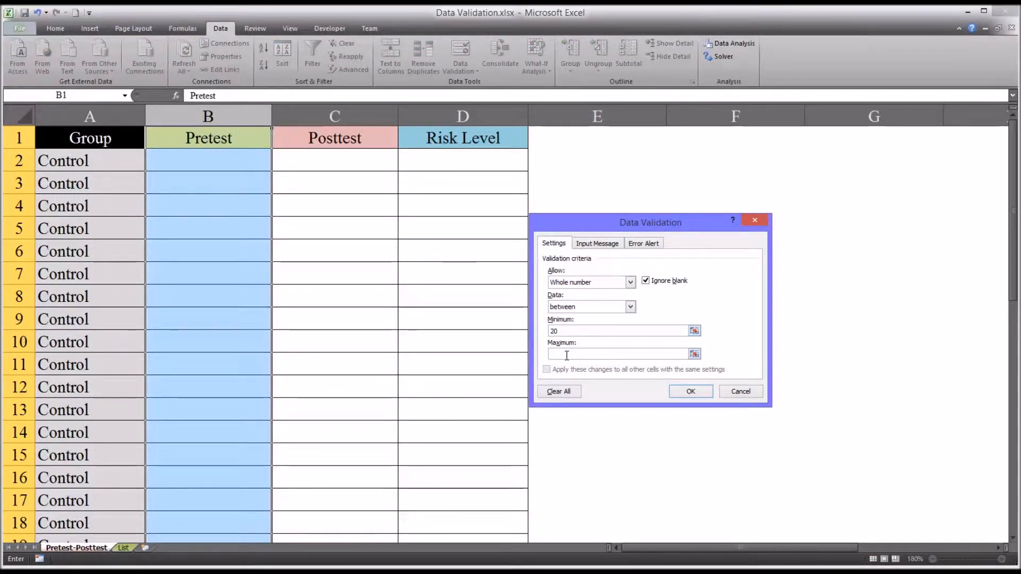
pyautogui.click(618, 353)
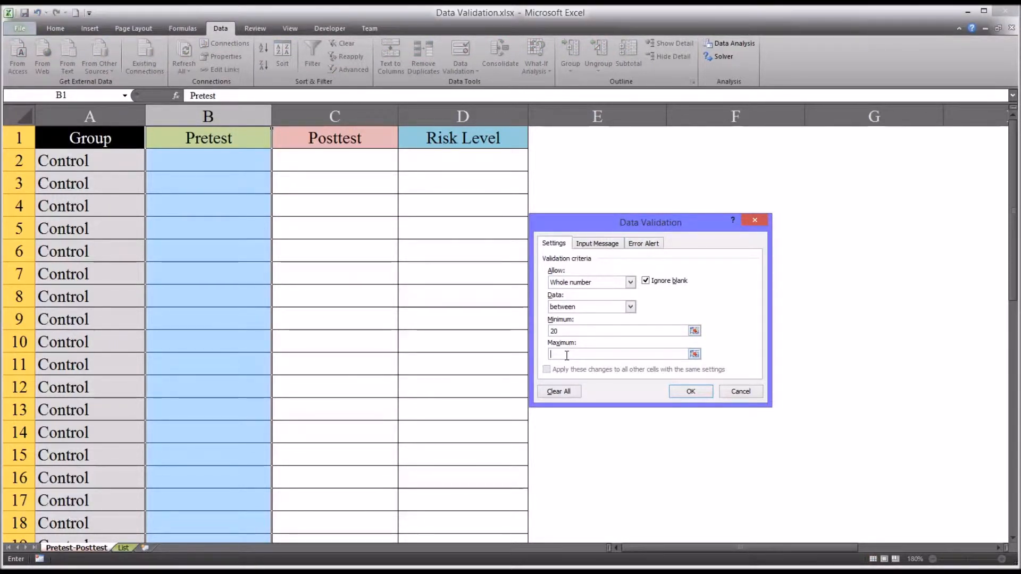
pyautogui.write('80')
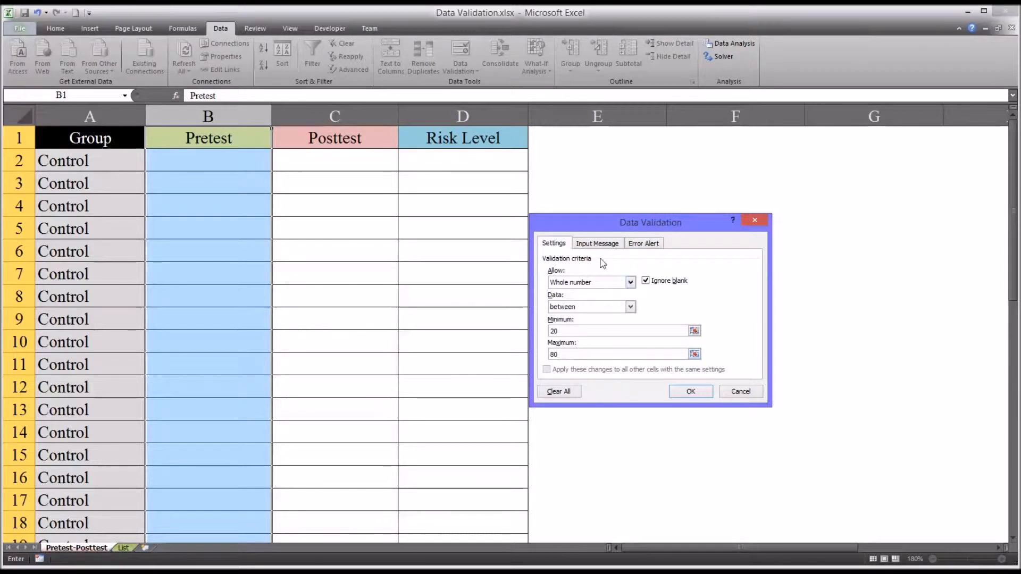
pyautogui.click(596, 243)
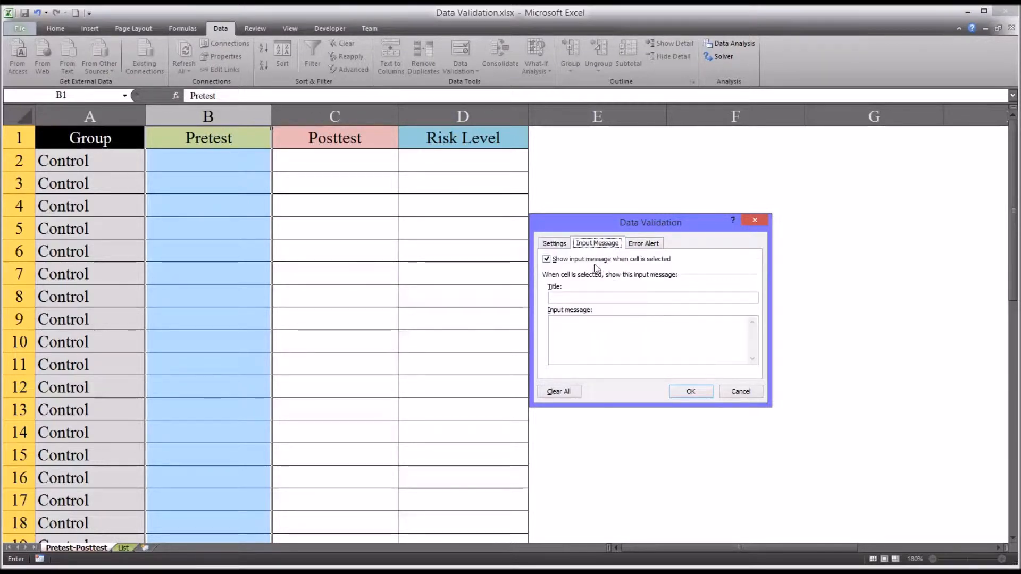
pyautogui.click(547, 258)
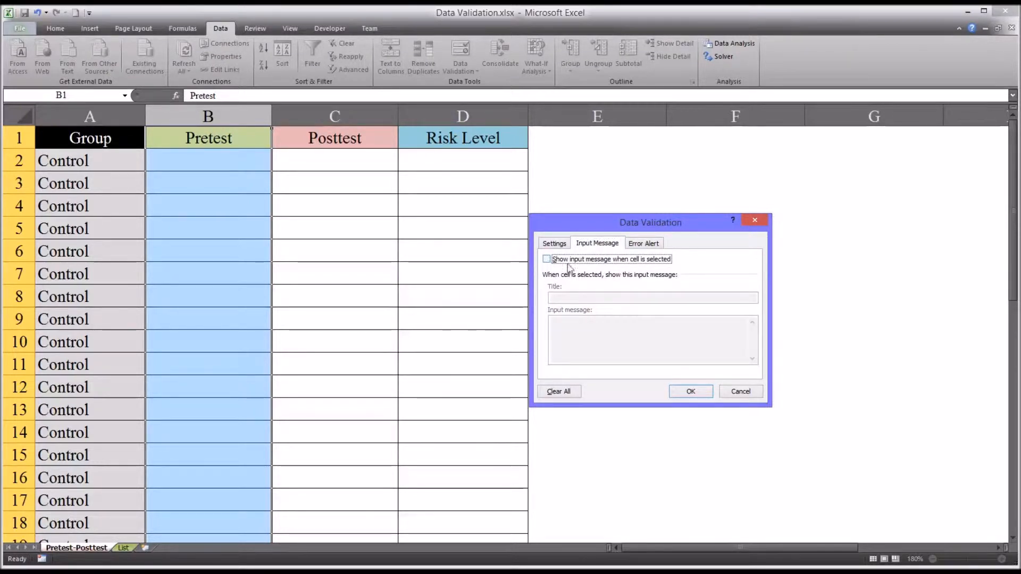
pyautogui.click(643, 243)
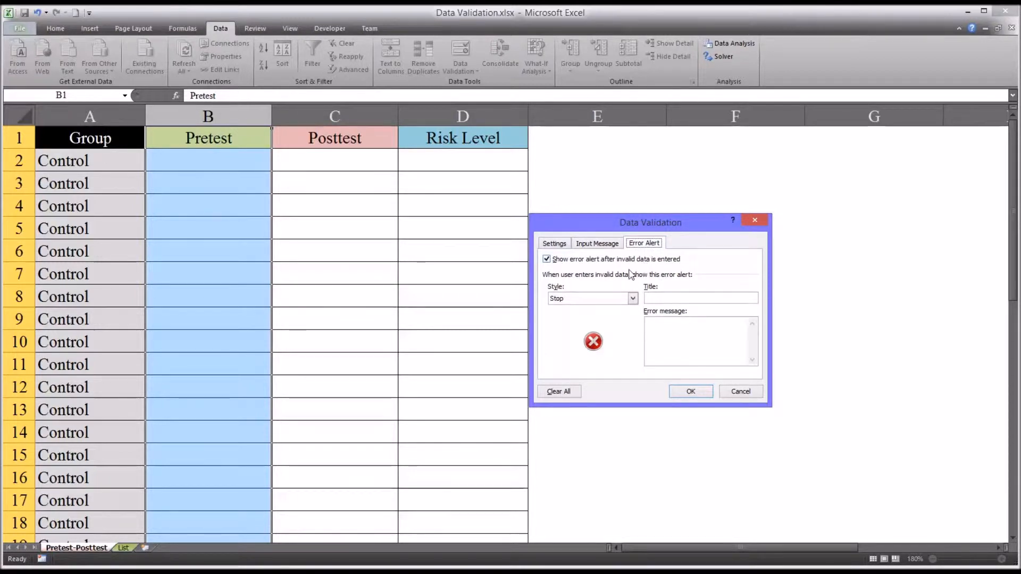
pyautogui.moveTo(584, 284)
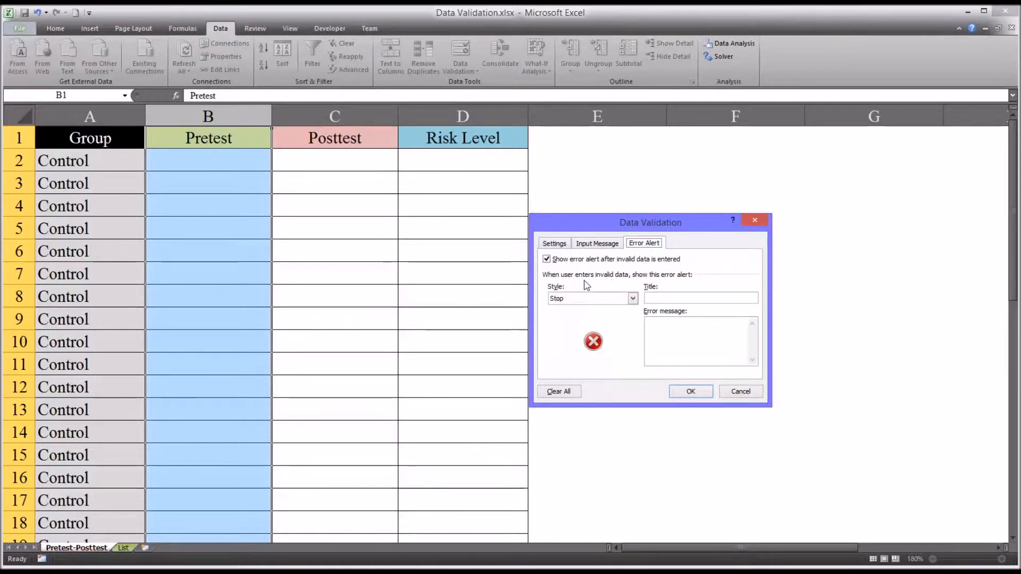
pyautogui.moveTo(603, 306)
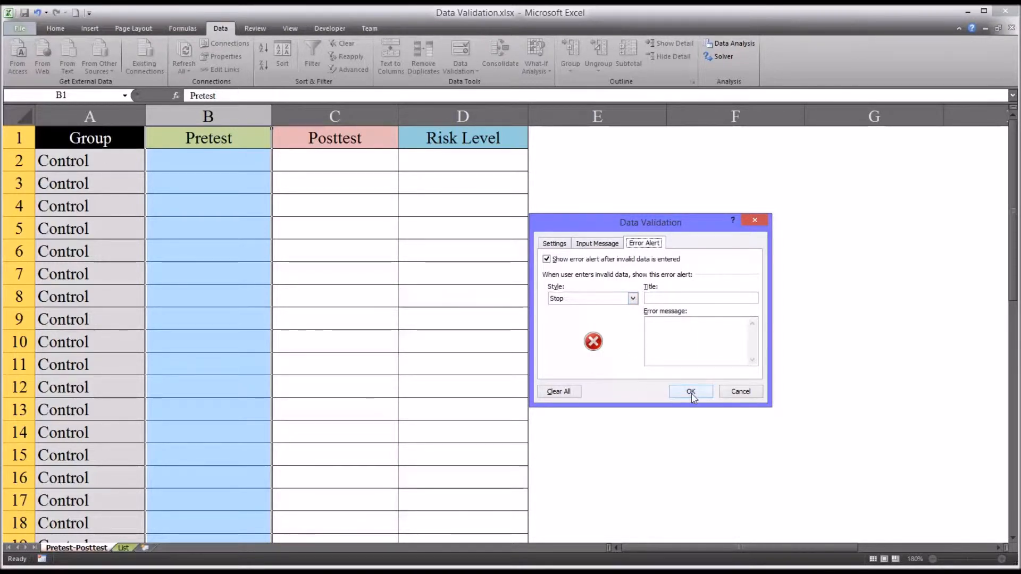
# Apply the Pretest rule and enter scores 40 and 20
pyautogui.click(690, 391)
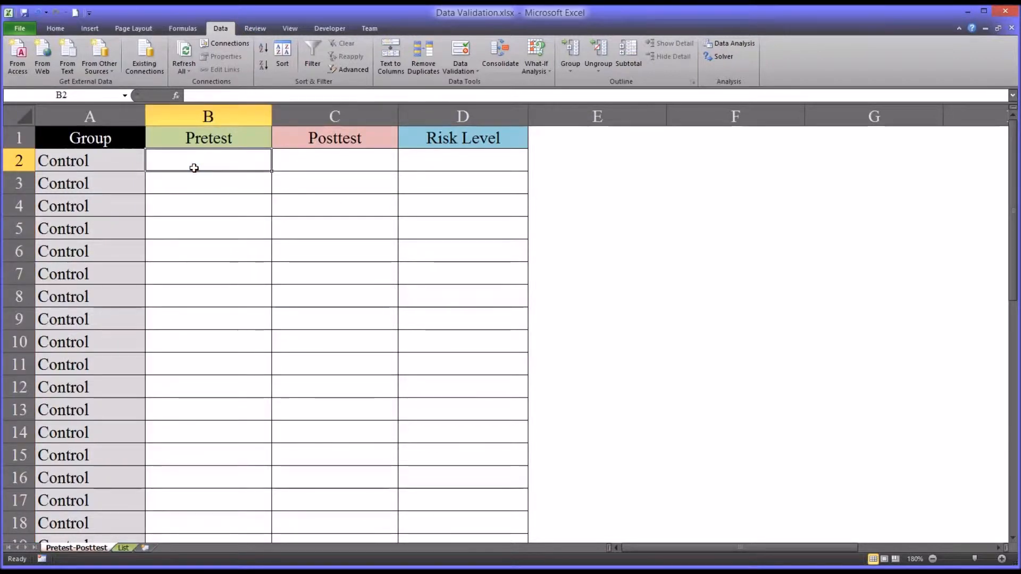
pyautogui.write('40')
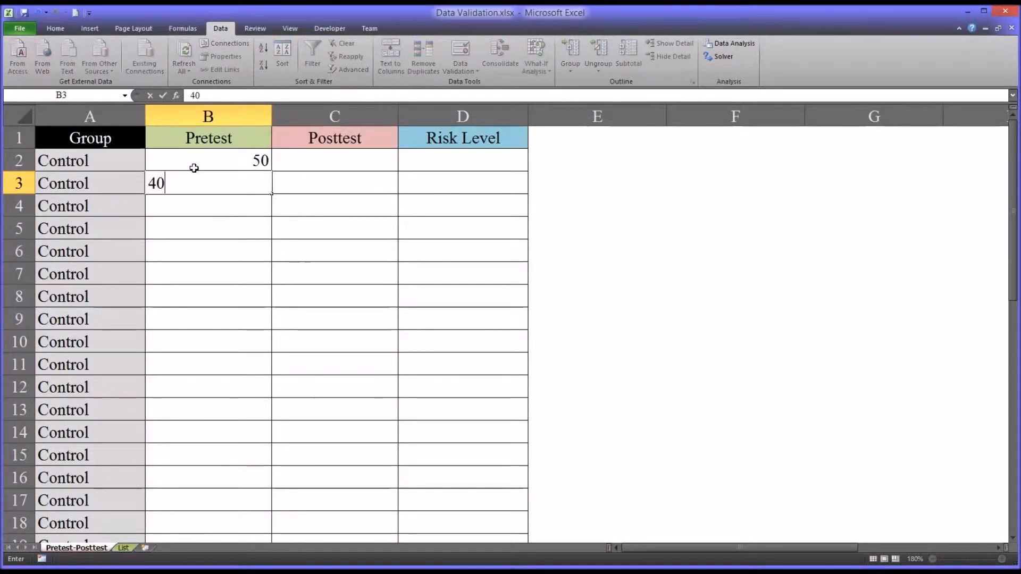
pyautogui.press('enter')
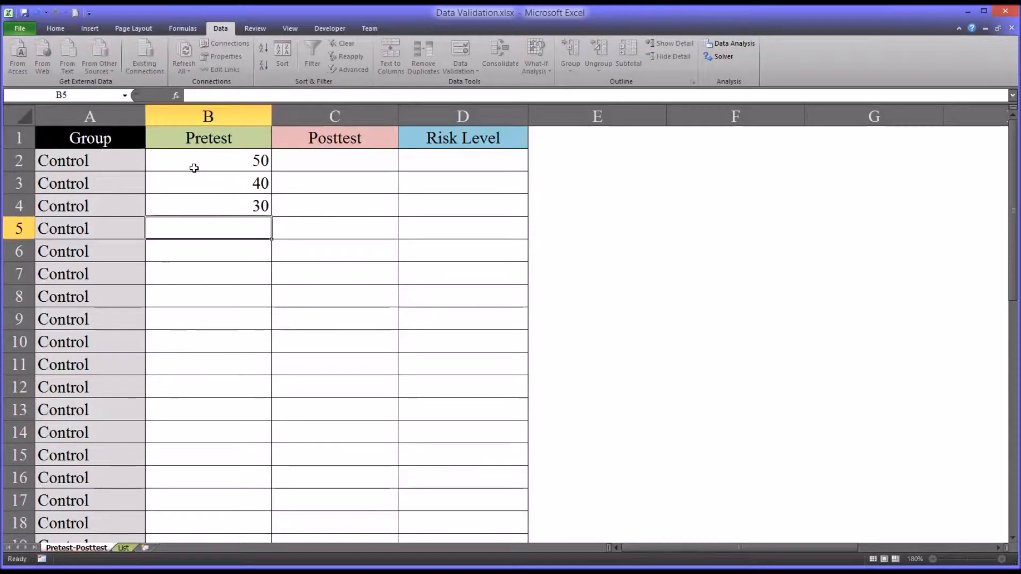
pyautogui.write('20')
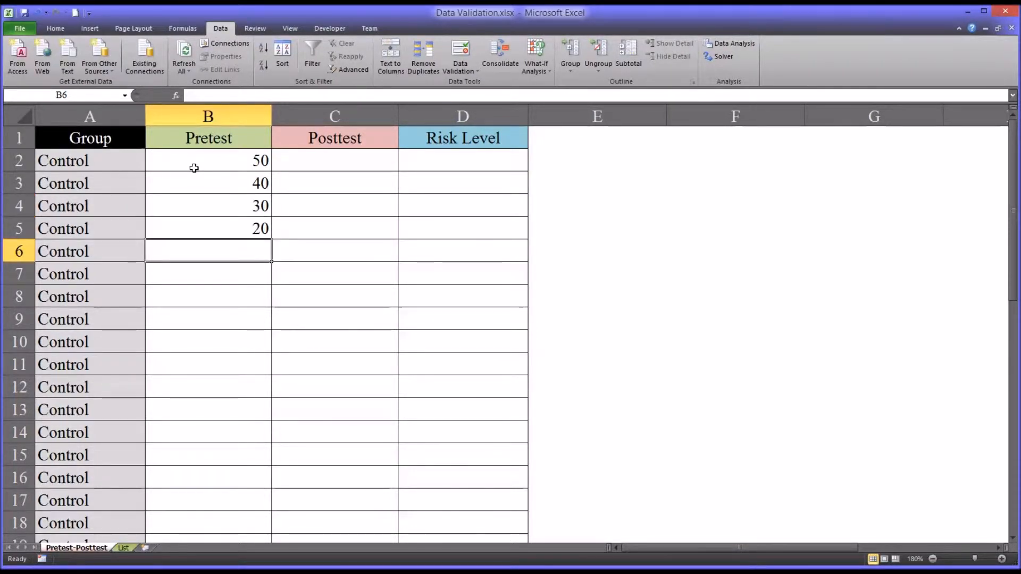
# Try out-of-range 15, which is rejected, and replace it with 55 in B6
pyautogui.write('15')
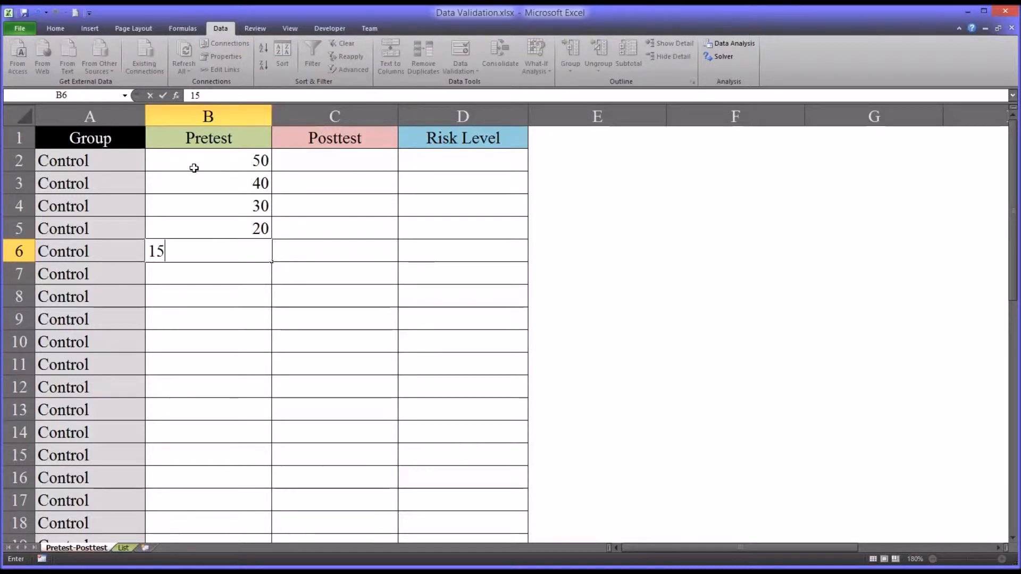
pyautogui.press('enter')
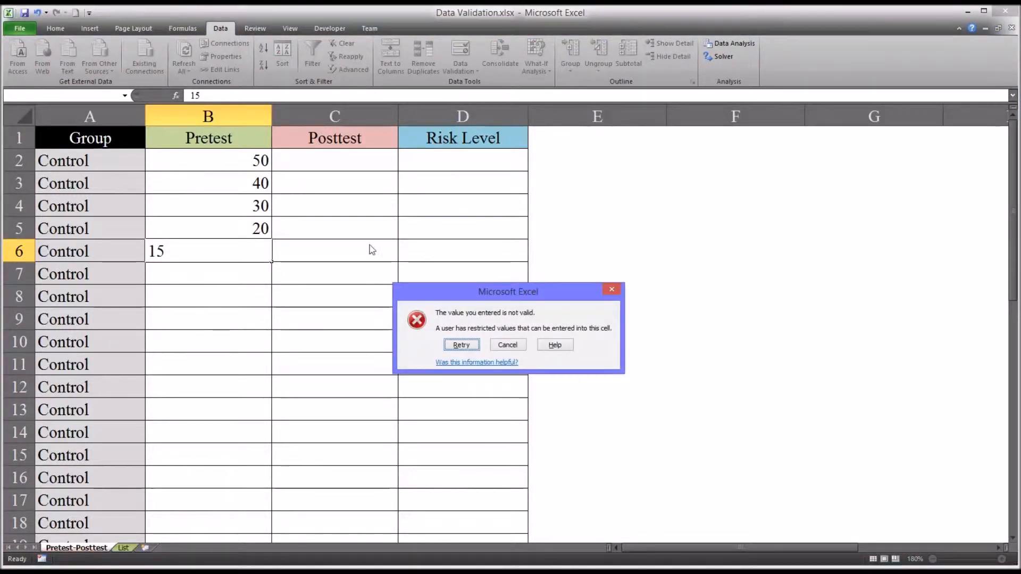
pyautogui.moveTo(446, 324)
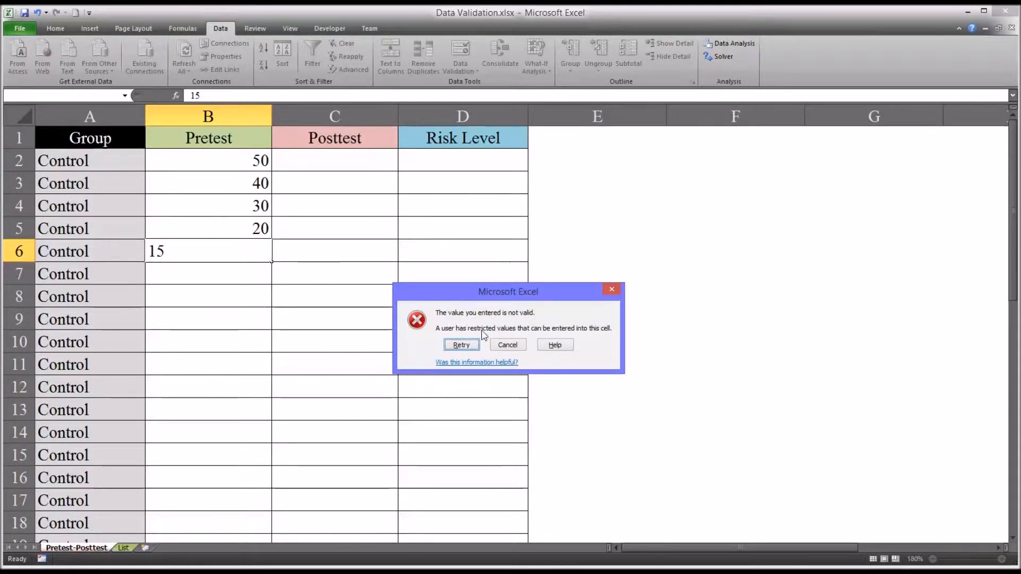
pyautogui.moveTo(533, 333)
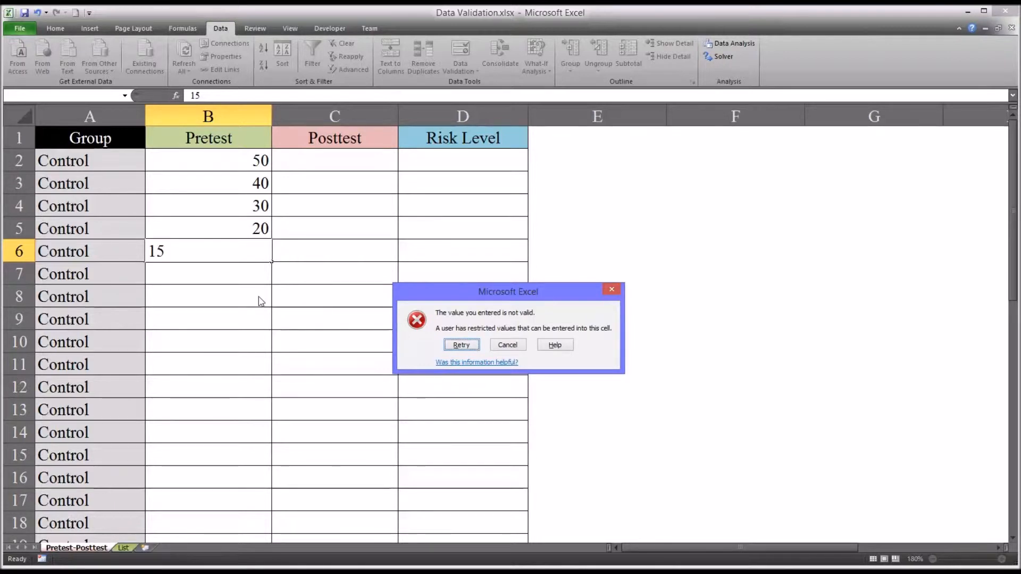
pyautogui.moveTo(360, 322)
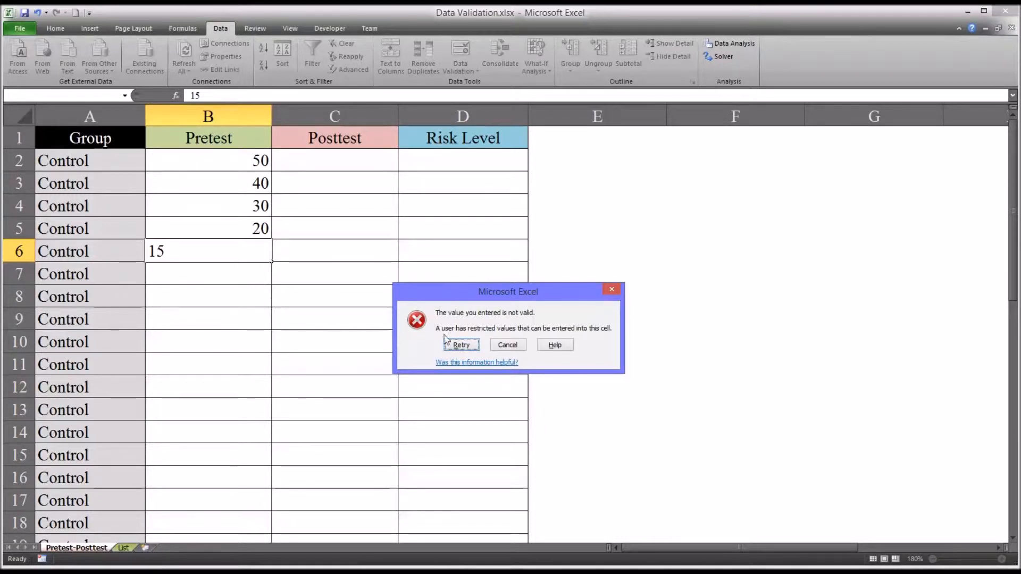
pyautogui.click(461, 344)
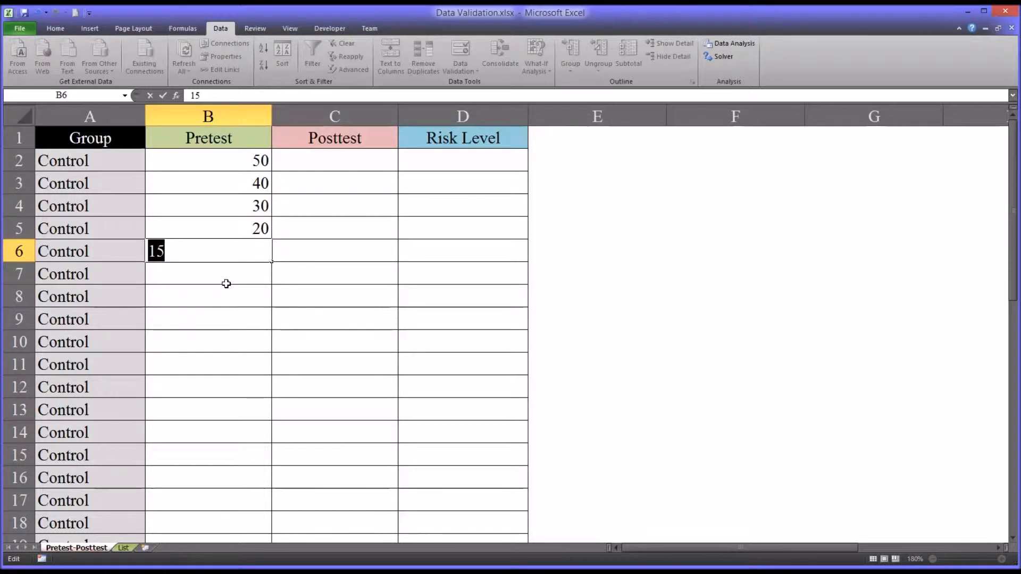
pyautogui.write('55')
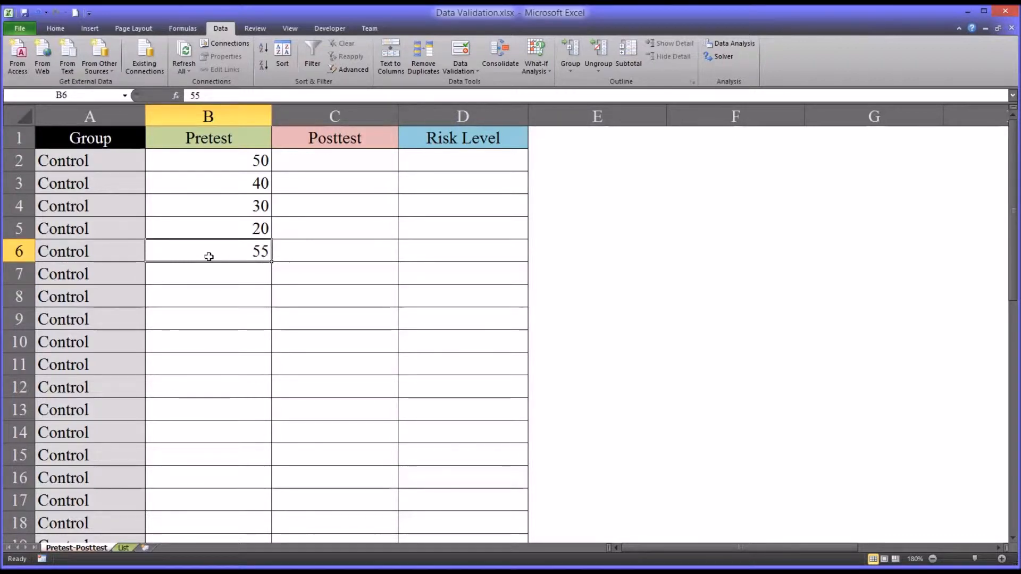
# Reopen column B's Data Validation settings at the error alert title field
pyautogui.click(207, 116)
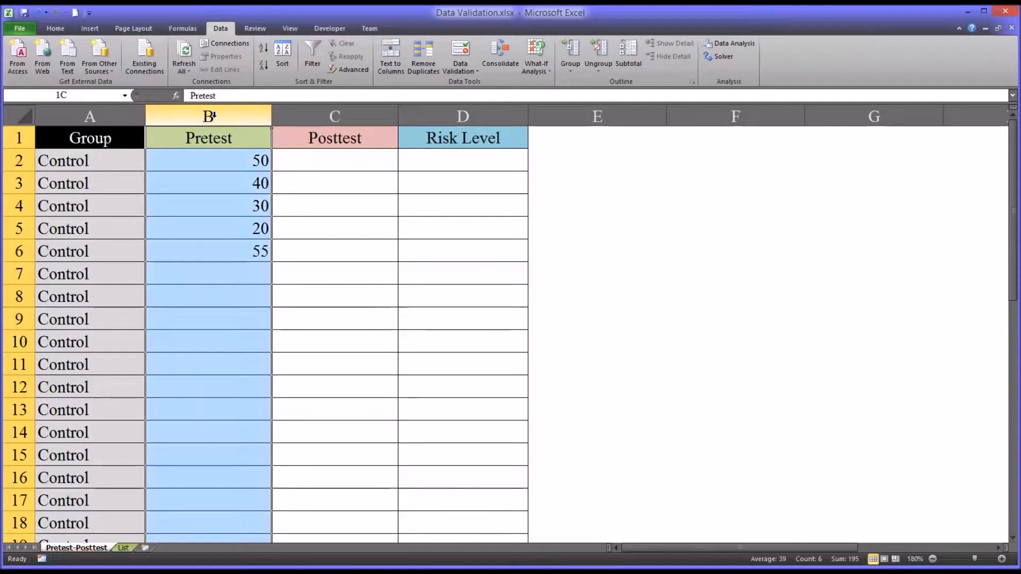
pyautogui.click(460, 56)
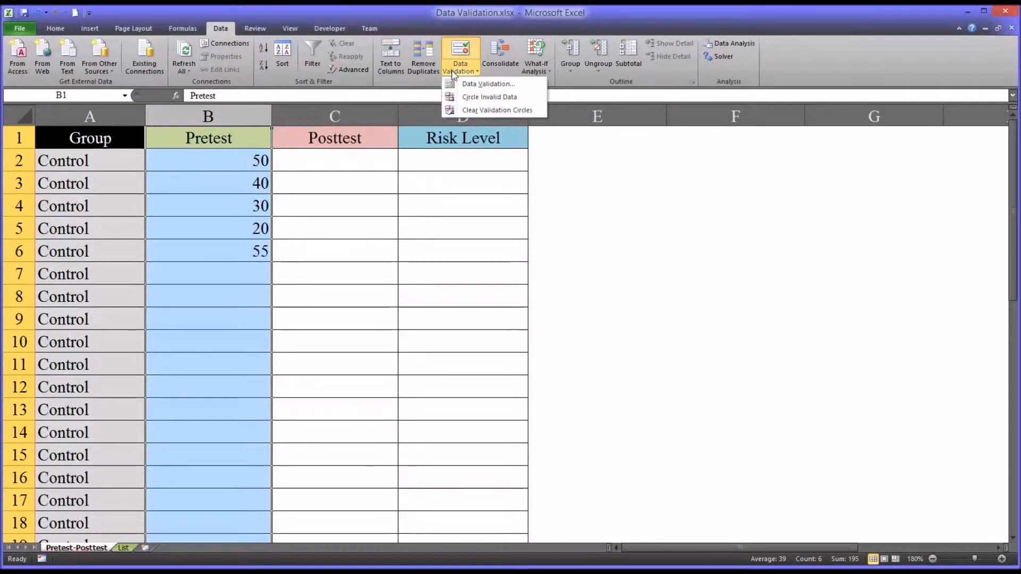
pyautogui.click(488, 83)
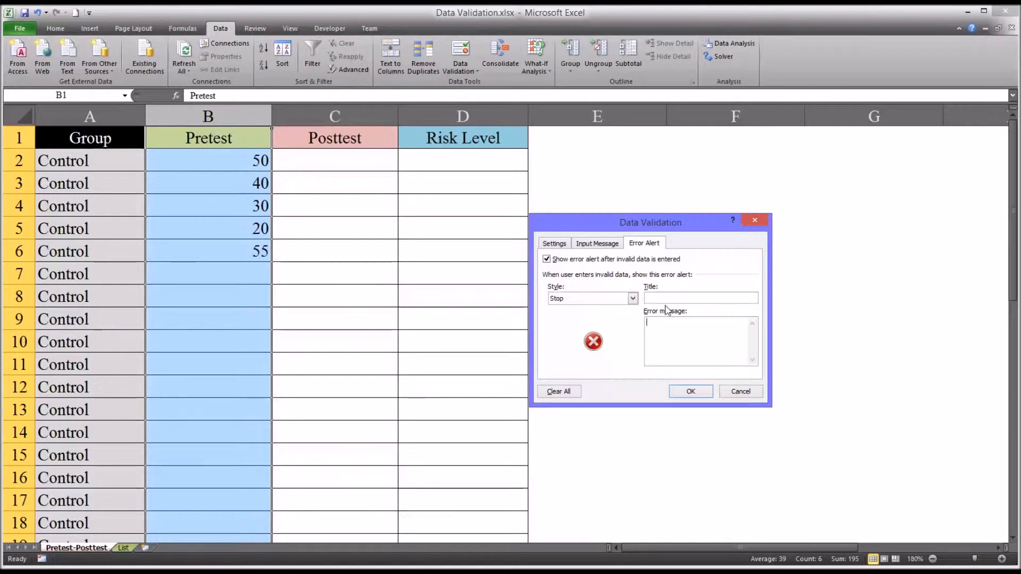
pyautogui.click(700, 298)
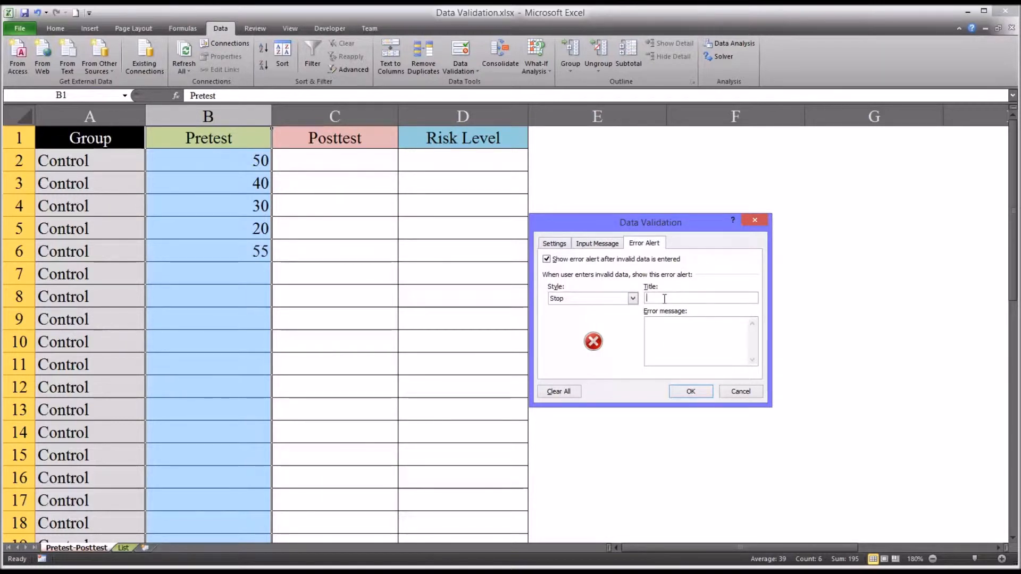
# Enter title 'Value not acceptable' and message 'Please input a value between 20 and 80.'
pyautogui.write('Value not a')
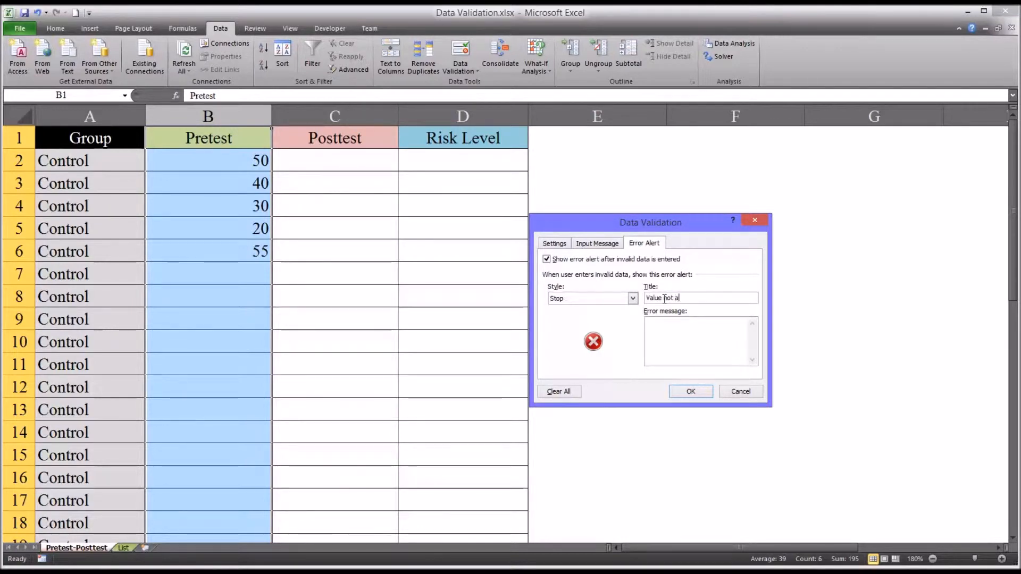
pyautogui.write('cceptable')
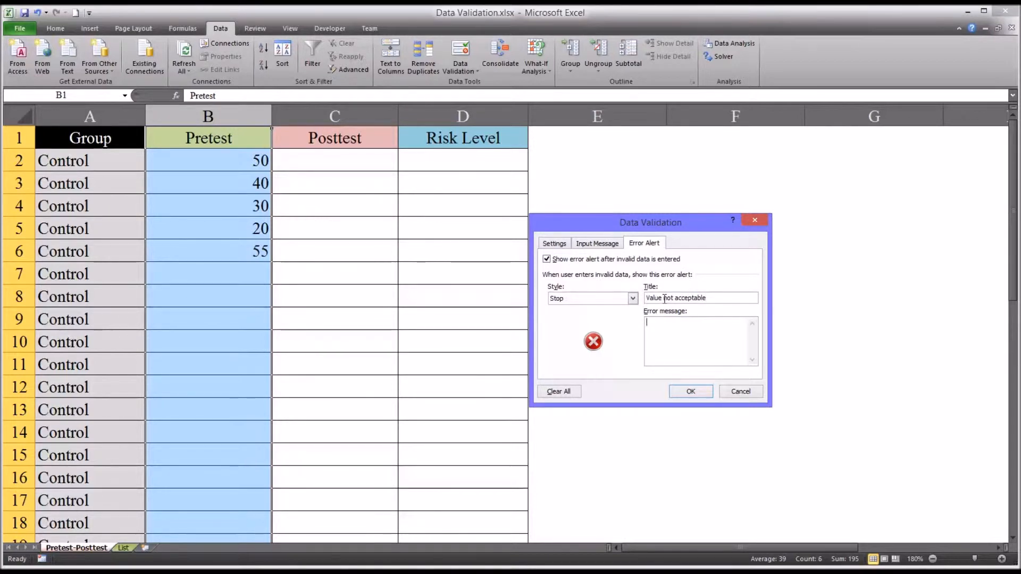
pyautogui.write('Please input')
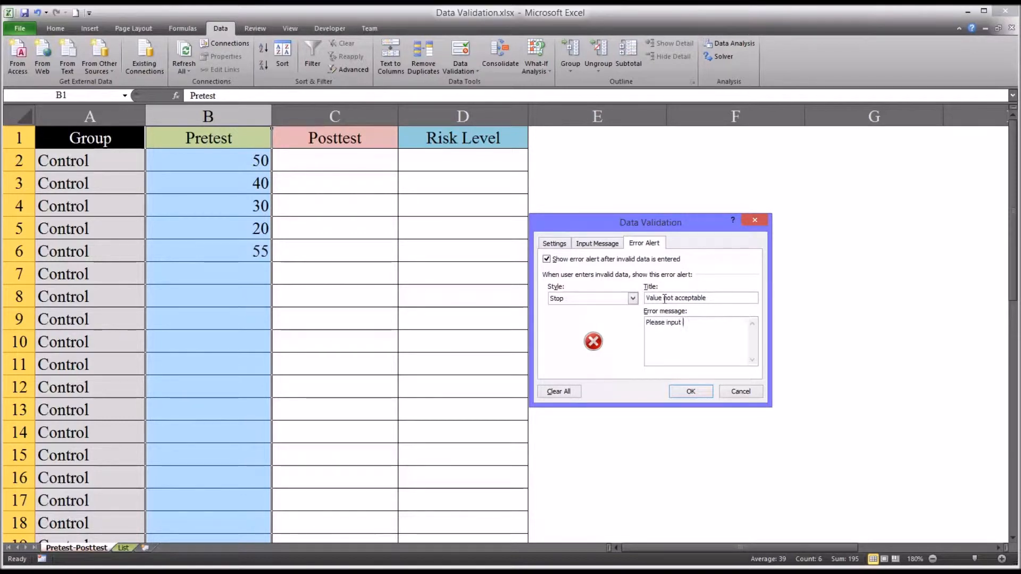
pyautogui.write('a value between')
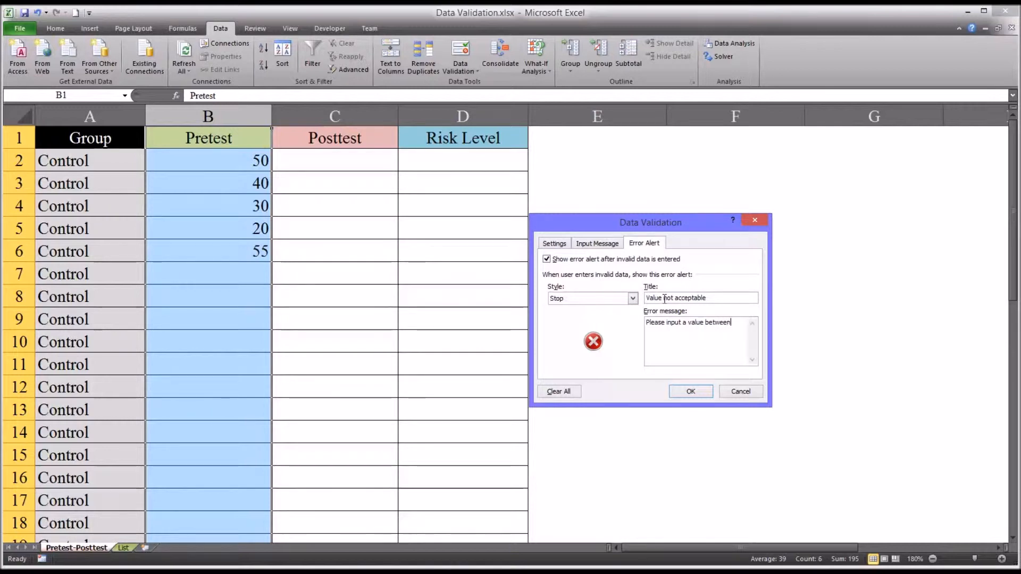
pyautogui.write('20 and')
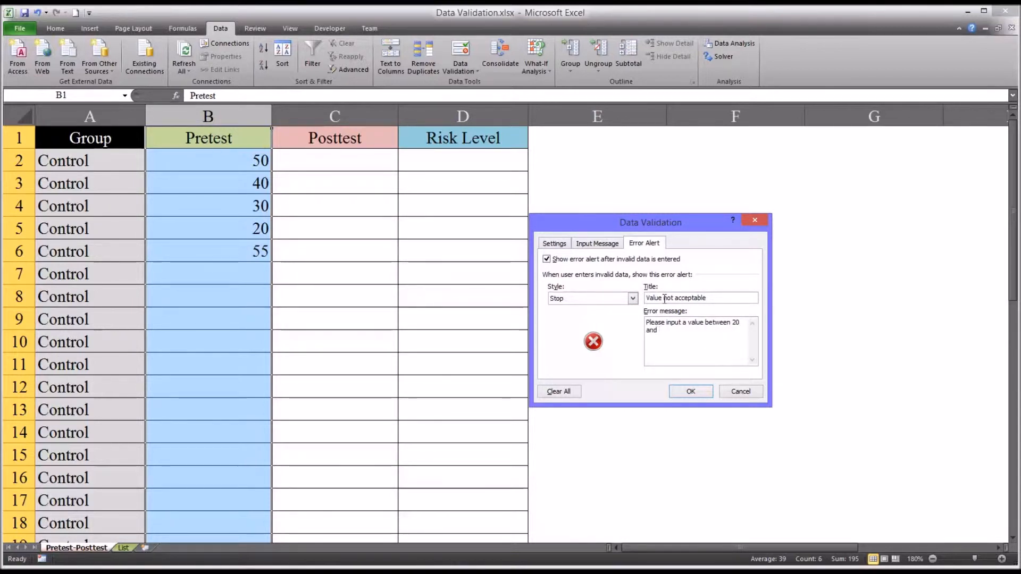
pyautogui.write('80.')
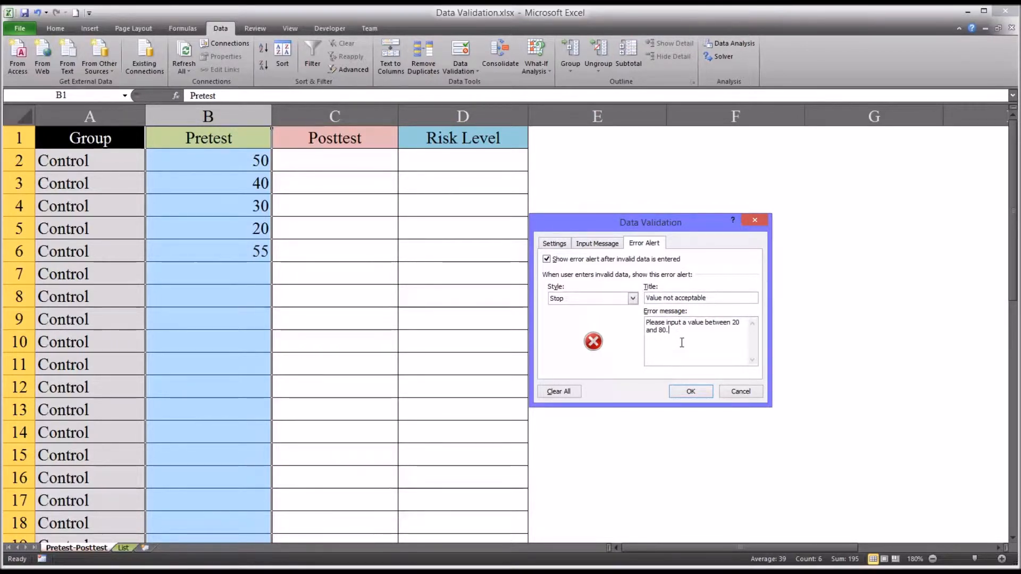
pyautogui.moveTo(618, 342)
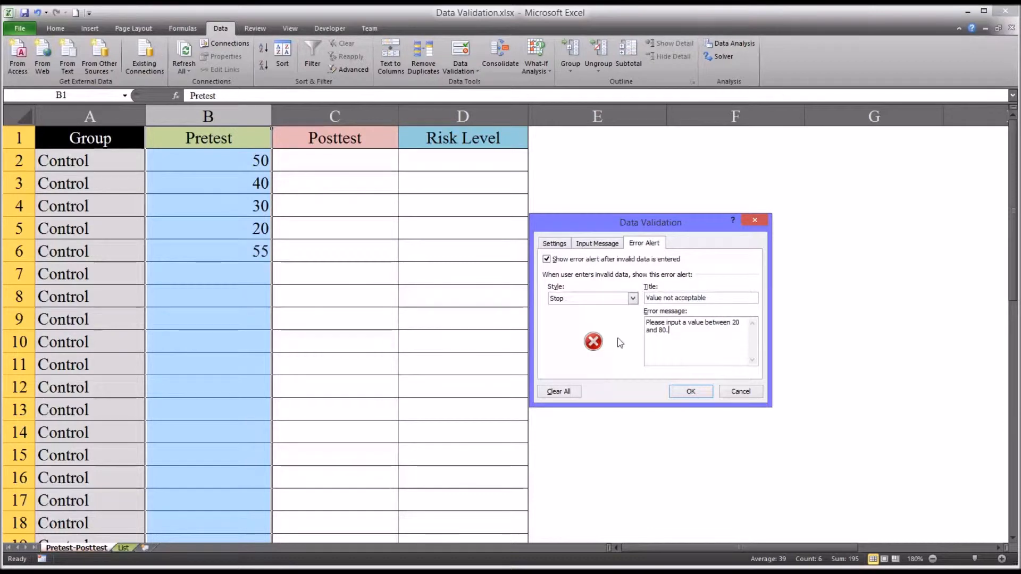
pyautogui.moveTo(690, 391)
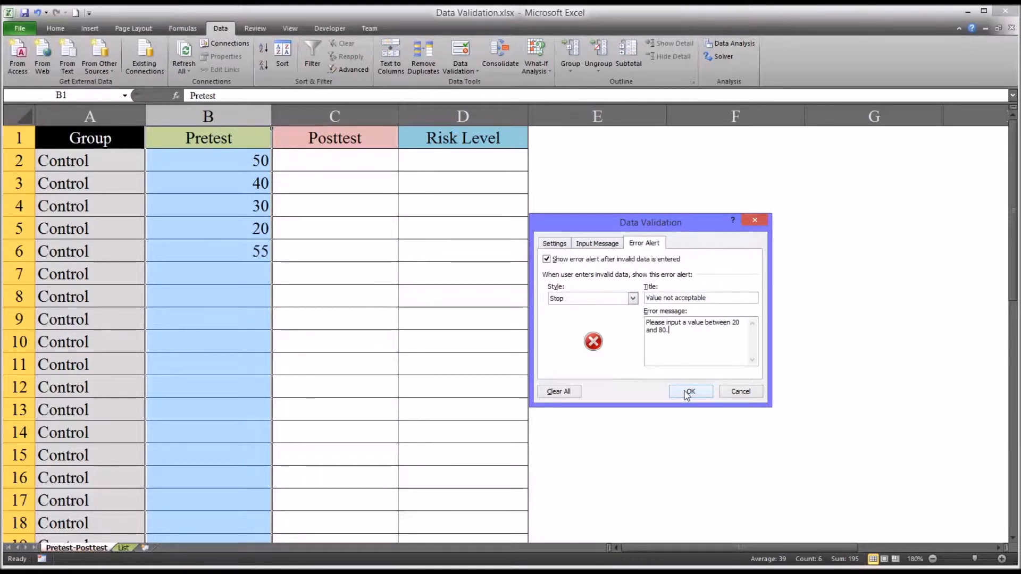
# Apply the custom alert, see 15 blocked in B7, and retry with 55
pyautogui.click(690, 392)
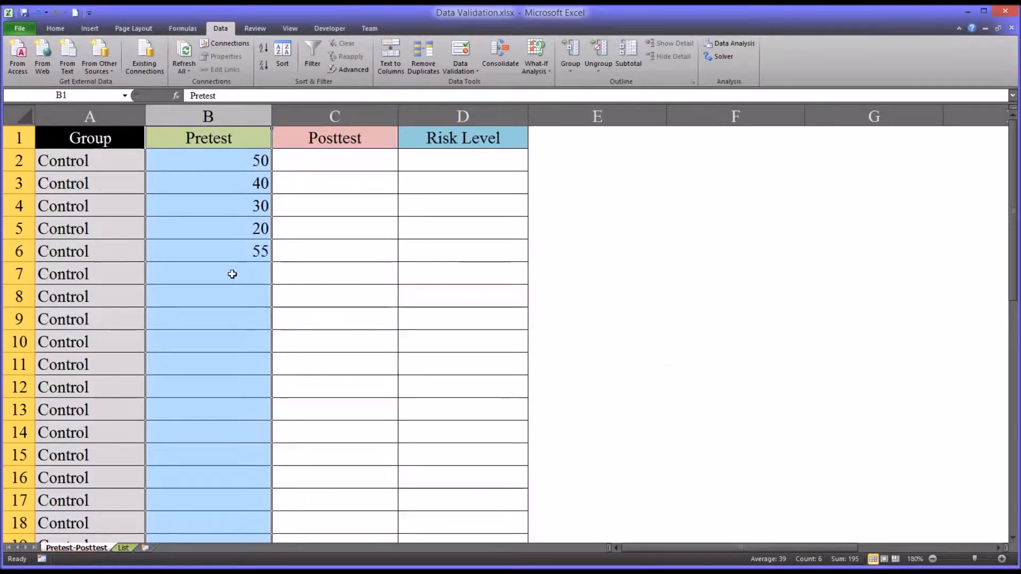
pyautogui.write('15')
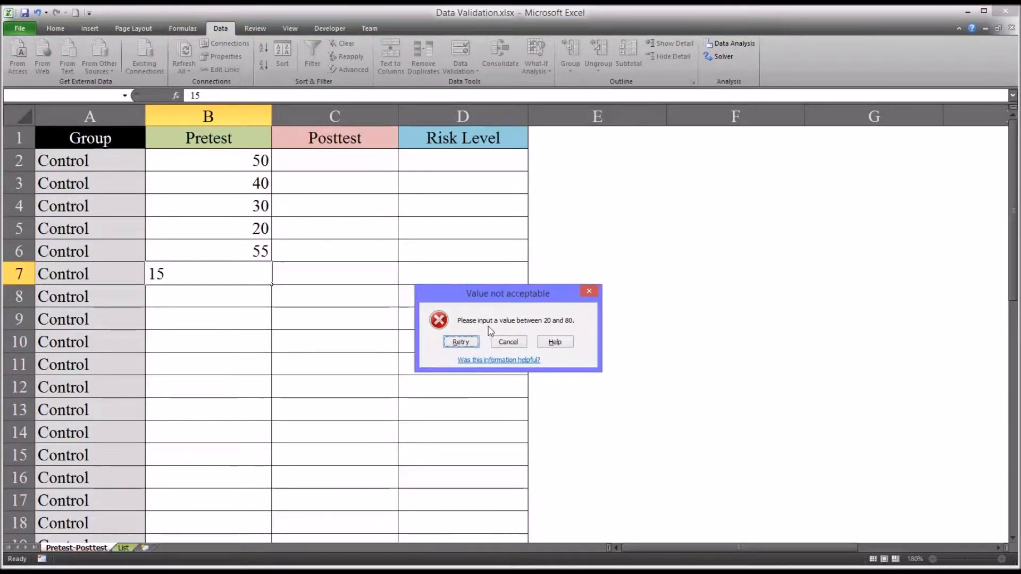
pyautogui.moveTo(184, 286)
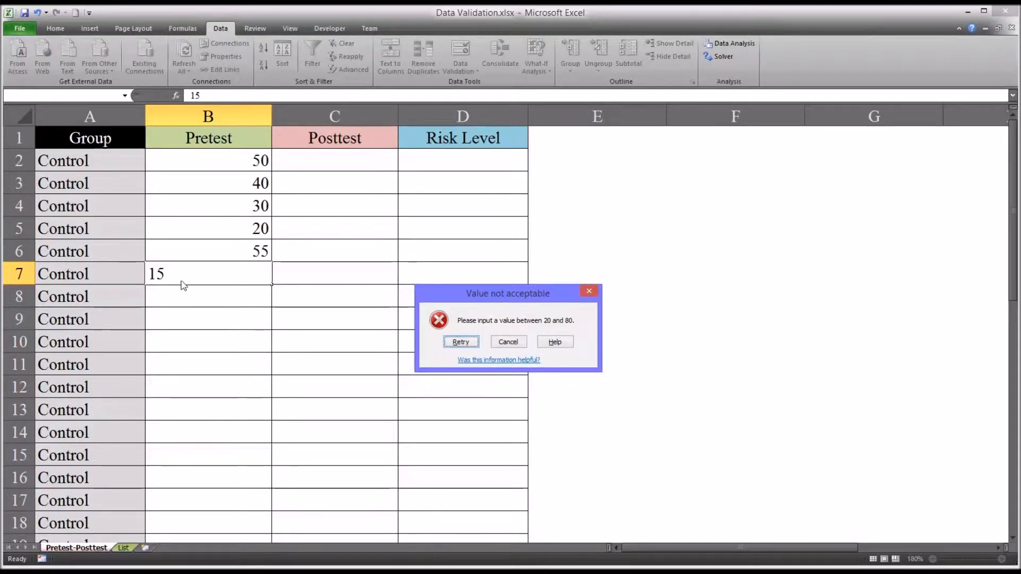
pyautogui.click(460, 342)
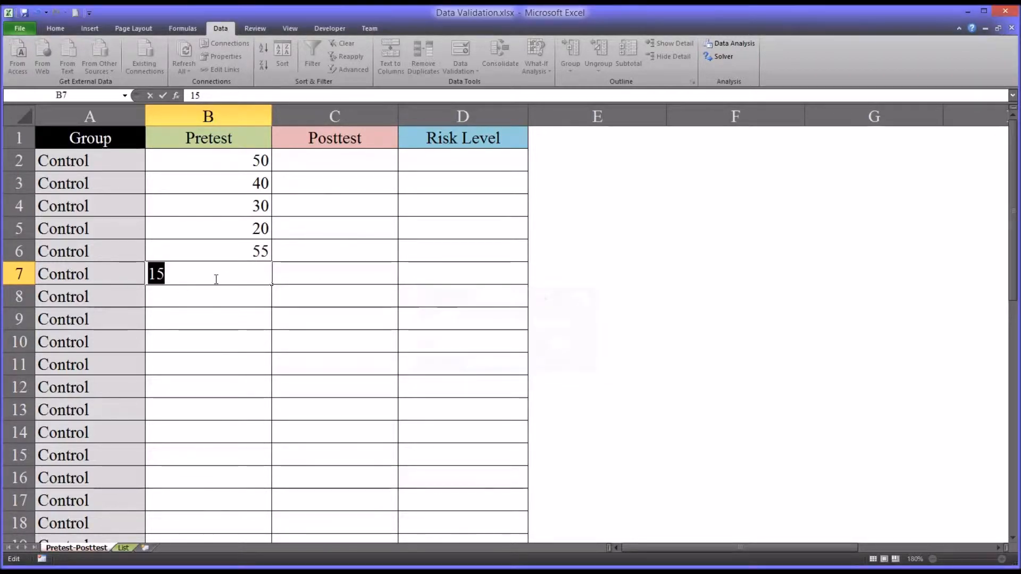
pyautogui.write('55')
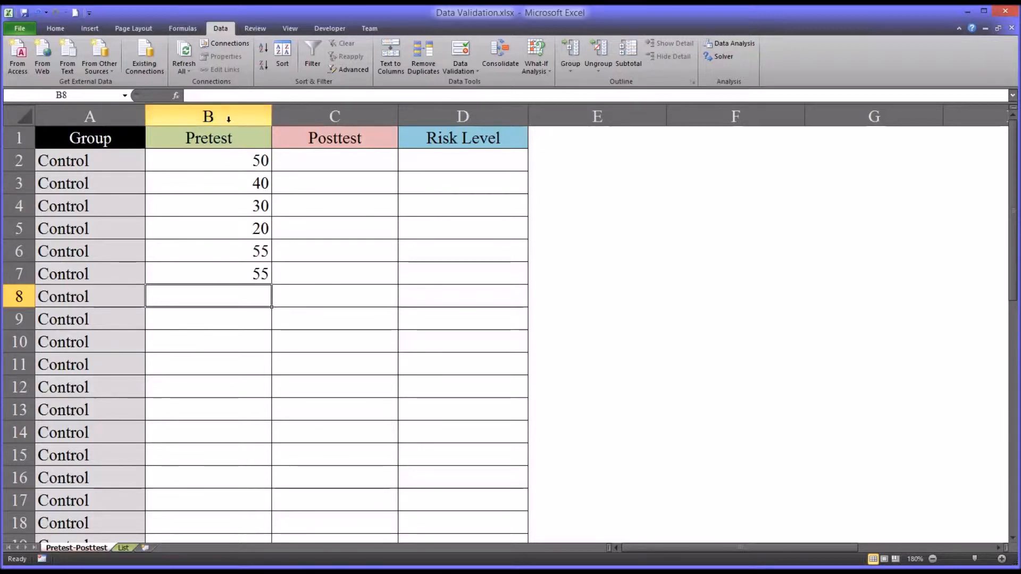
# Switch column B's error alert style from Stop to Warning and apply it
pyautogui.click(208, 116)
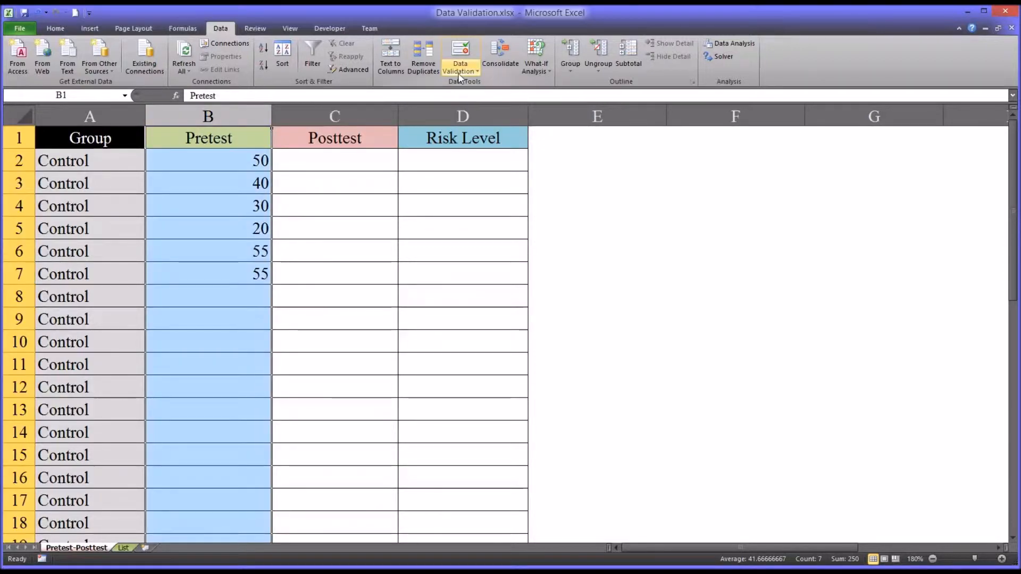
pyautogui.click(461, 58)
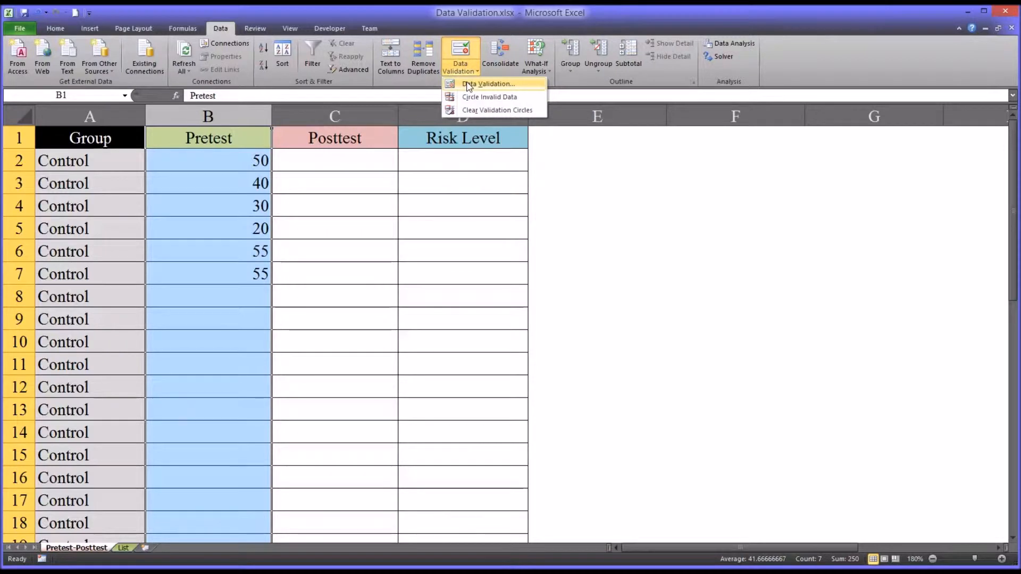
pyautogui.moveTo(488, 83)
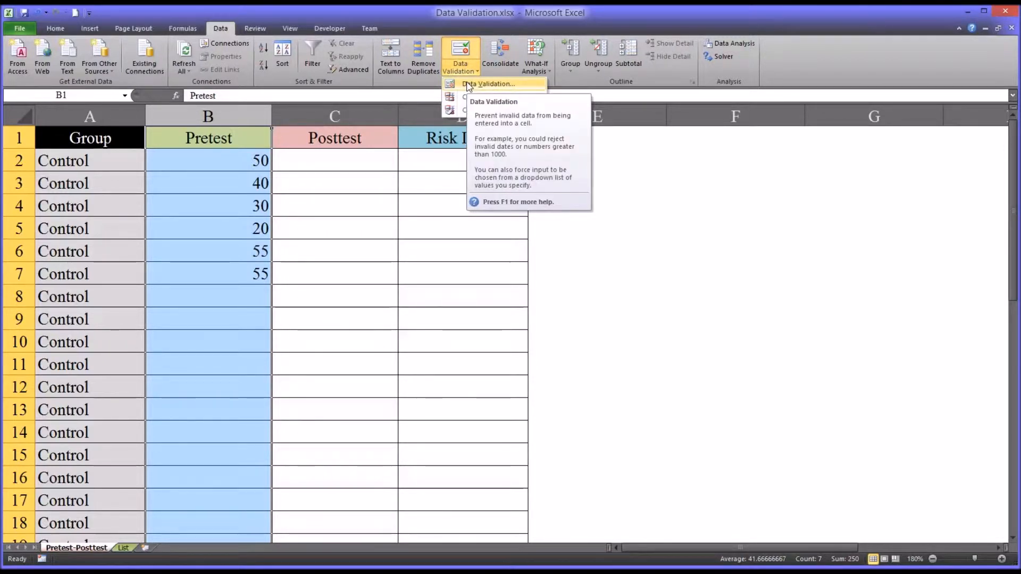
pyautogui.click(490, 84)
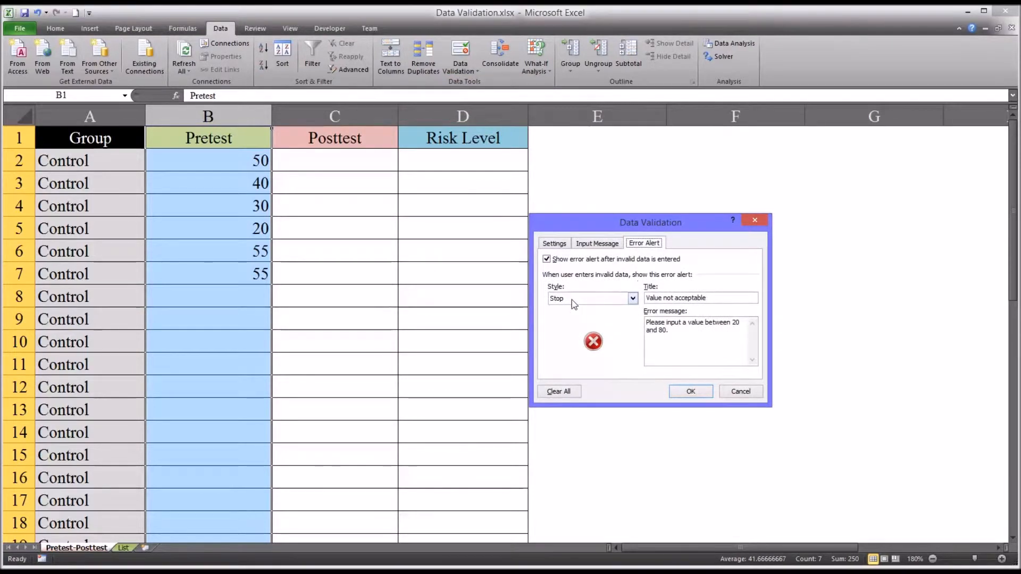
pyautogui.click(631, 298)
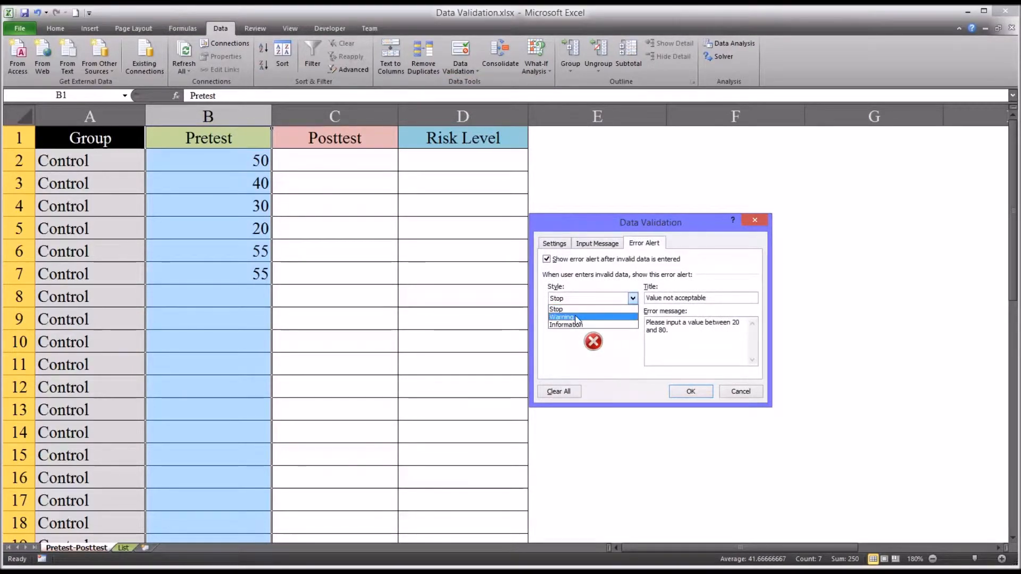
pyautogui.click(562, 317)
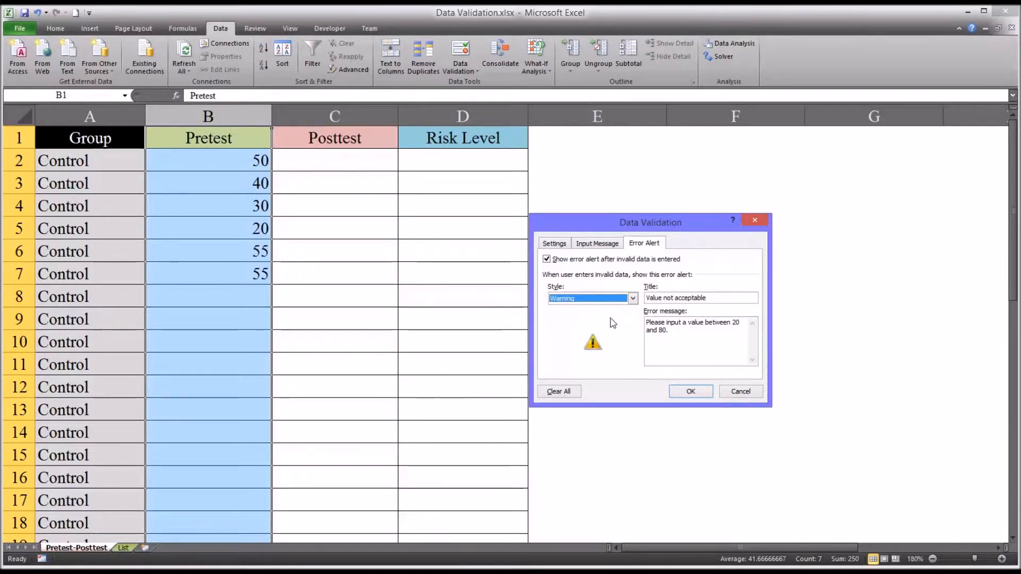
pyautogui.click(690, 391)
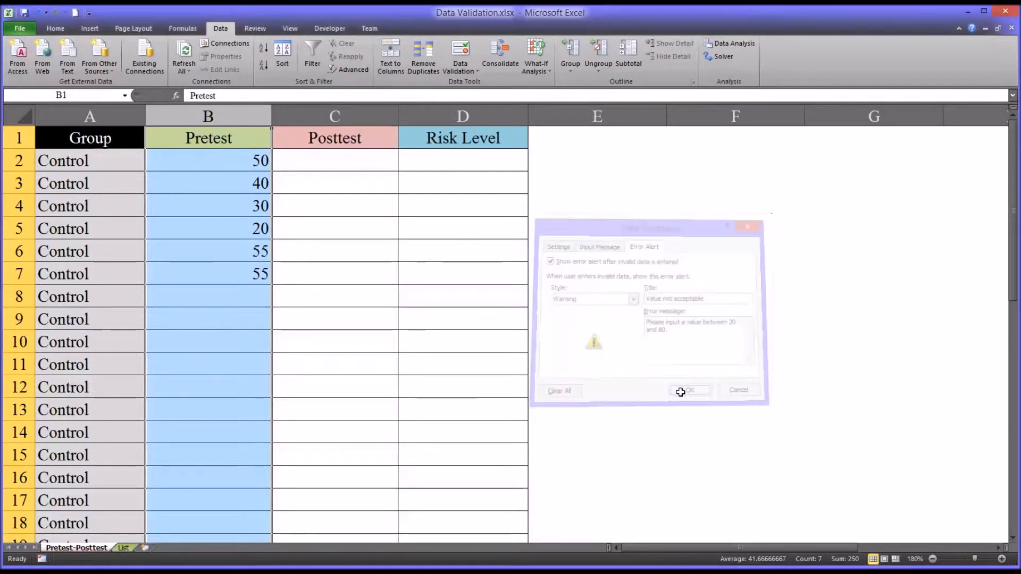
# Test the warning alert: enter 58 in B8 and confirm keeping 85 in B9
pyautogui.click(689, 389)
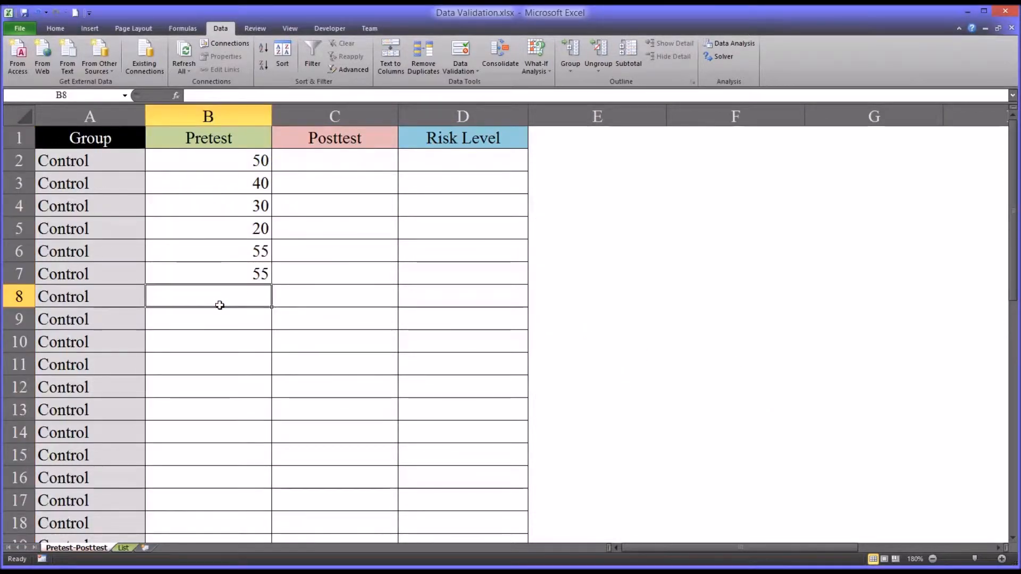
pyautogui.write('85')
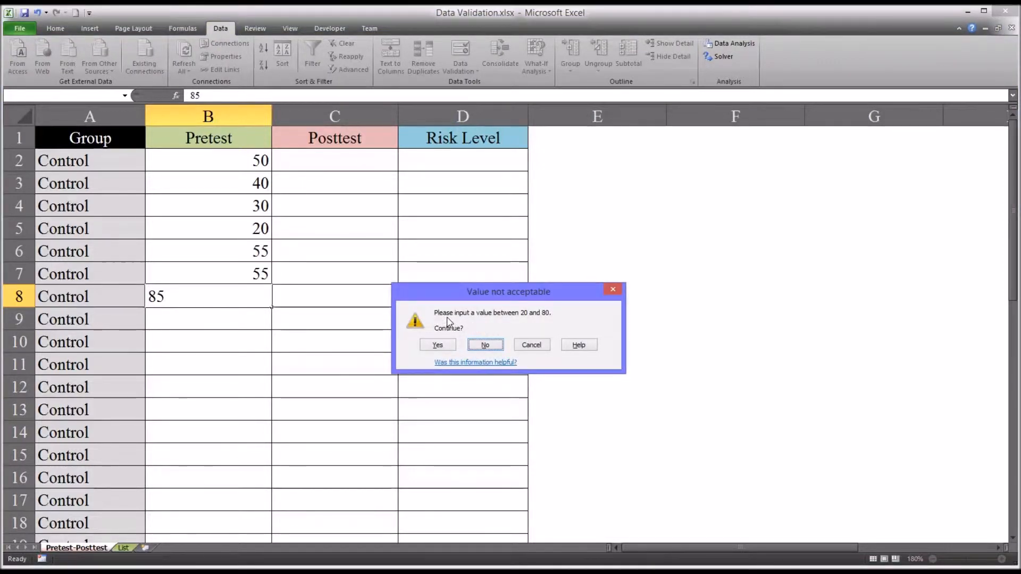
pyautogui.moveTo(544, 324)
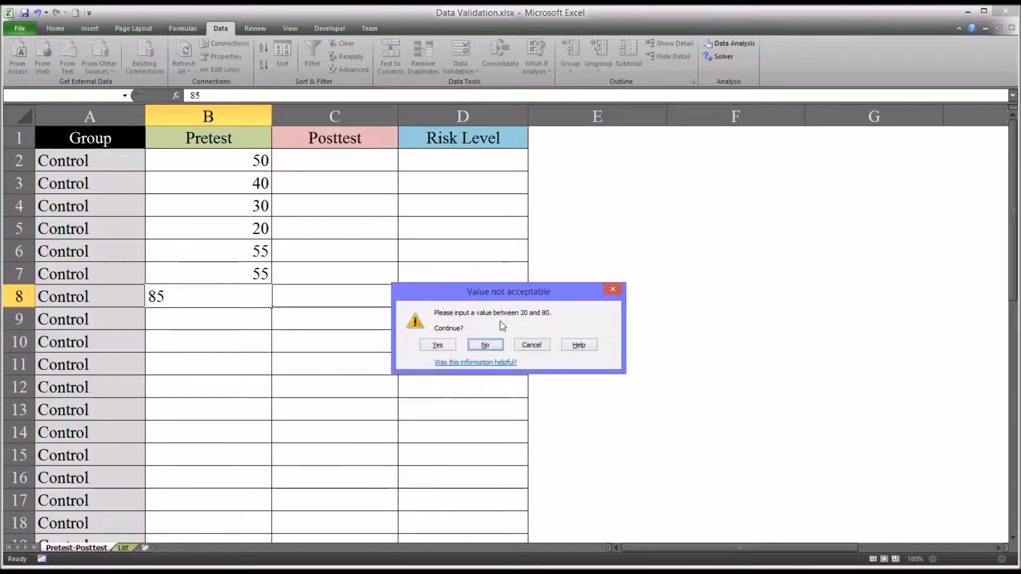
pyautogui.moveTo(470, 336)
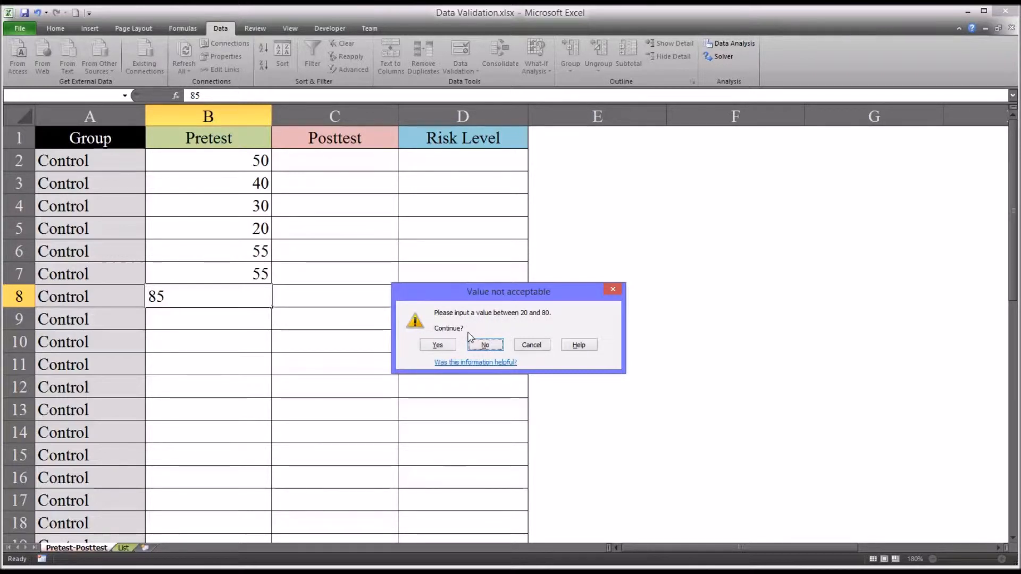
pyautogui.click(484, 345)
pyautogui.write('85')
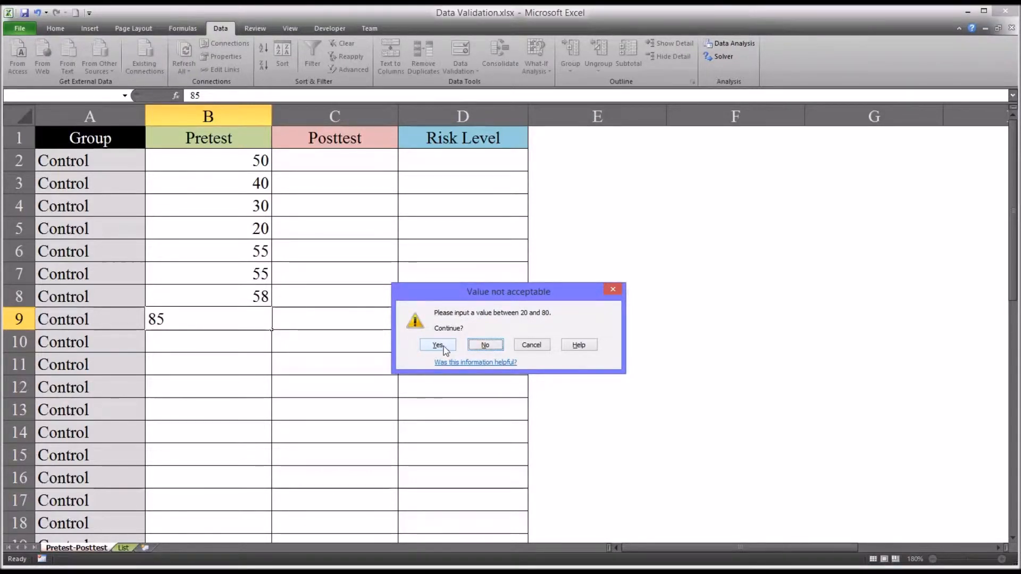
pyautogui.click(437, 344)
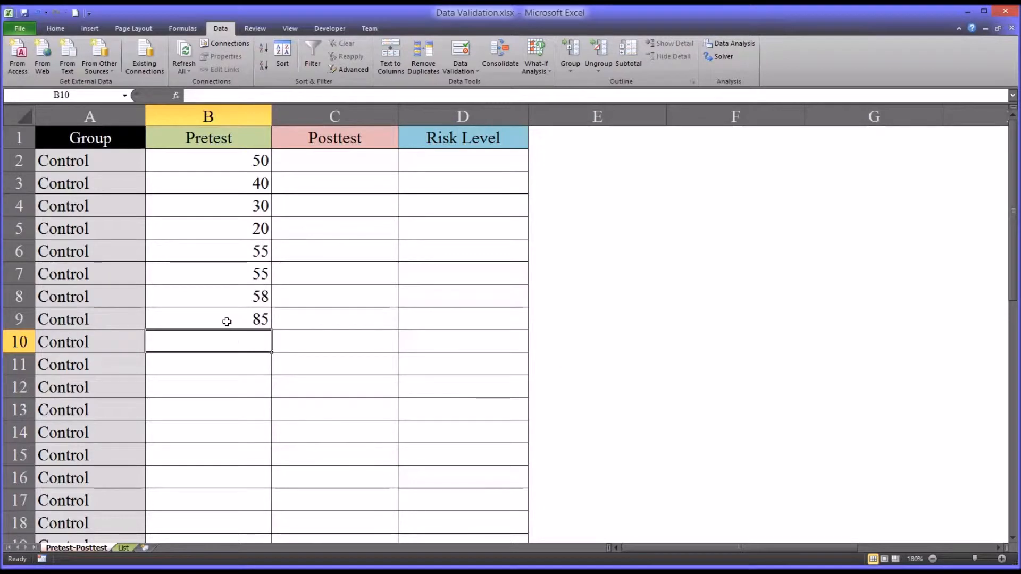
pyautogui.click(207, 319)
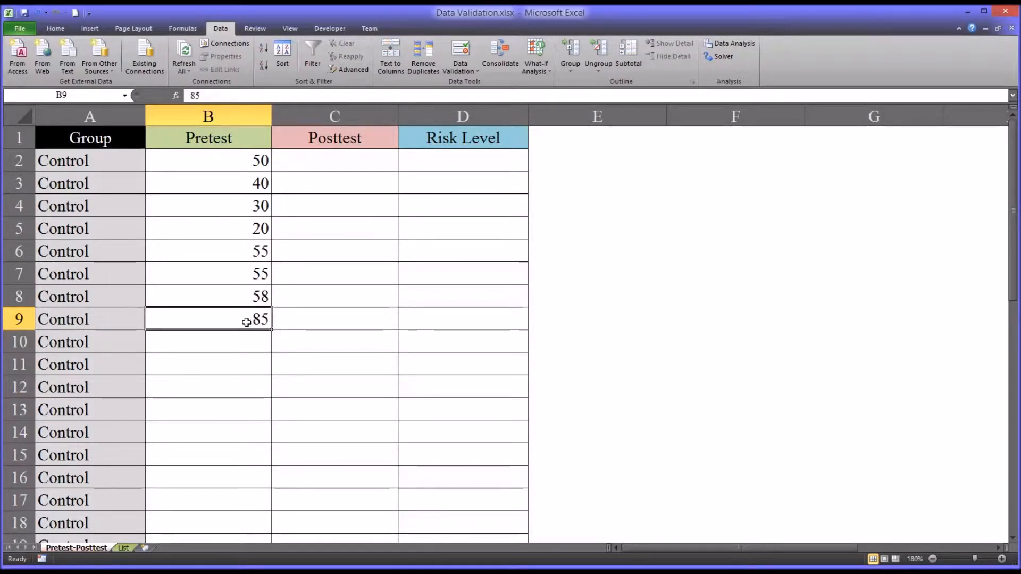
pyautogui.moveTo(246, 320)
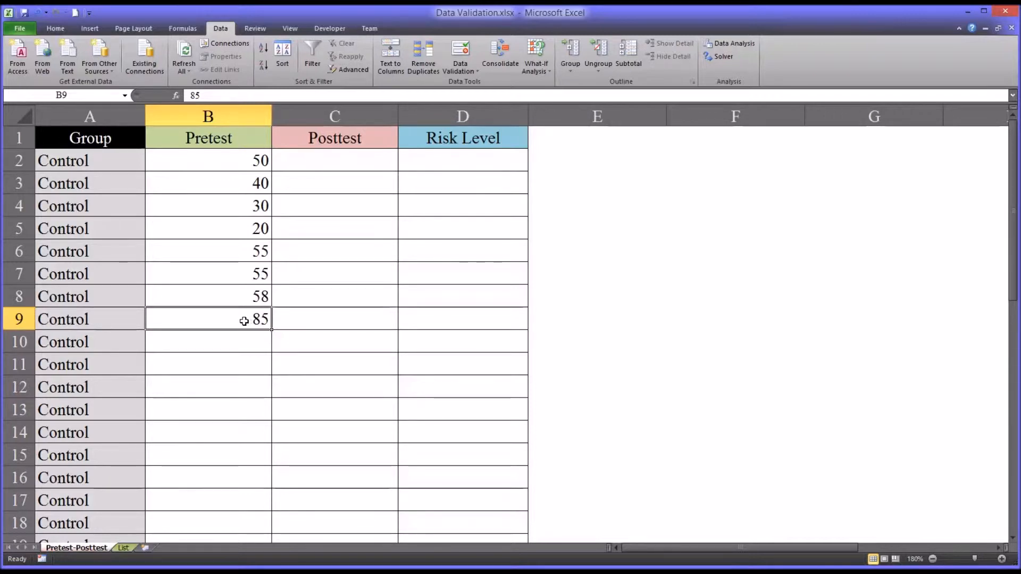
pyautogui.moveTo(525, 452)
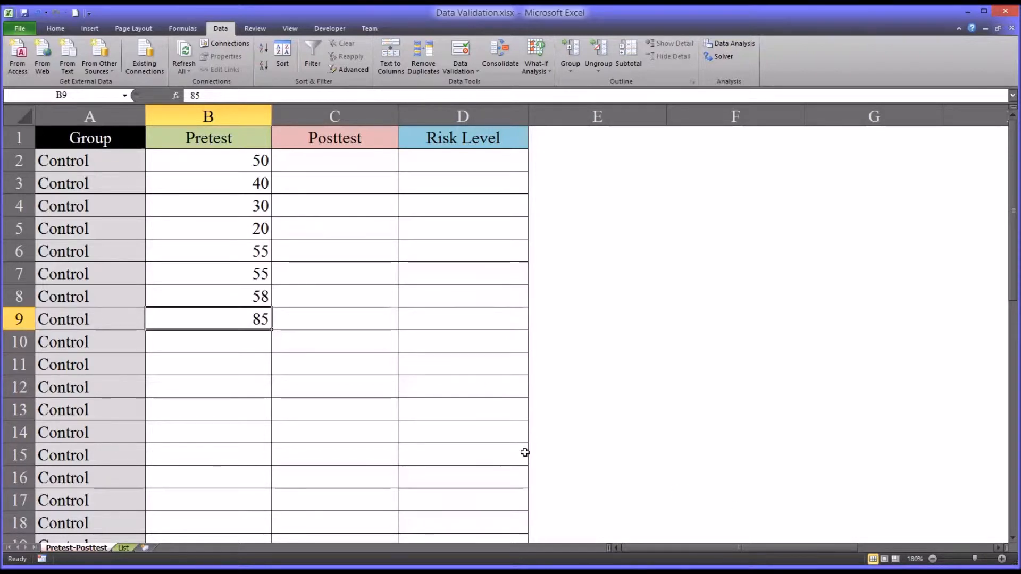
pyautogui.click(334, 116)
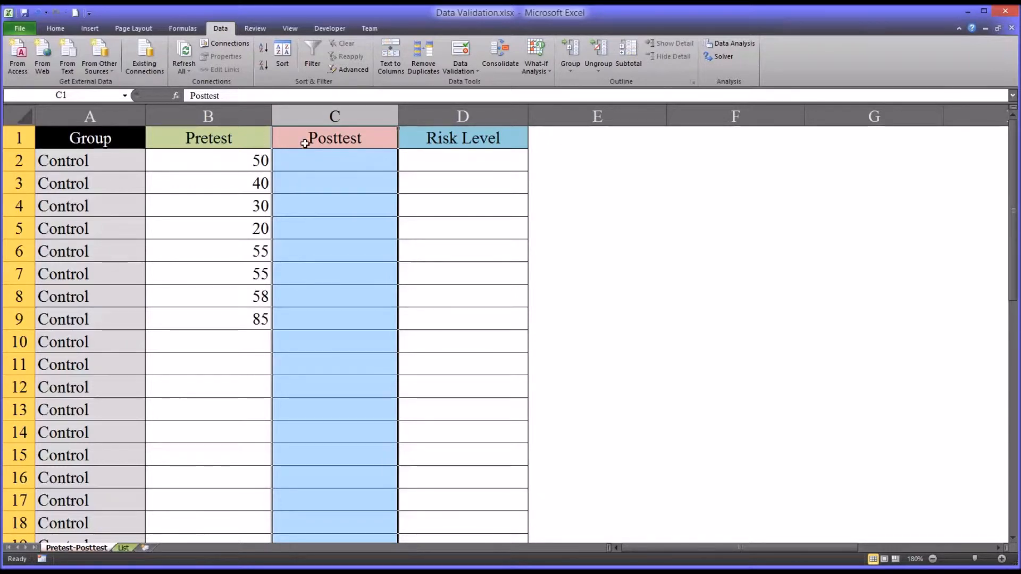
pyautogui.moveTo(298, 154)
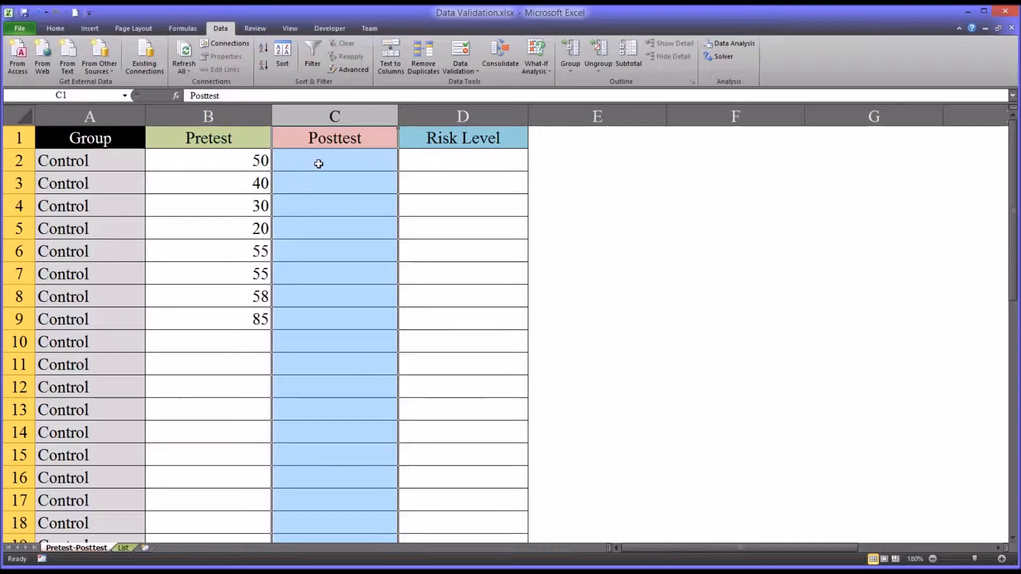
pyautogui.moveTo(328, 163)
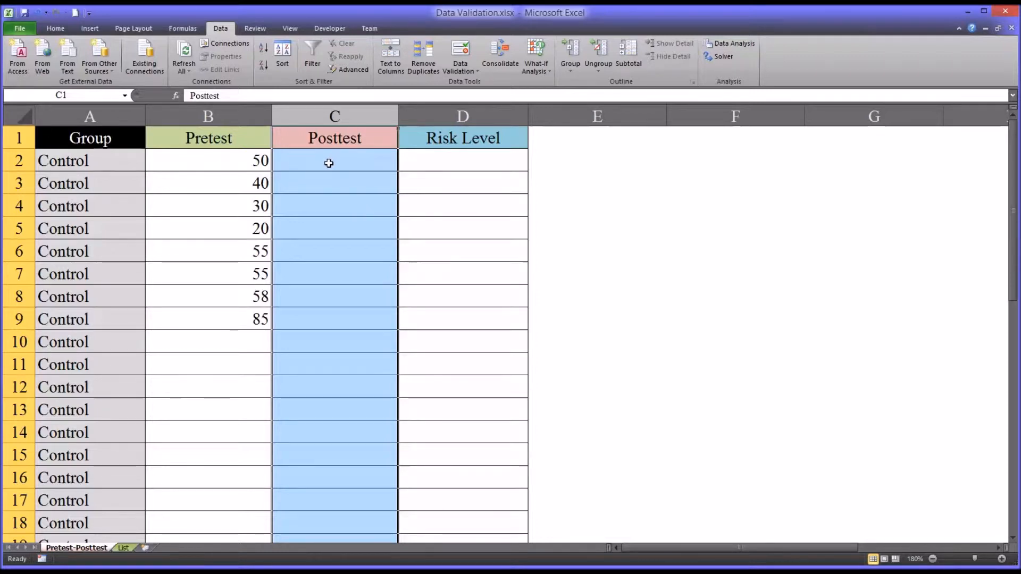
pyautogui.moveTo(334, 160)
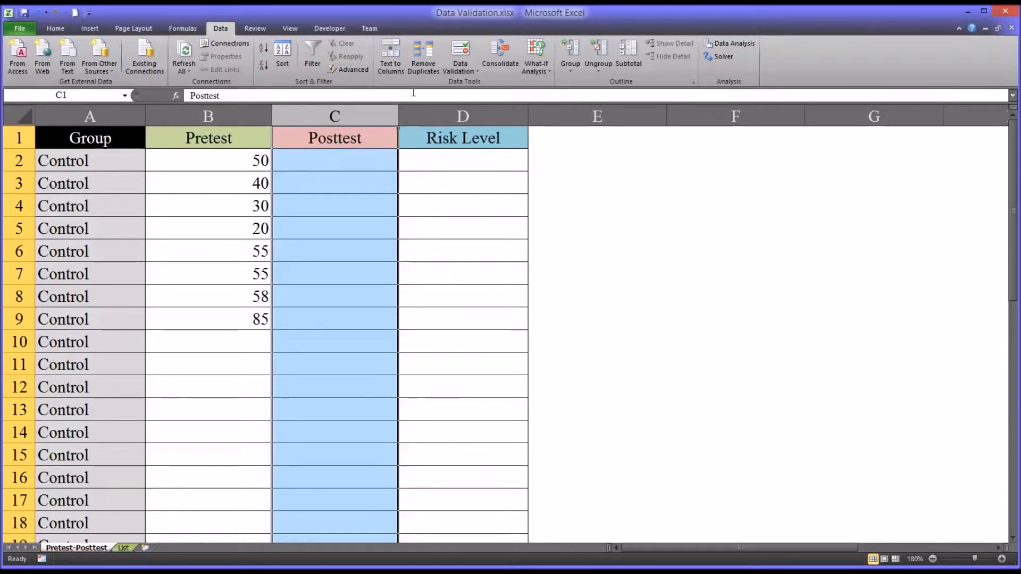
# Set column C validation to text length equal to 2, reviewing the message and alert tabs
pyautogui.click(459, 55)
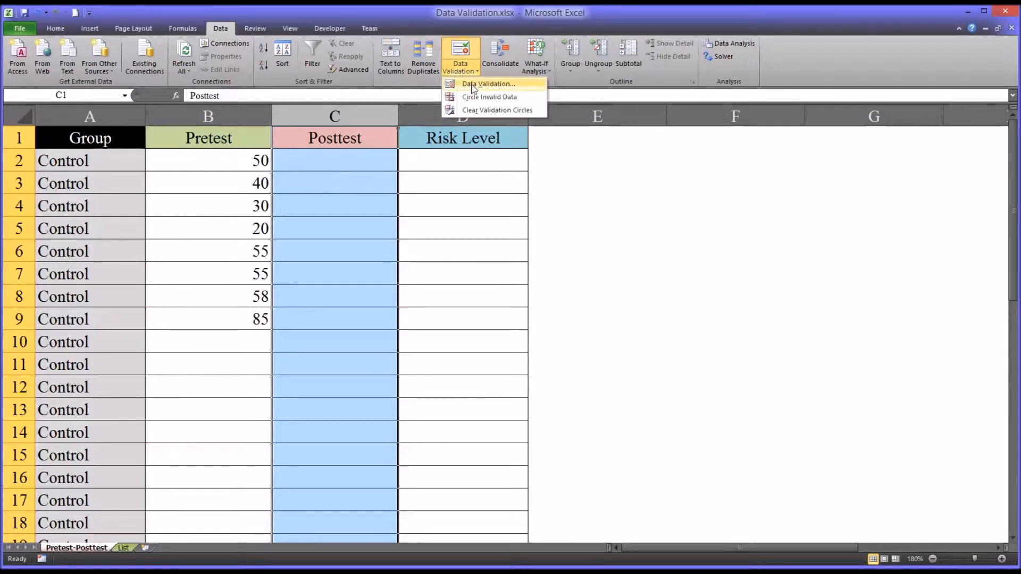
pyautogui.click(488, 83)
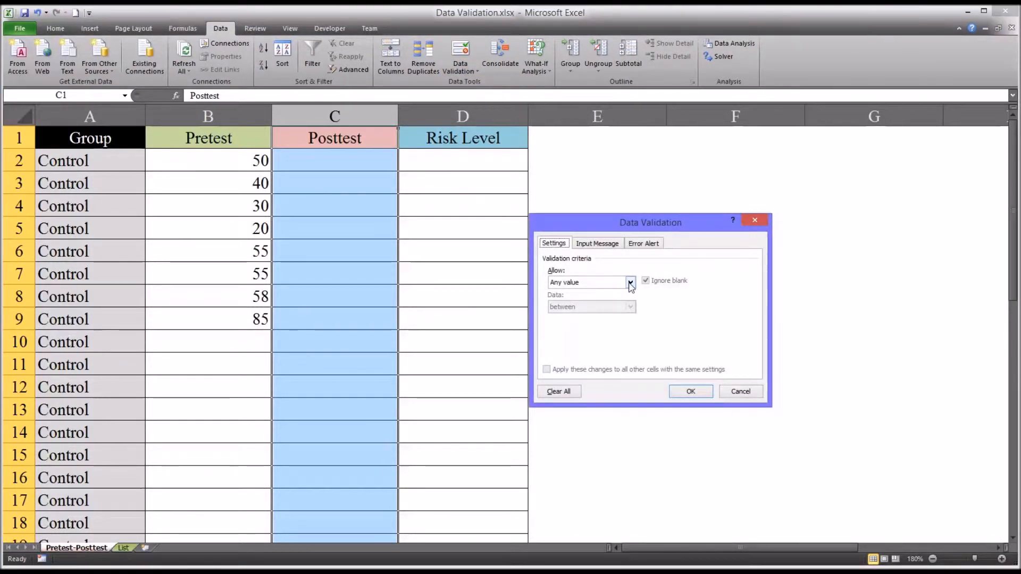
pyautogui.click(629, 282)
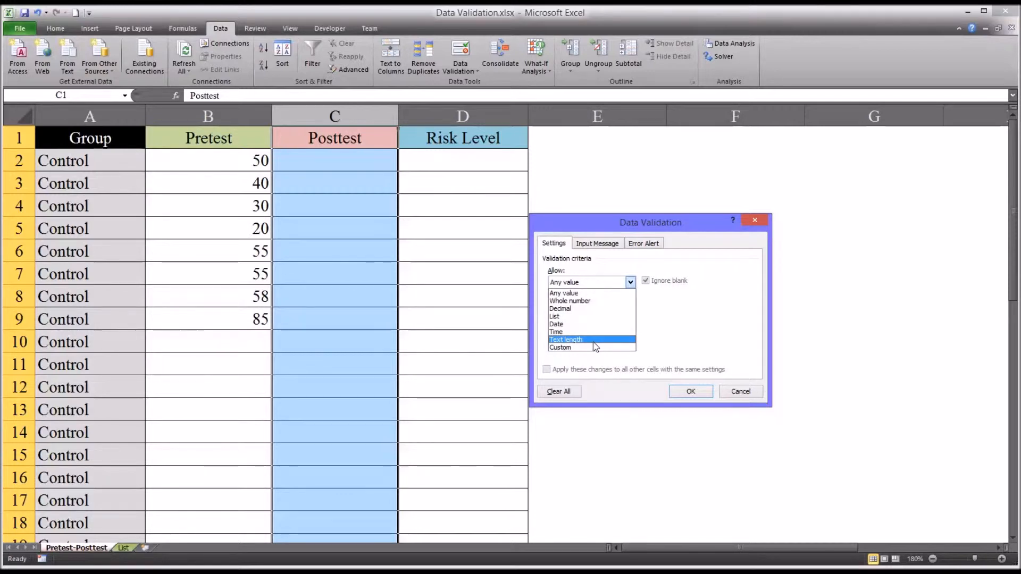
pyautogui.click(566, 339)
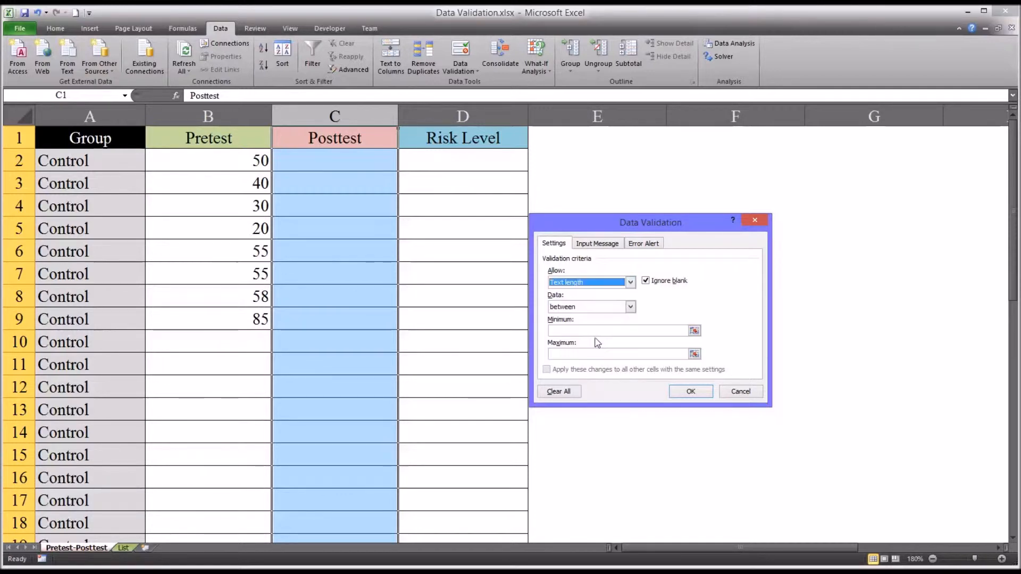
pyautogui.click(629, 306)
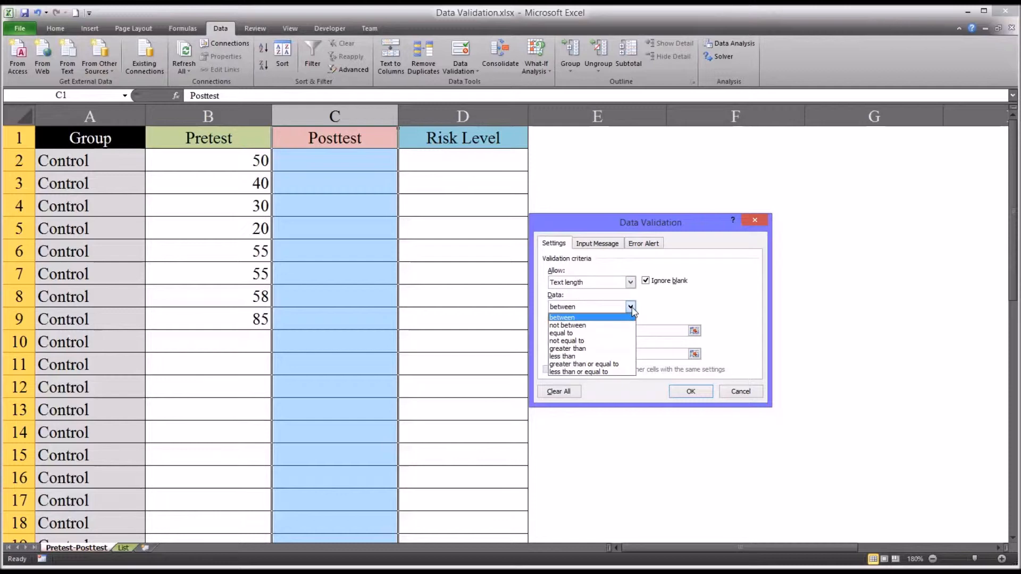
pyautogui.click(560, 333)
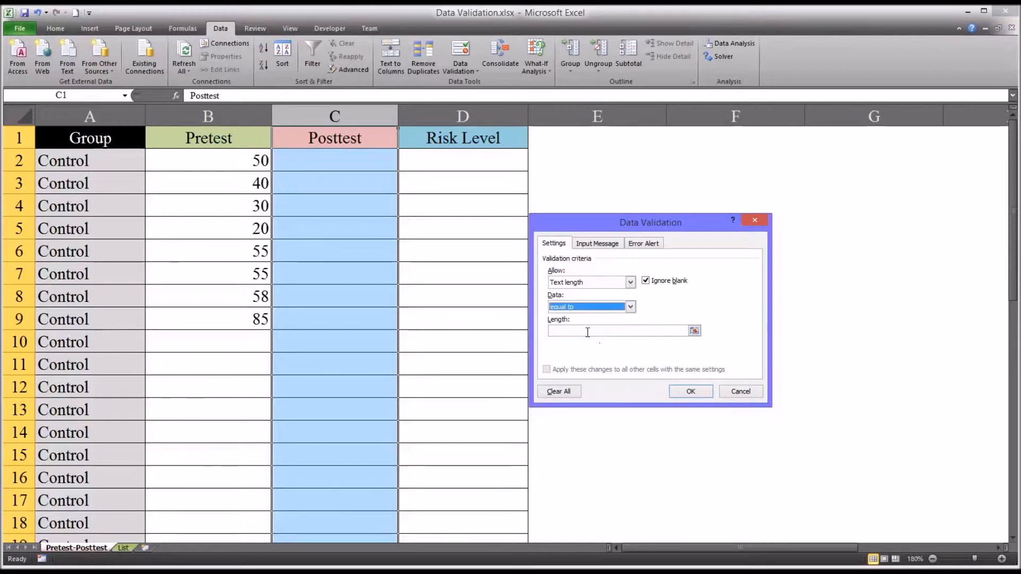
pyautogui.write('2')
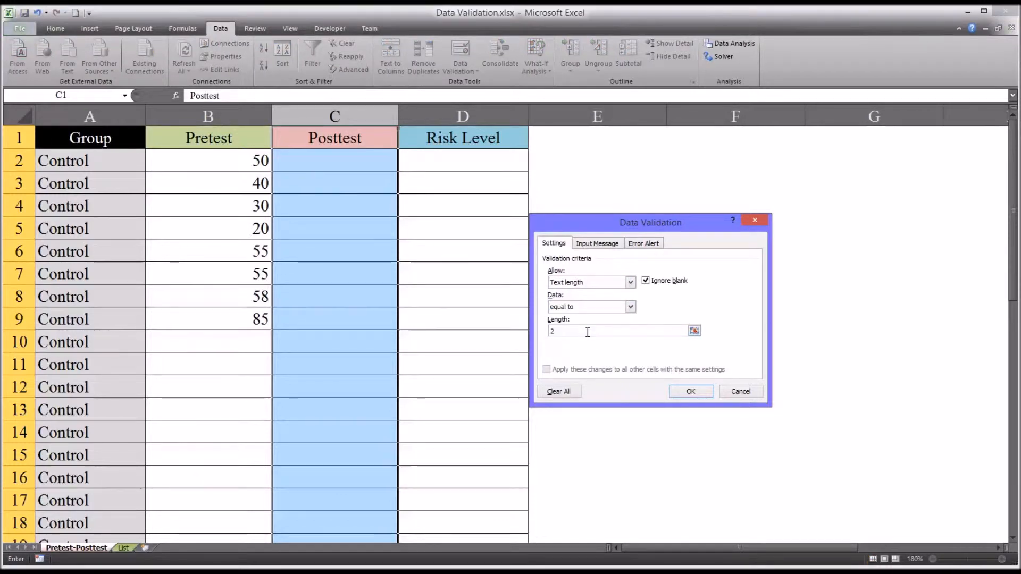
pyautogui.click(596, 243)
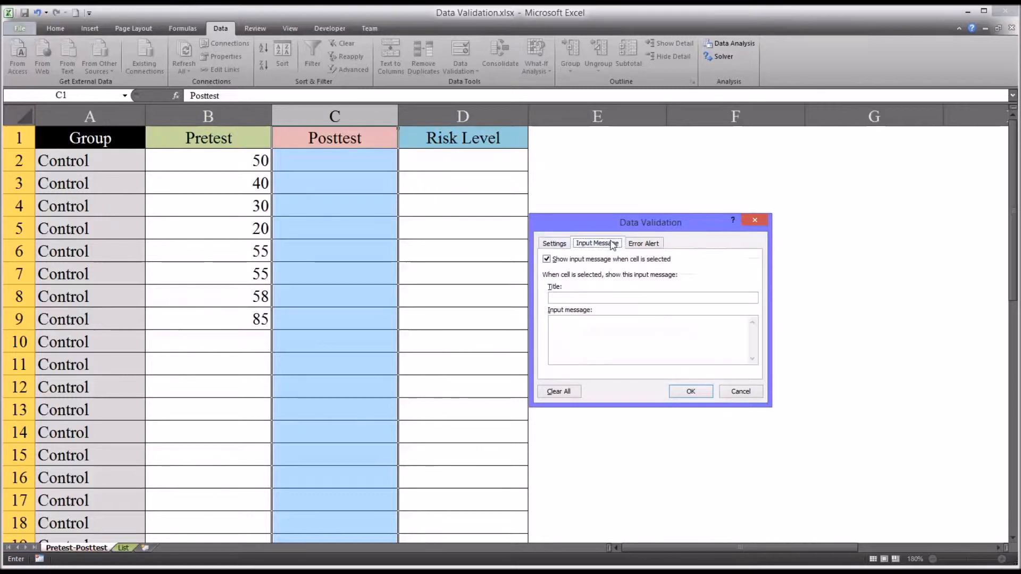
pyautogui.click(643, 243)
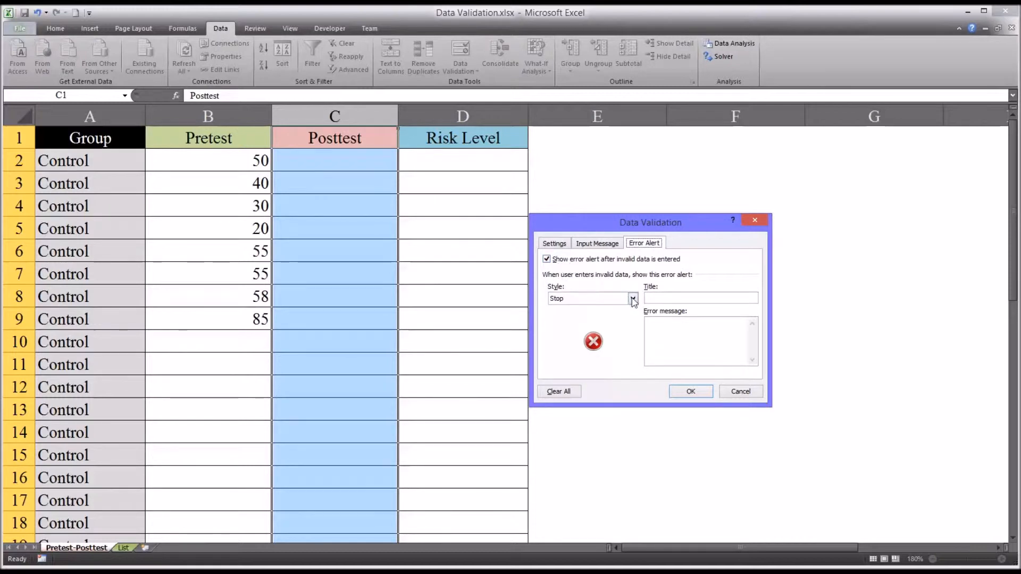
pyautogui.click(632, 298)
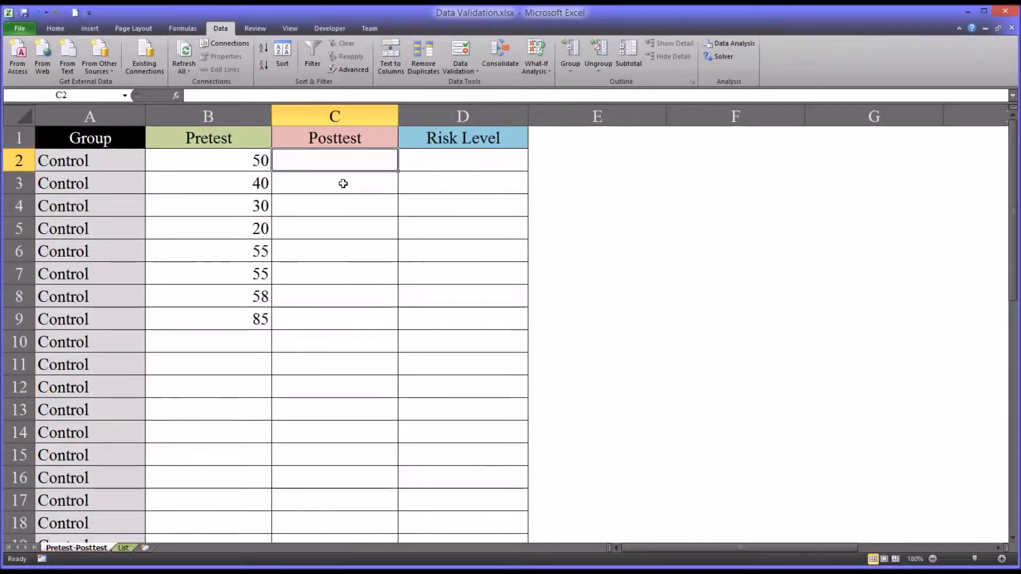
# Test Posttest entries: retry after abc is flagged, keep one-letter a, enter ab and bc
pyautogui.write('ab')
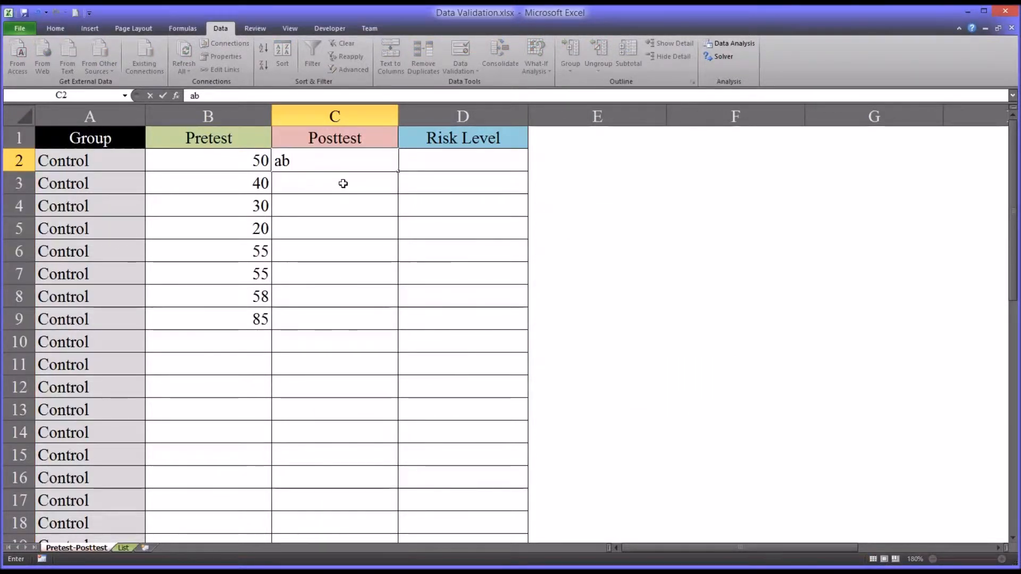
pyautogui.write('b')
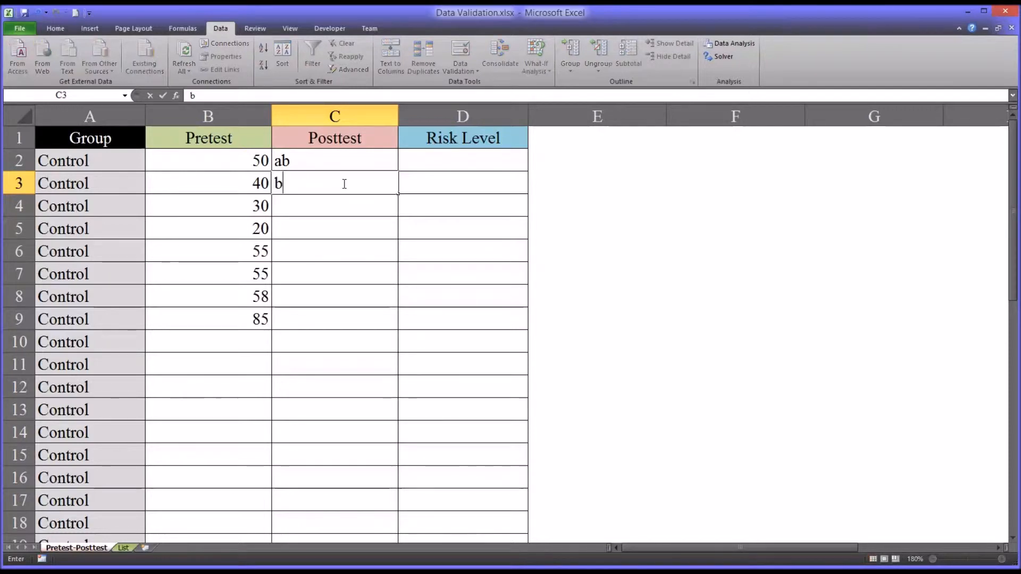
pyautogui.write('c')
pyautogui.click(335, 206)
pyautogui.write('abc')
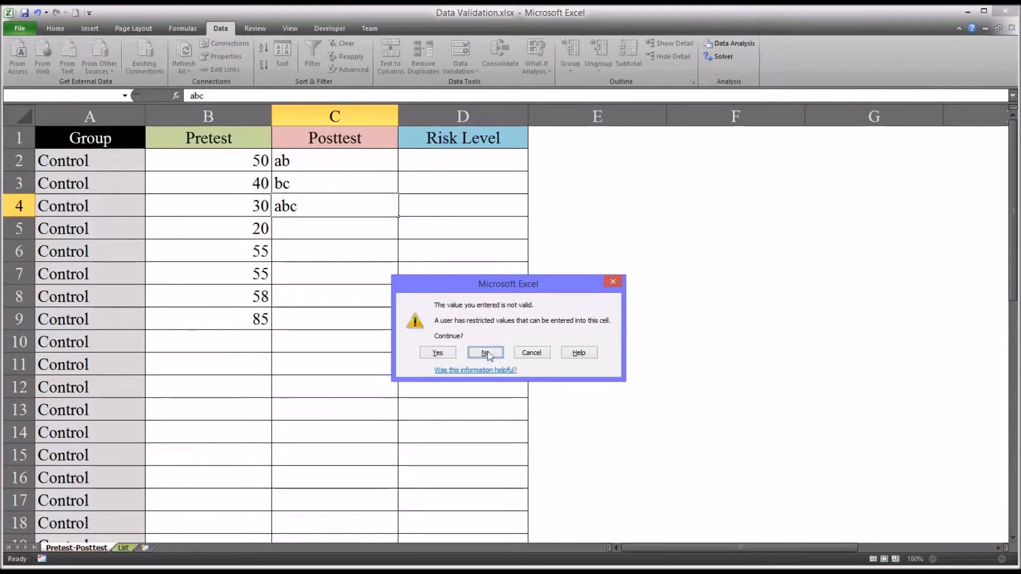
pyautogui.click(485, 352)
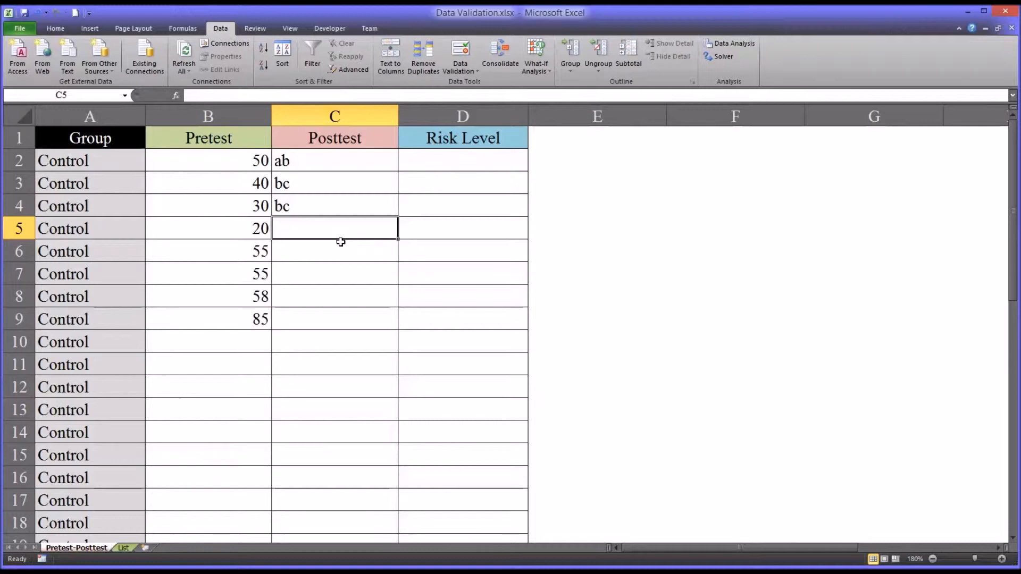
pyautogui.write('ab')
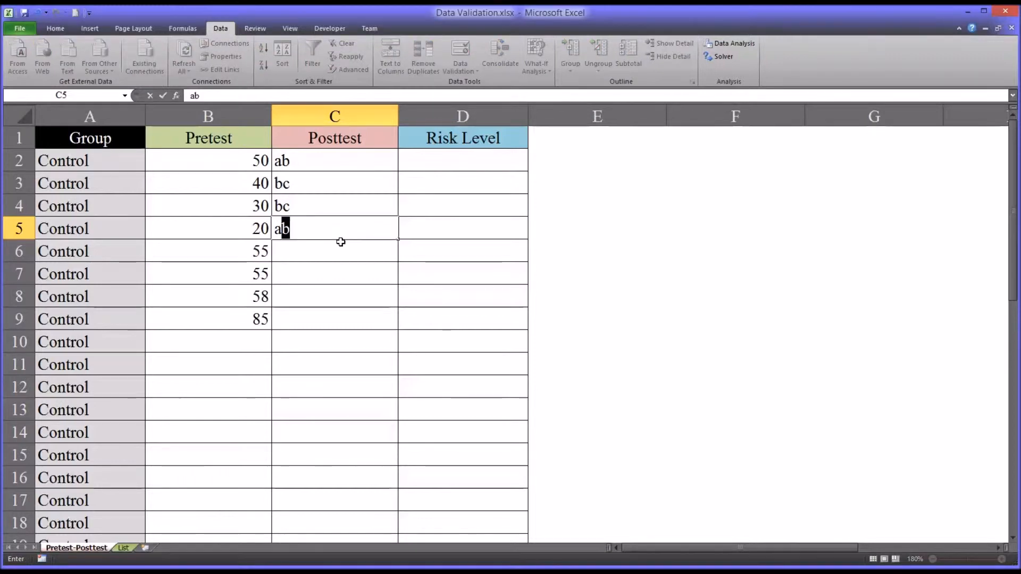
pyautogui.press('Backspace')
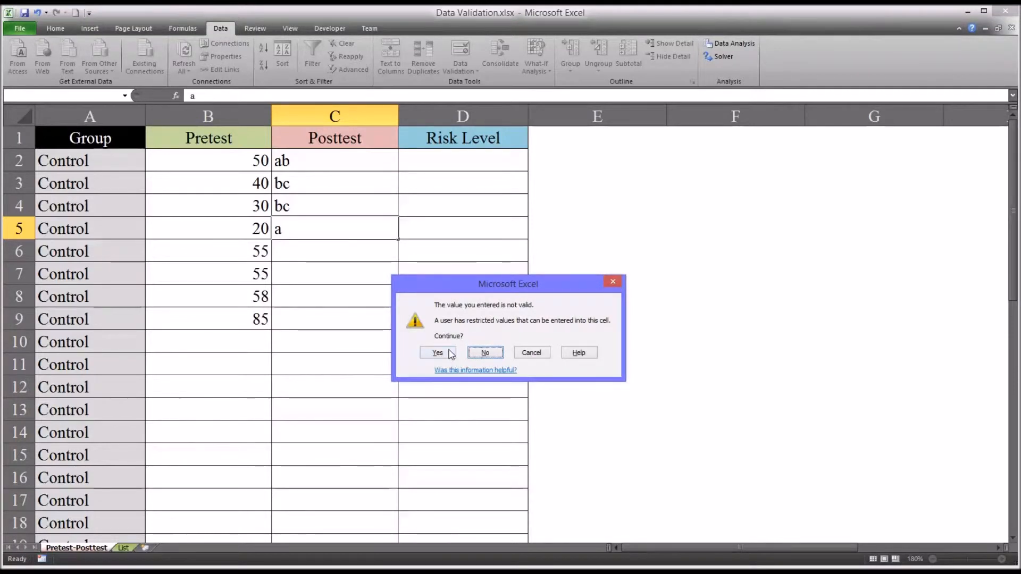
pyautogui.click(437, 352)
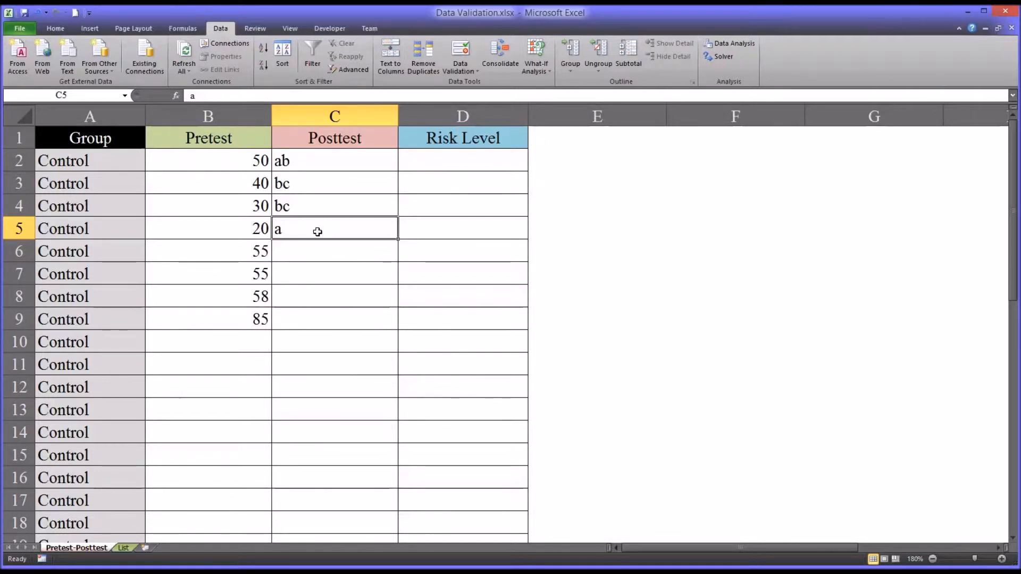
pyautogui.moveTo(296, 229)
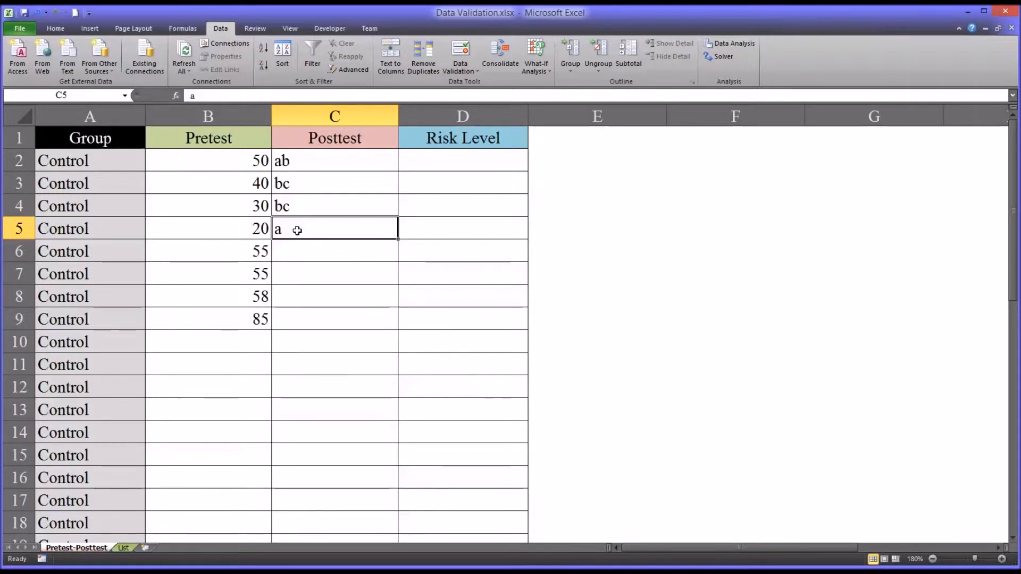
pyautogui.write('b')
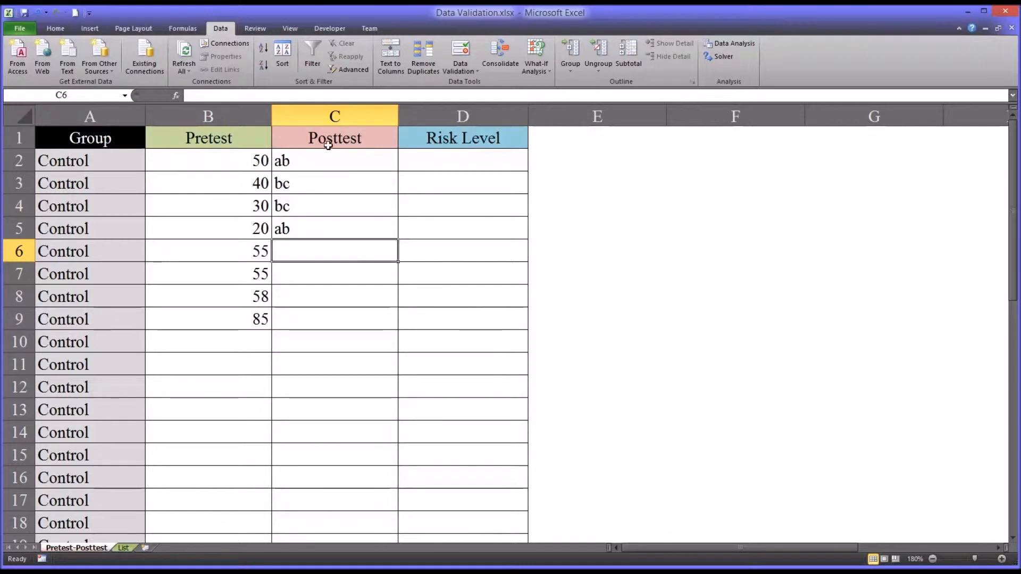
# Reopen column C's validation and apply the Information alert style
pyautogui.click(459, 55)
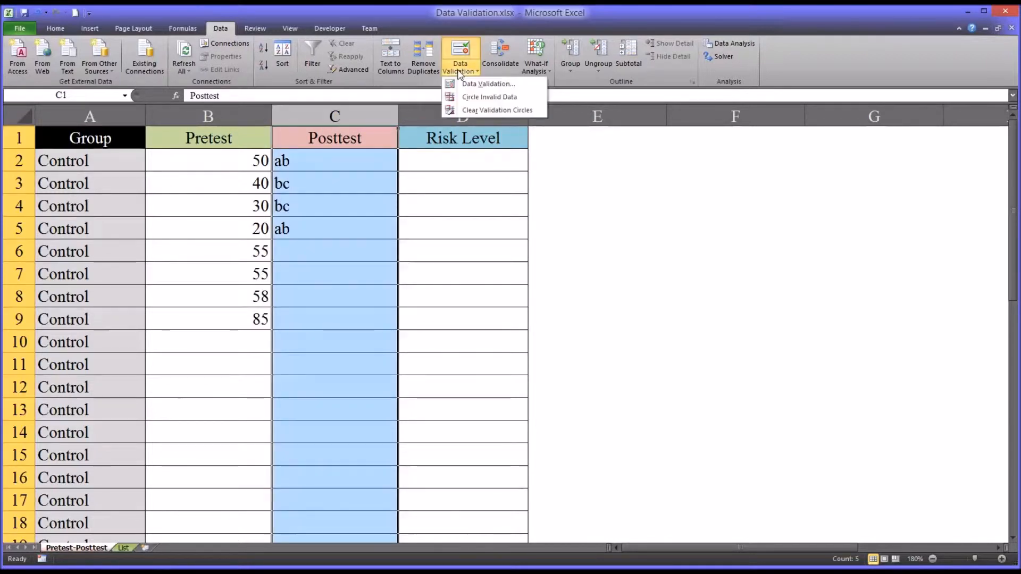
pyautogui.click(488, 84)
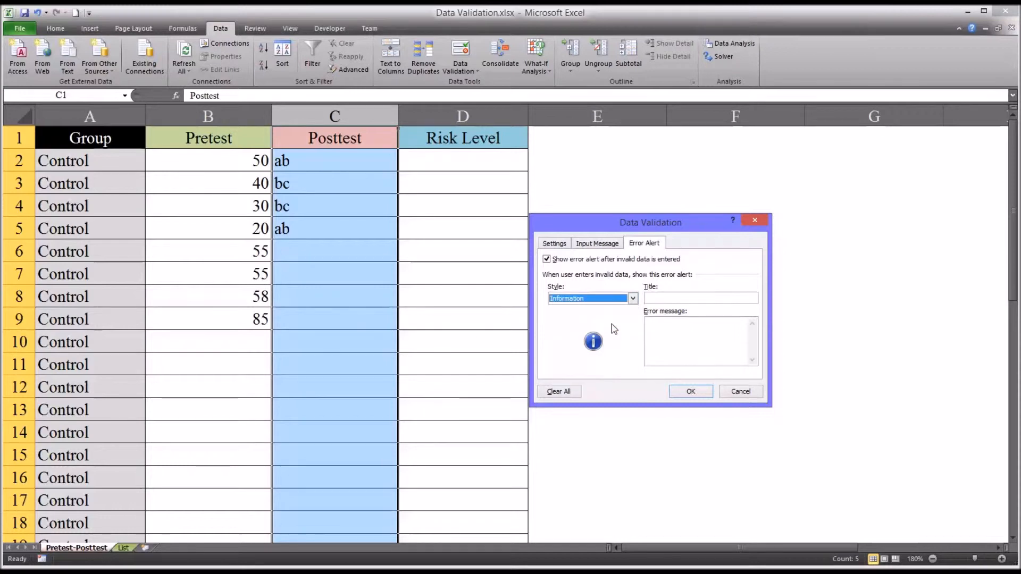
pyautogui.click(689, 392)
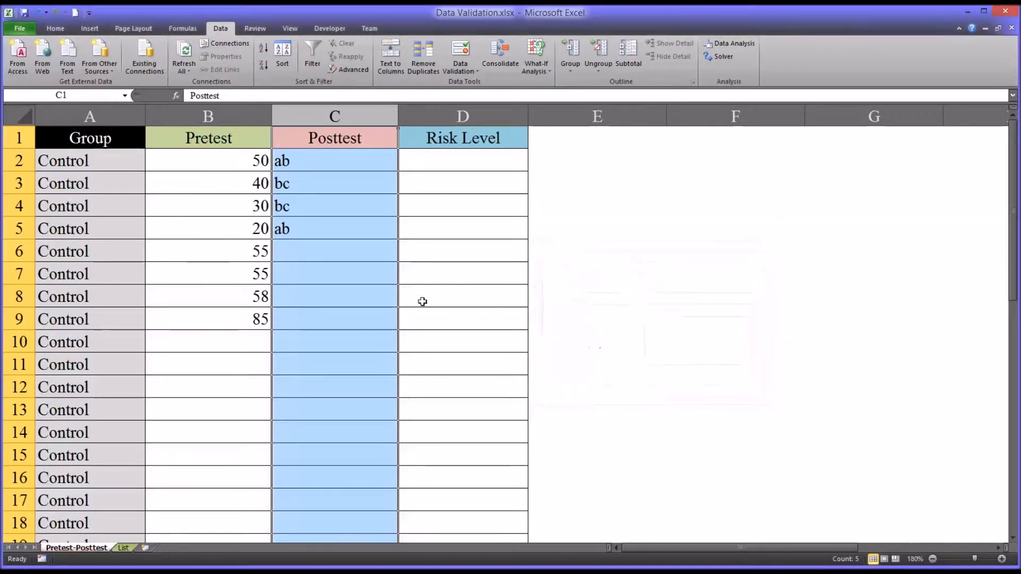
pyautogui.click(333, 251)
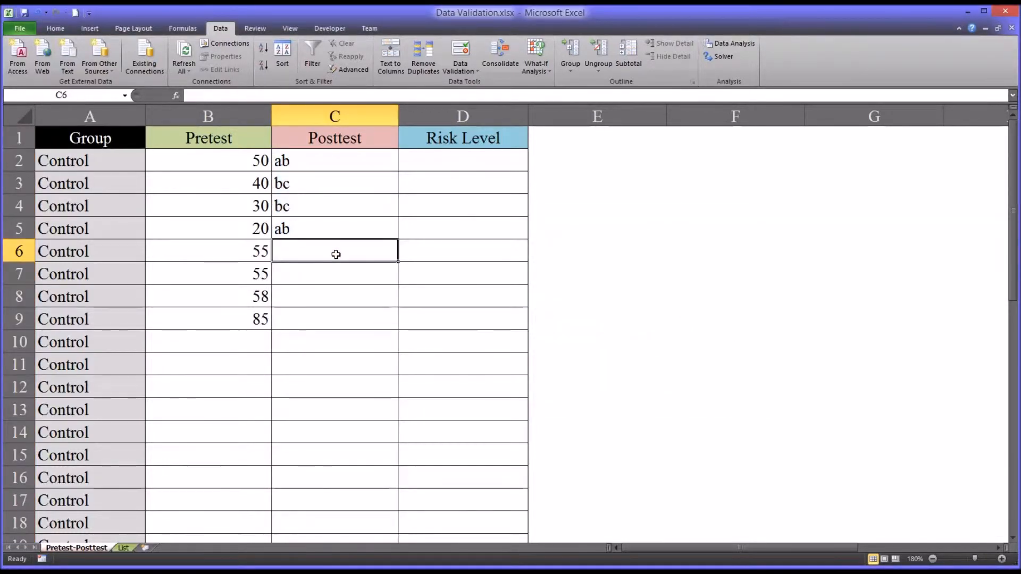
pyautogui.write('abc')
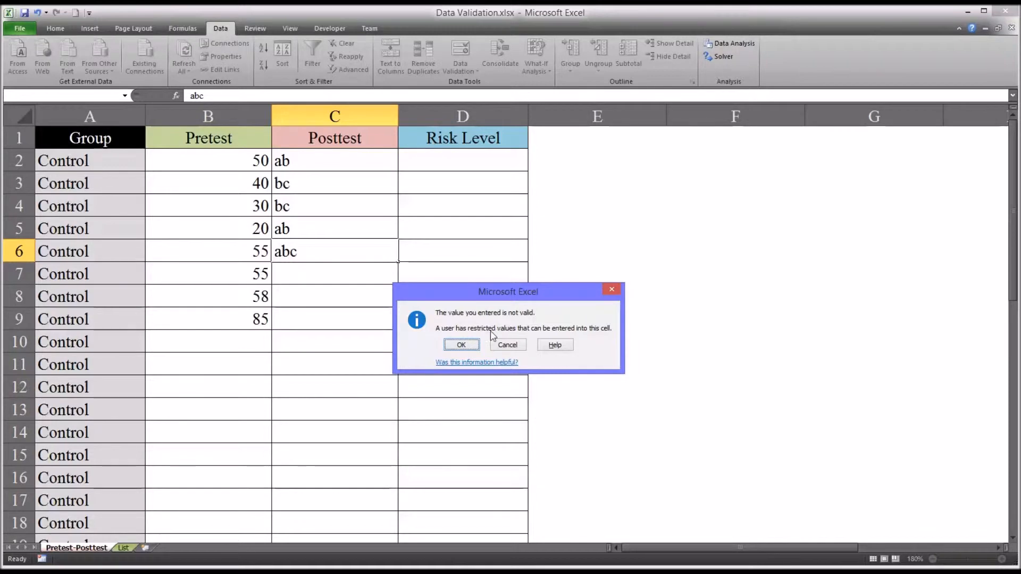
pyautogui.click(461, 345)
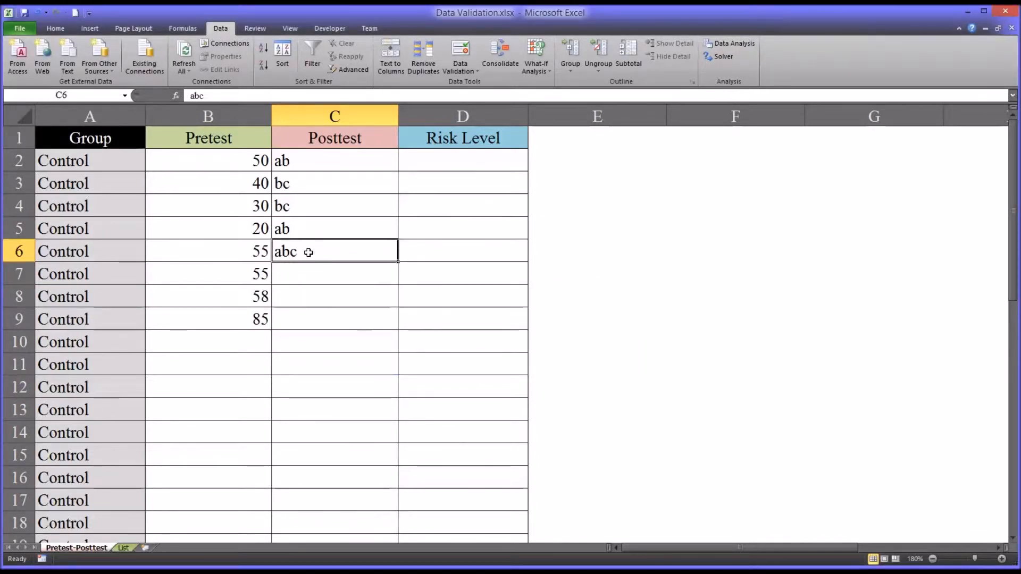
pyautogui.moveTo(319, 183)
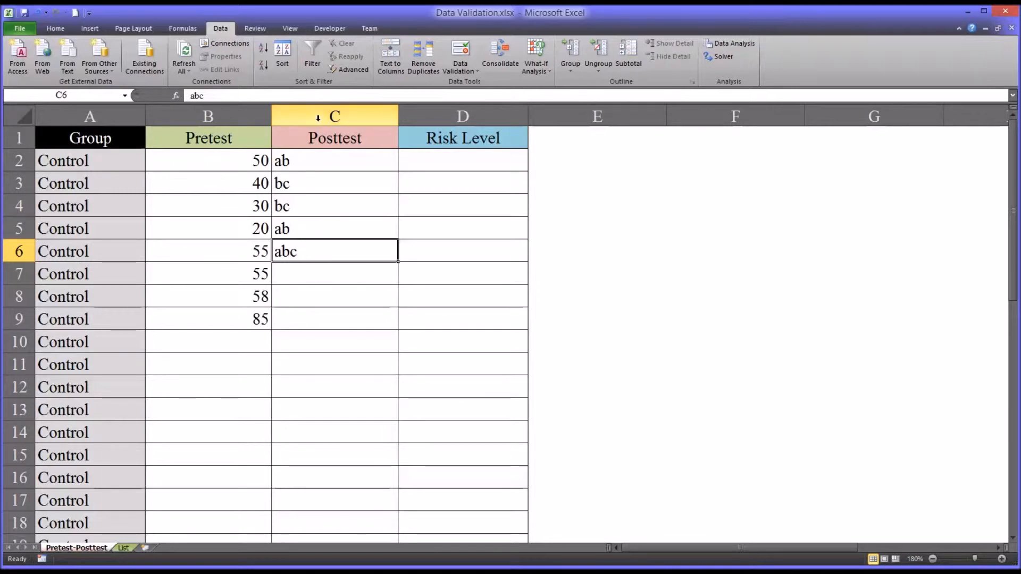
pyautogui.press('Delete')
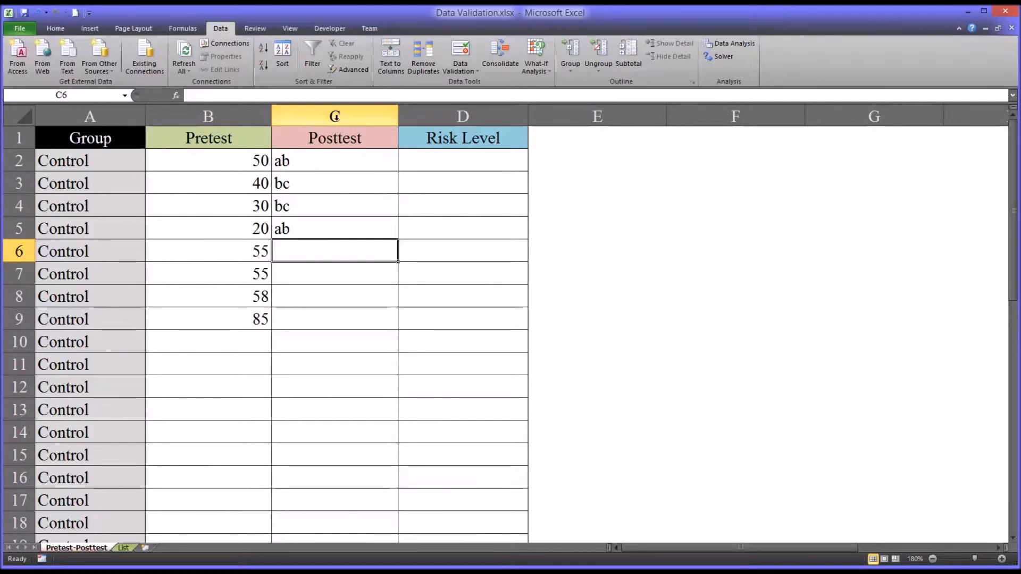
pyautogui.click(334, 115)
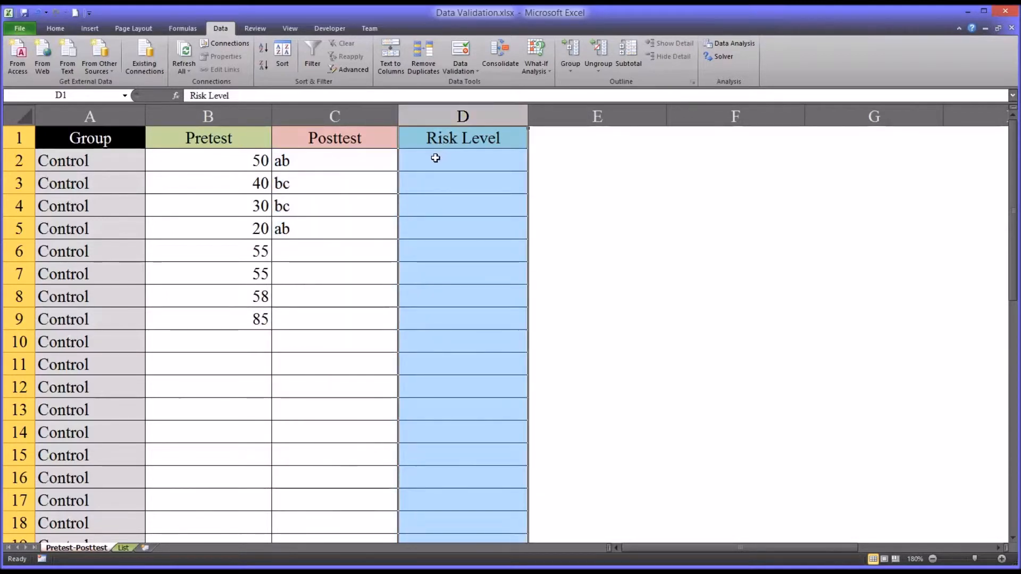
# Select Risk Level column D and set its validation to allow a List
pyautogui.click(462, 160)
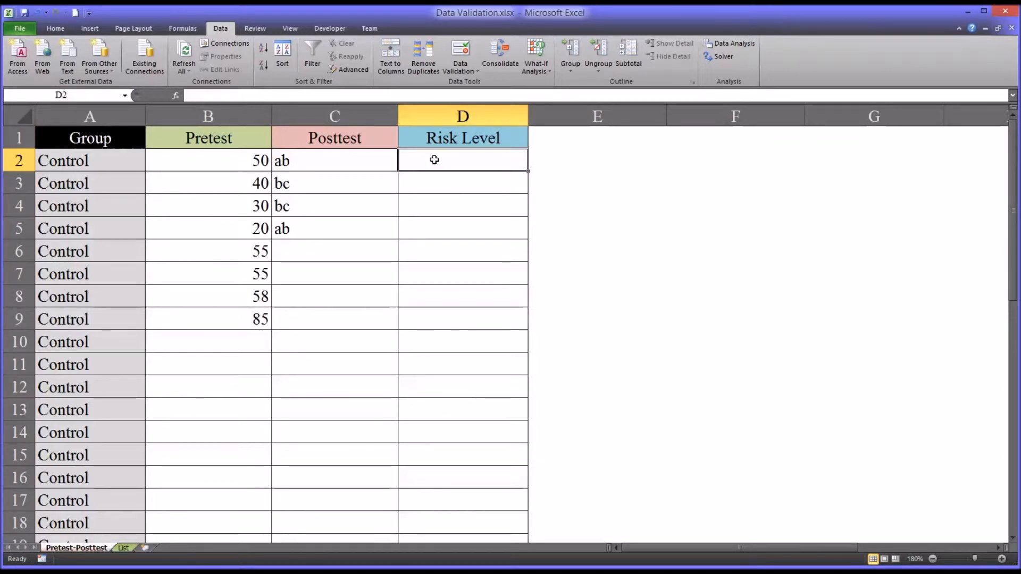
pyautogui.click(462, 116)
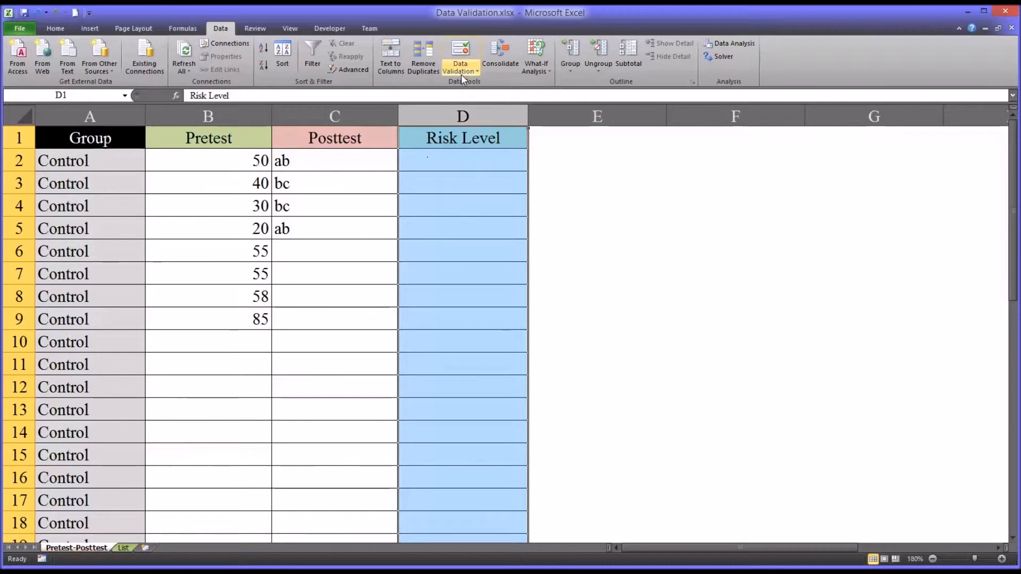
pyautogui.click(459, 56)
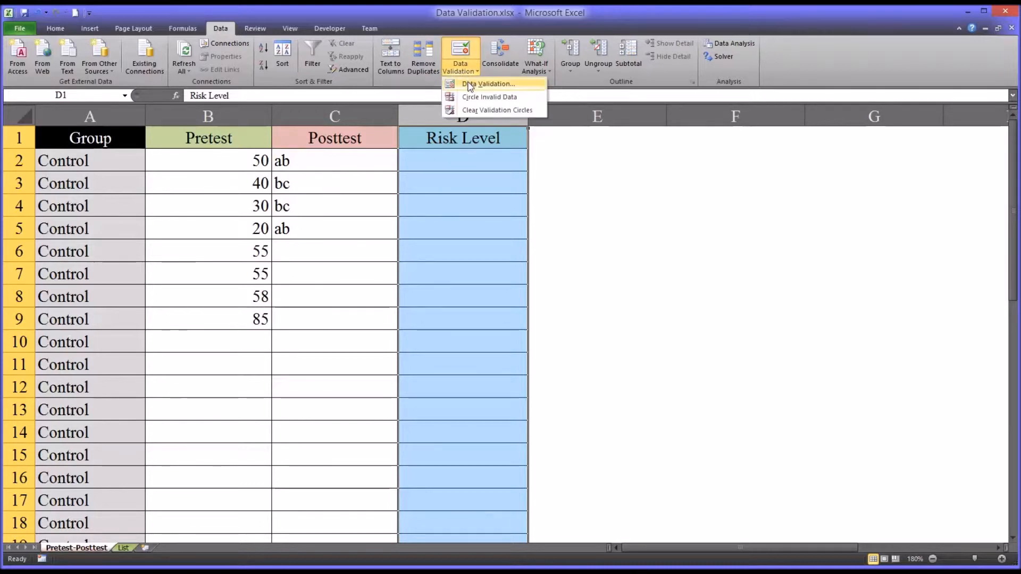
pyautogui.click(489, 84)
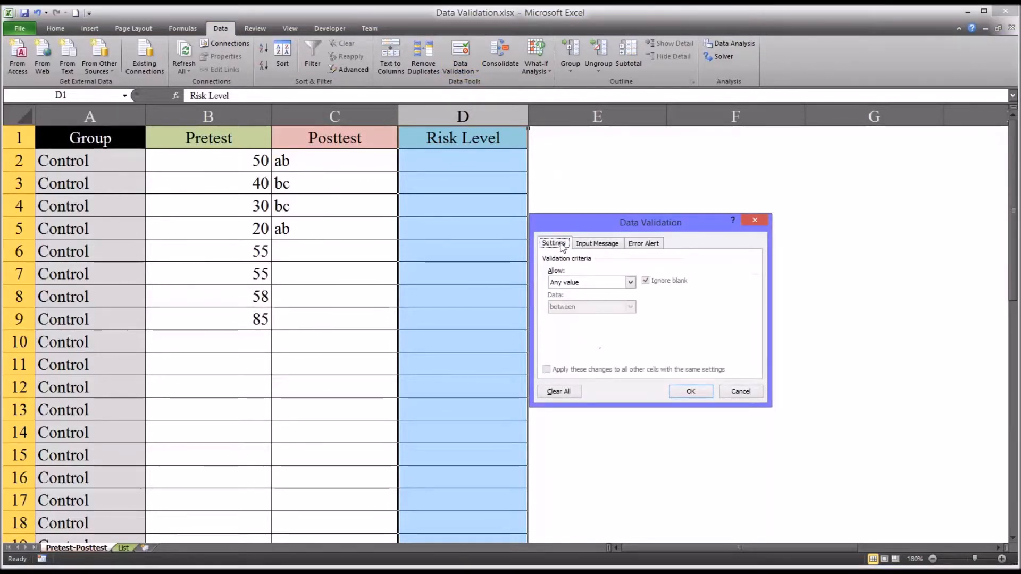
pyautogui.click(629, 282)
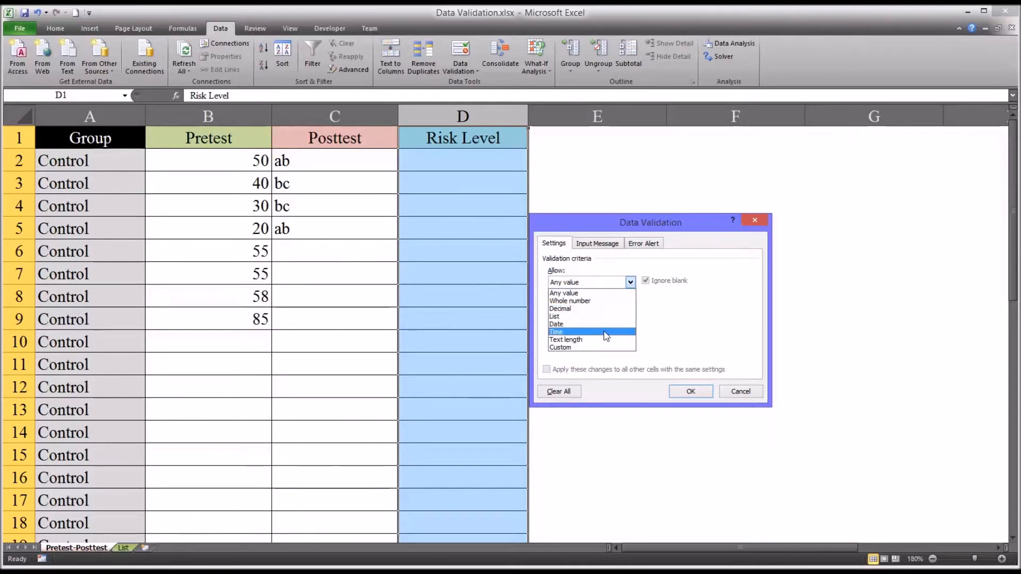
pyautogui.click(554, 315)
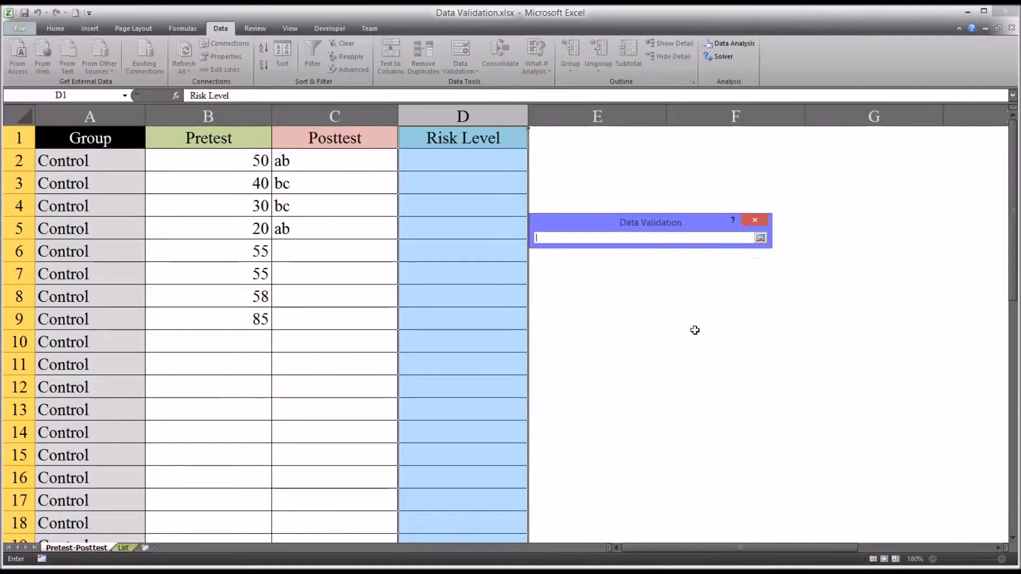
# Apply the List sheet's A1:A3 (Low, Medium, High) as column D's dropdown source
pyautogui.click(123, 547)
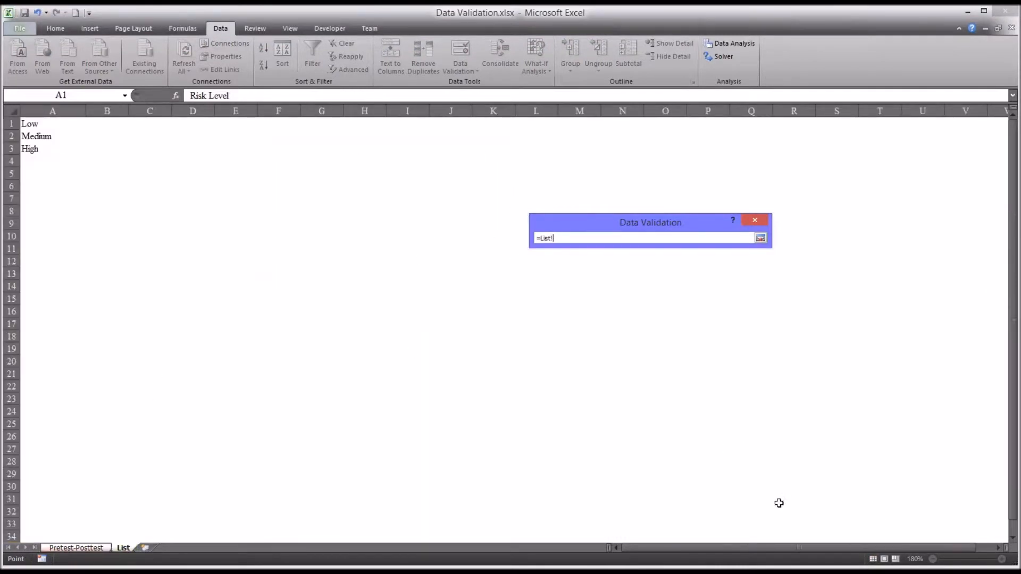
pyautogui.moveTo(236, 492)
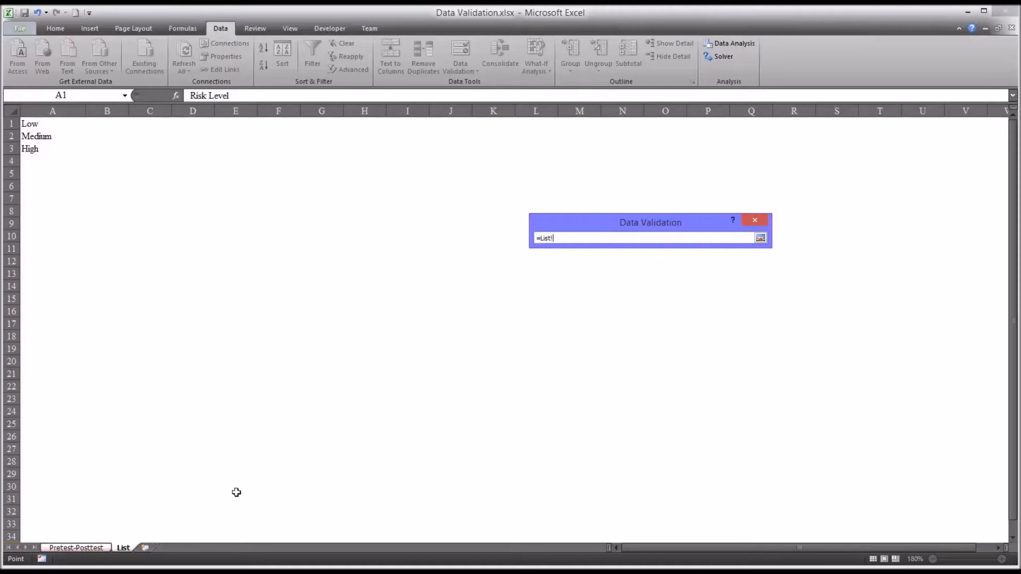
pyautogui.moveTo(52, 122); pyautogui.dragTo(53, 136)
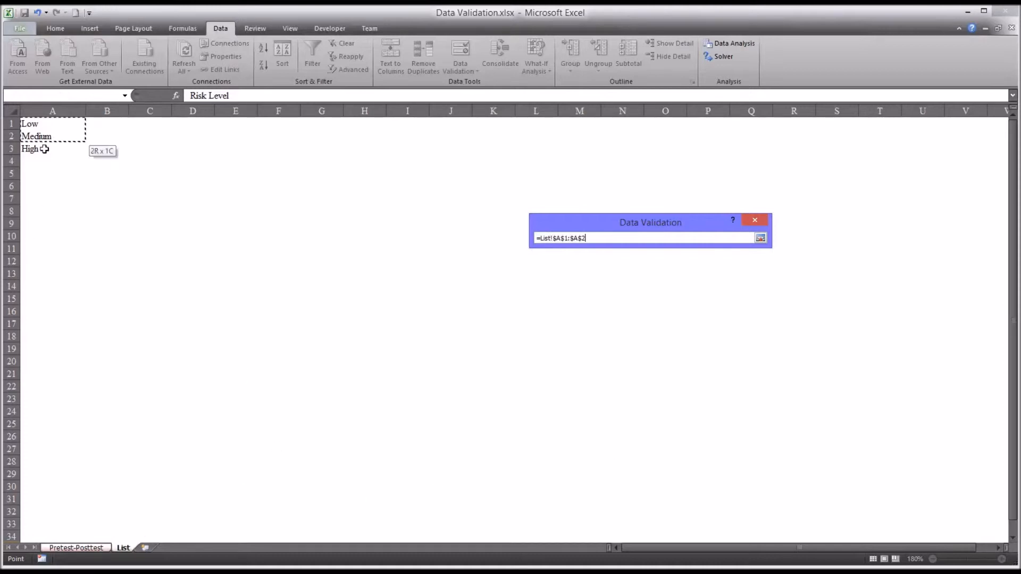
pyautogui.moveTo(52, 136); pyautogui.dragTo(52, 148)
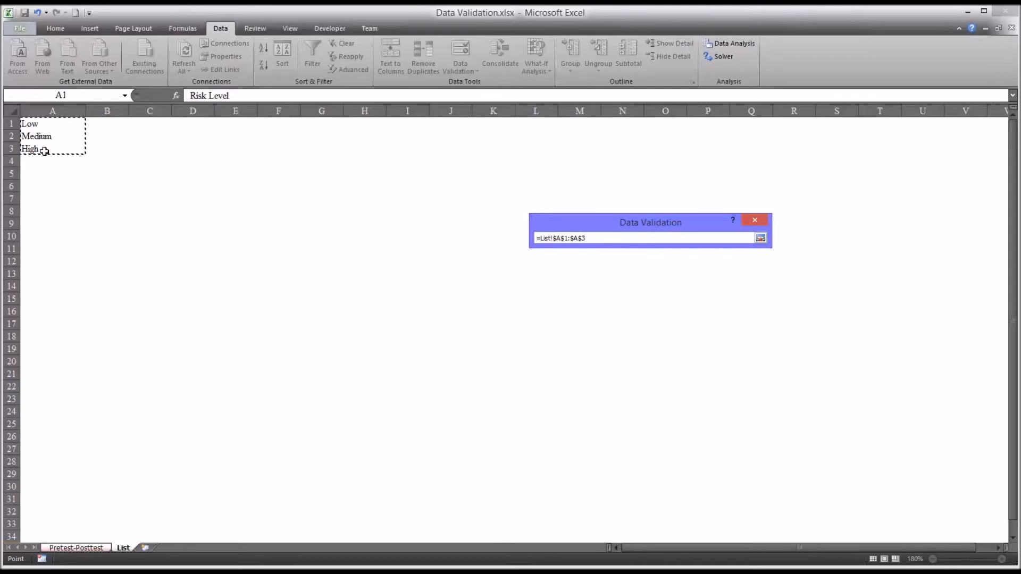
pyautogui.click(760, 238)
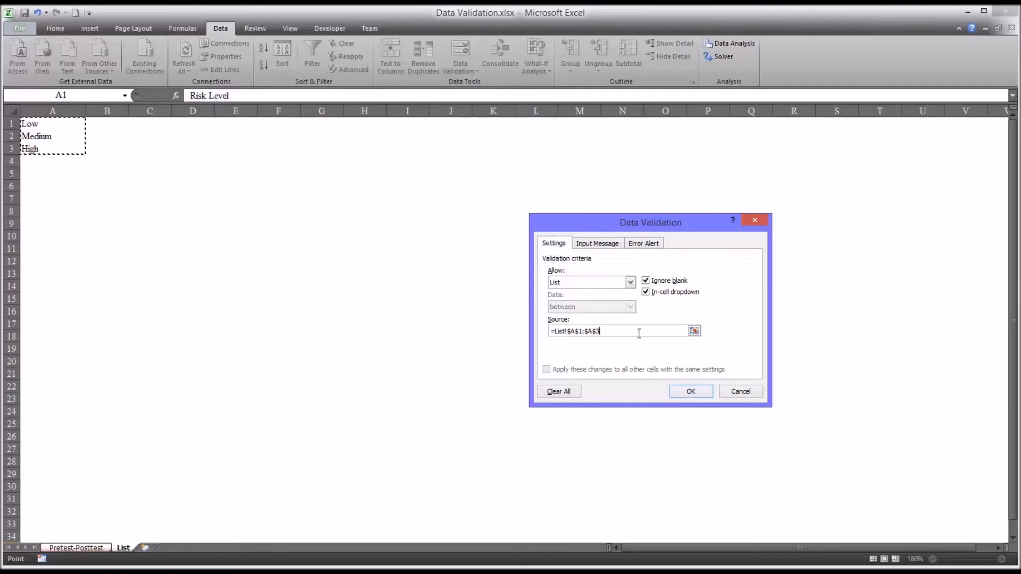
pyautogui.click(596, 243)
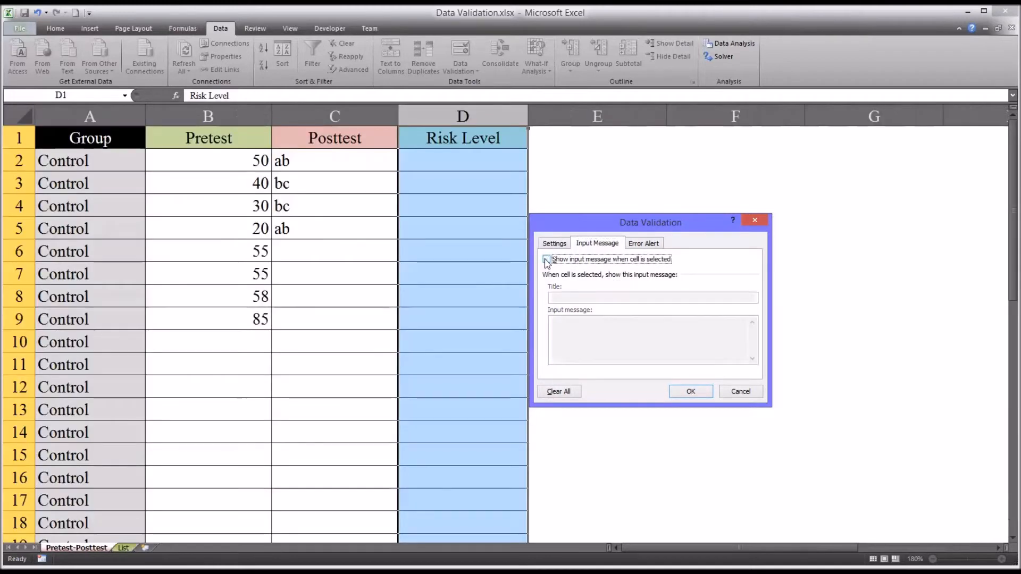
pyautogui.click(644, 243)
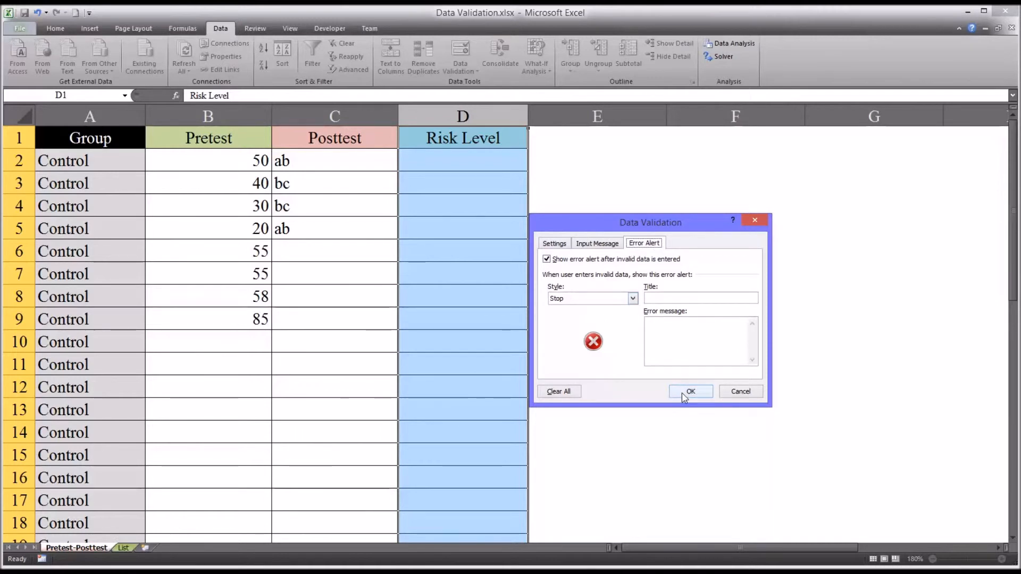
pyautogui.click(689, 392)
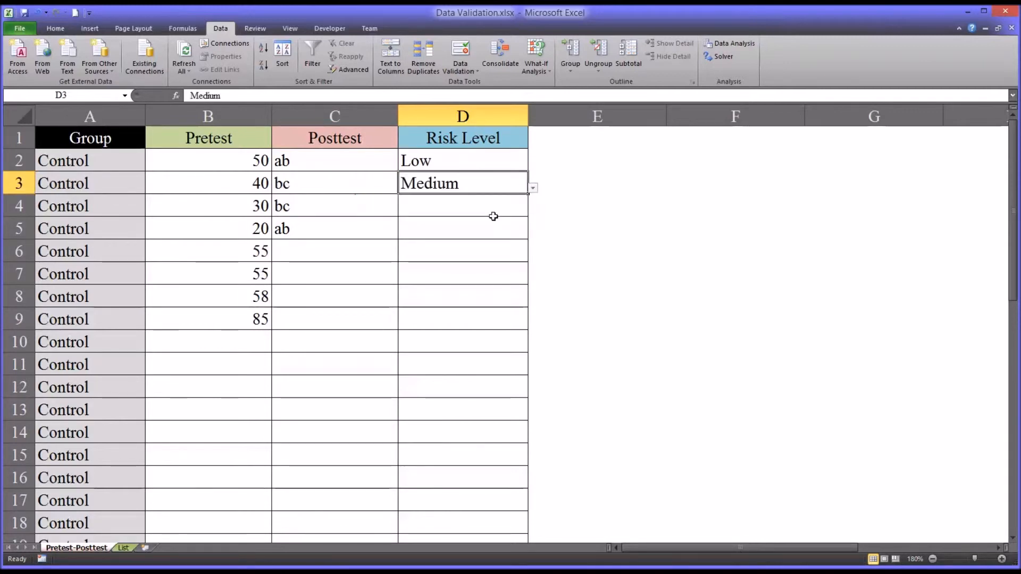
# Set D4 to High from the dropdown and dismiss the rejected 'hi' entry in D5
pyautogui.click(532, 209)
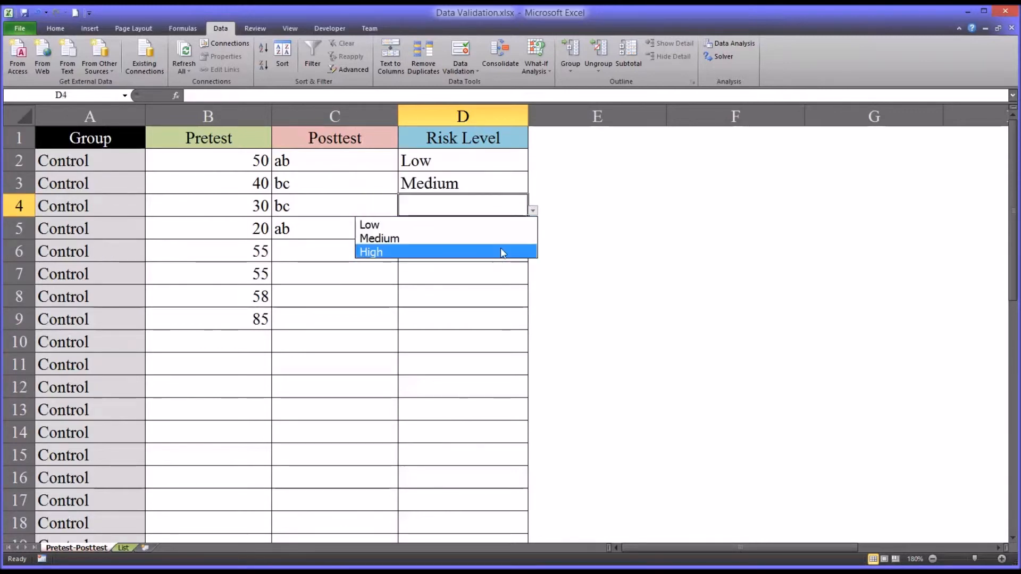
pyautogui.click(371, 252)
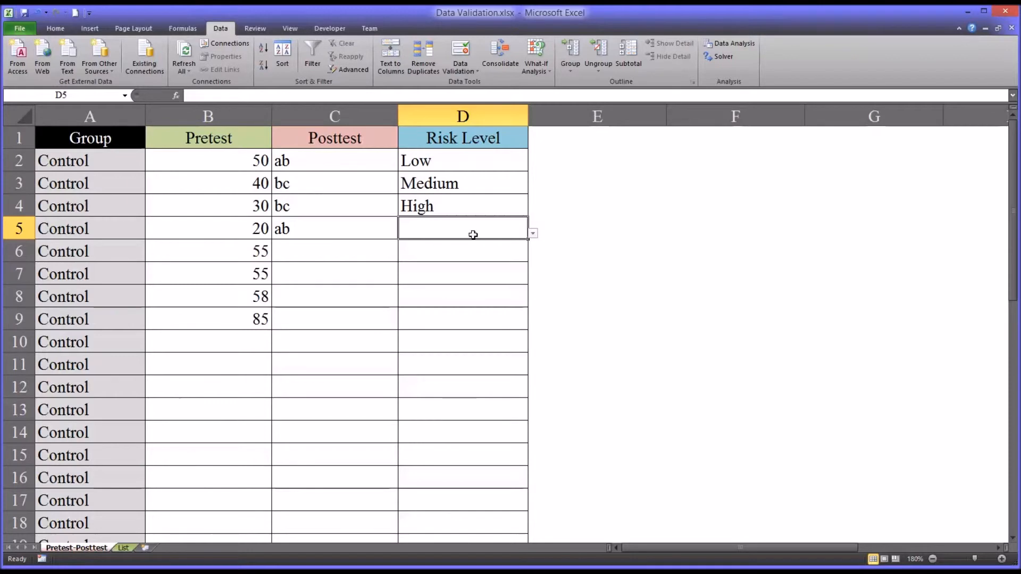
pyautogui.write('hi')
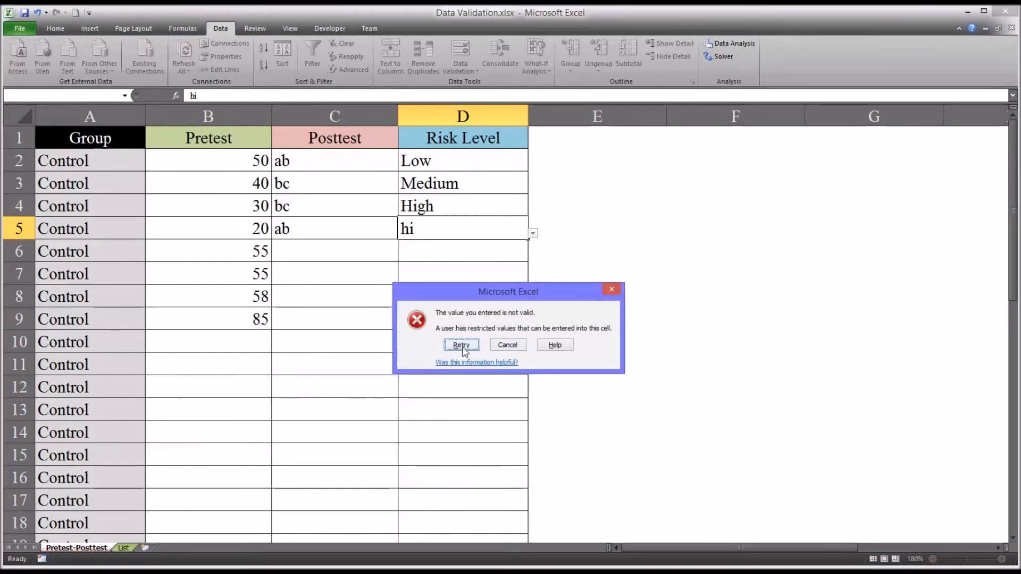
pyautogui.click(461, 345)
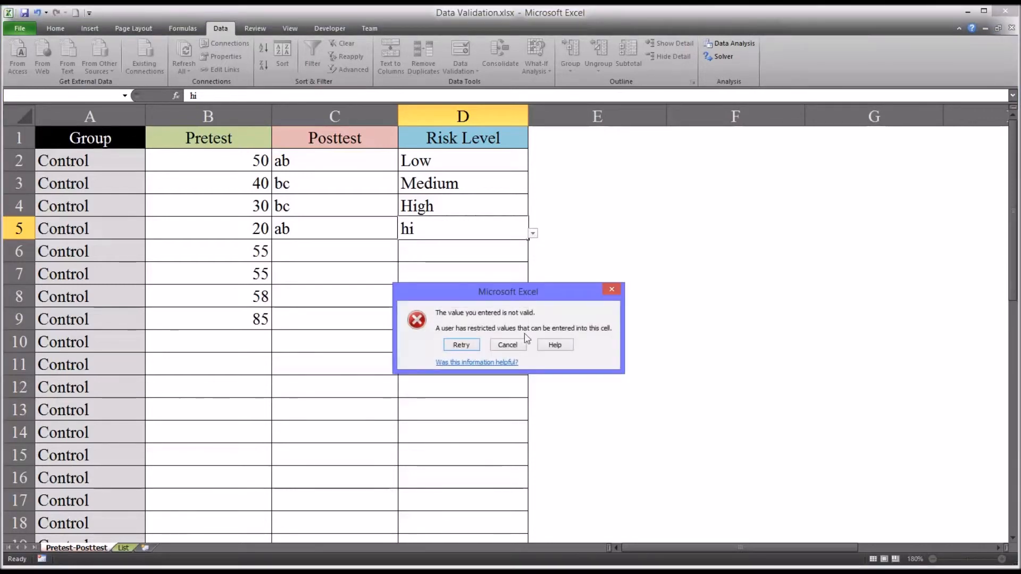
pyautogui.click(507, 344)
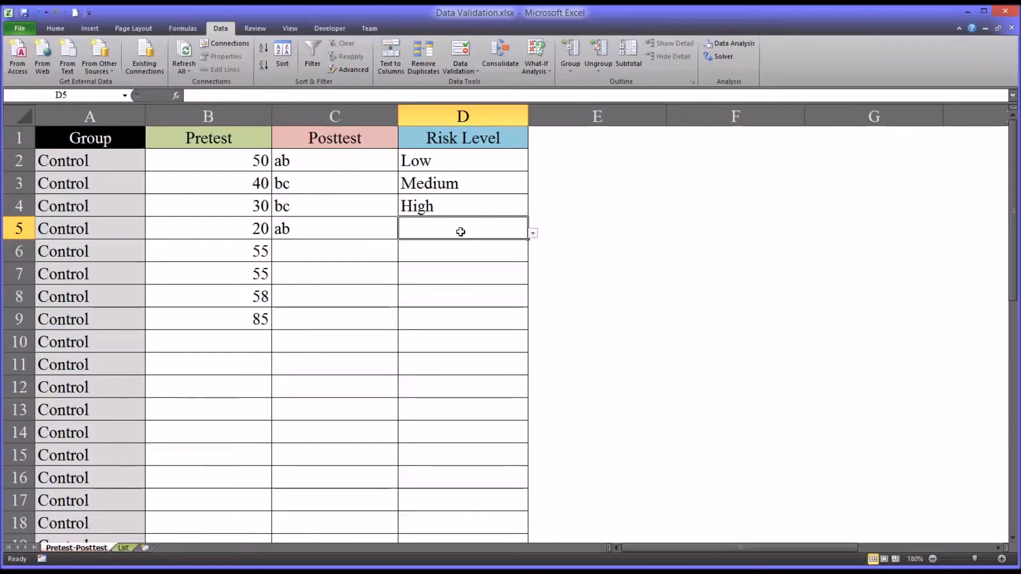
# Set D5 to High from its dropdown and type High into D6
pyautogui.click(531, 232)
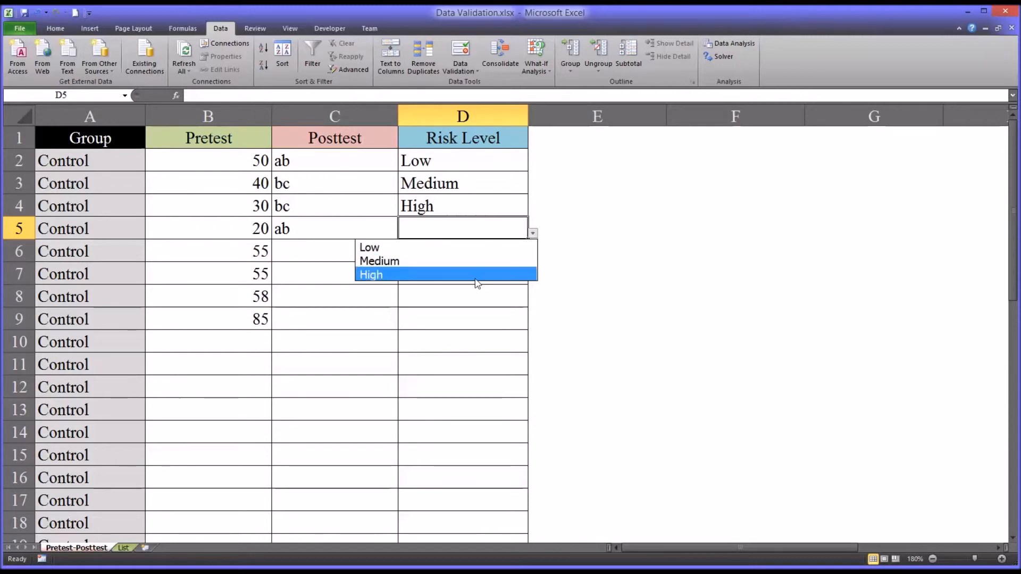
pyautogui.click(371, 274)
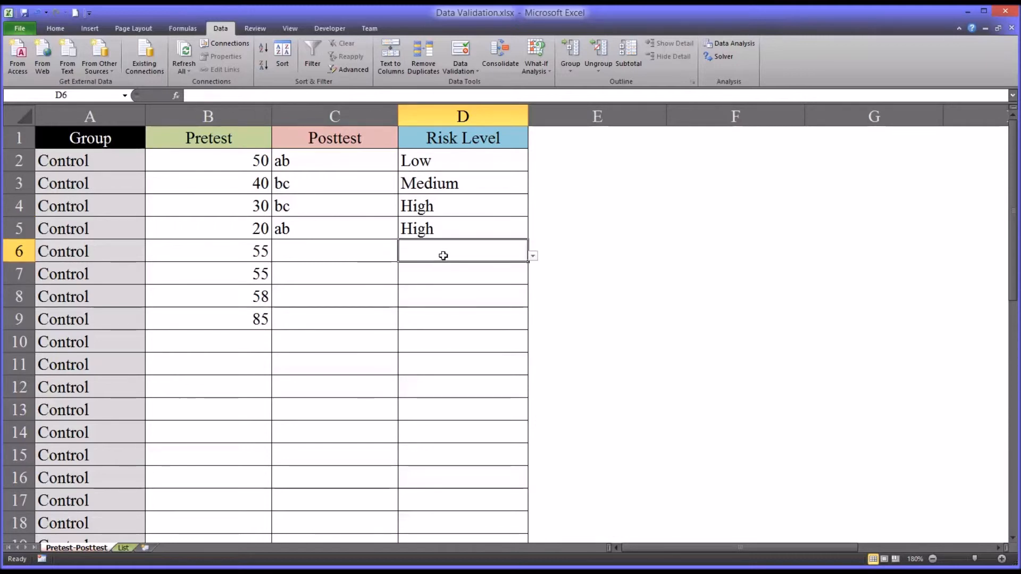
pyautogui.write('High')
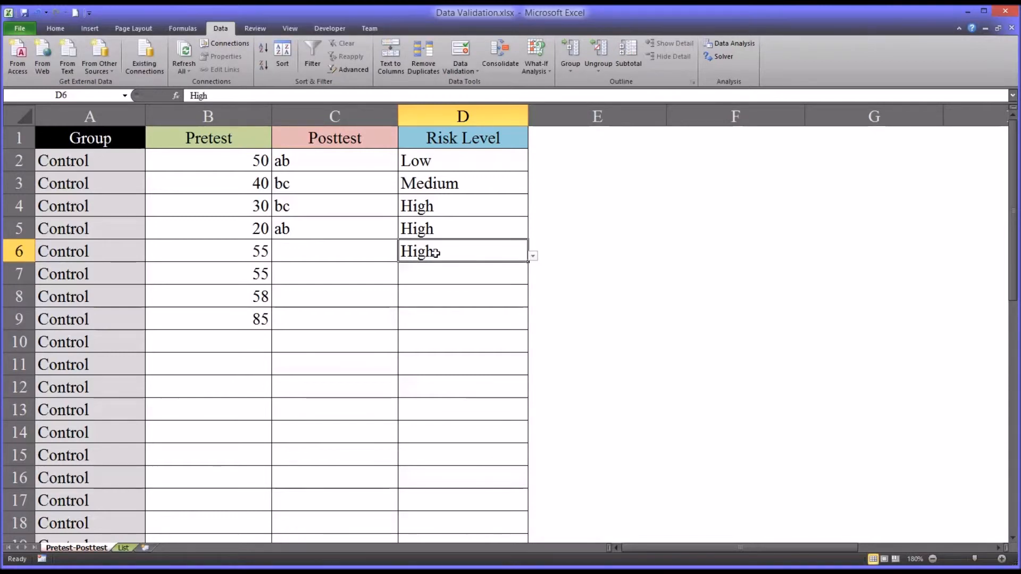
pyautogui.click(462, 274)
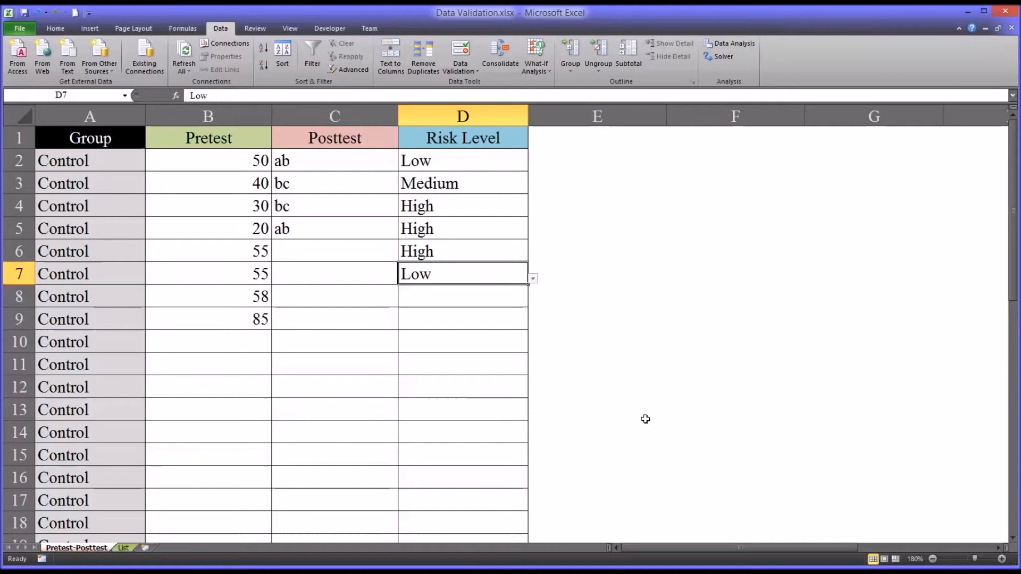
pyautogui.moveTo(466, 299)
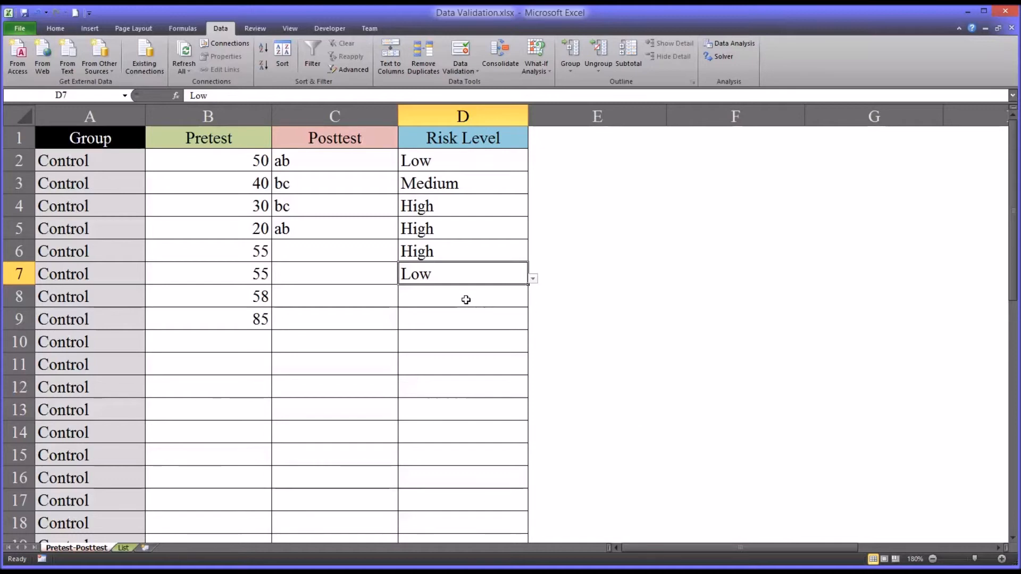
pyautogui.moveTo(461, 301)
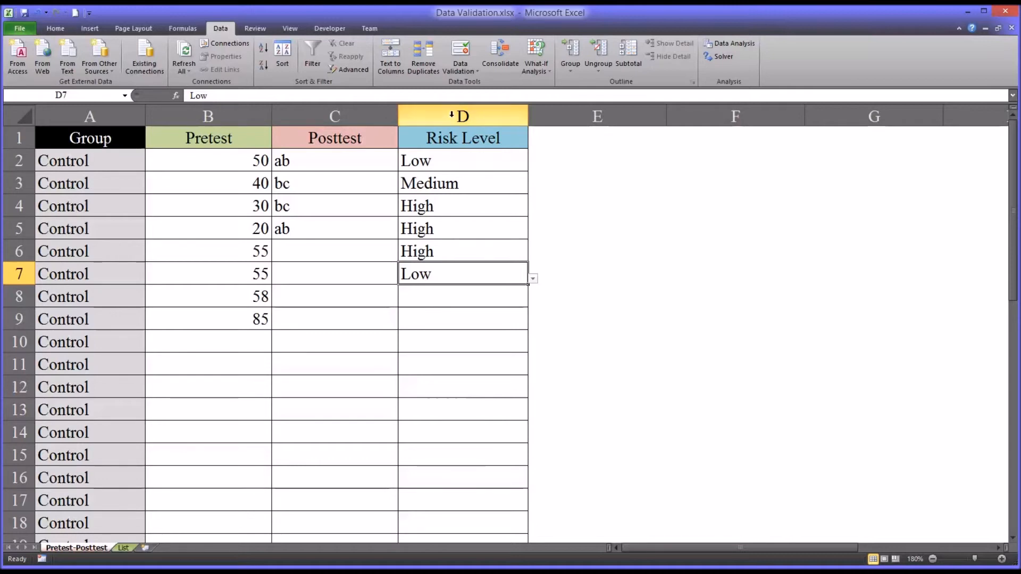
# Select column D and add N/A below High in cell A4 of the List sheet
pyautogui.click(462, 116)
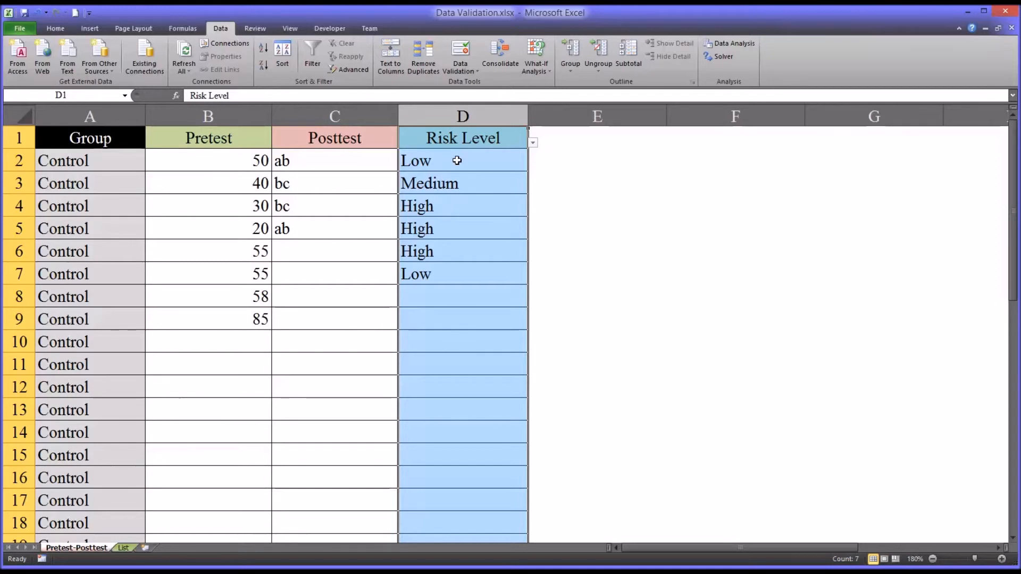
pyautogui.moveTo(427, 300)
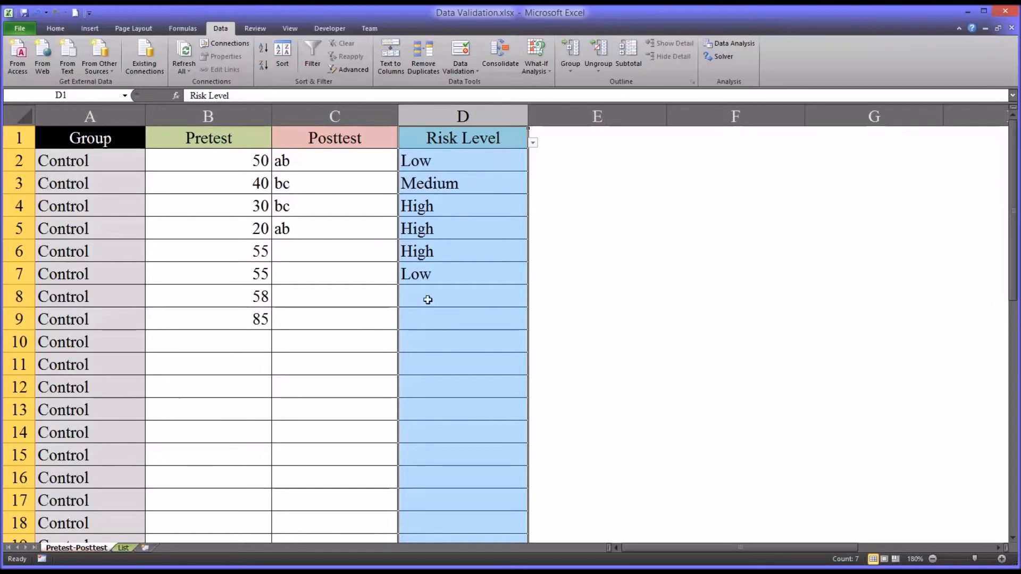
pyautogui.moveTo(273, 469)
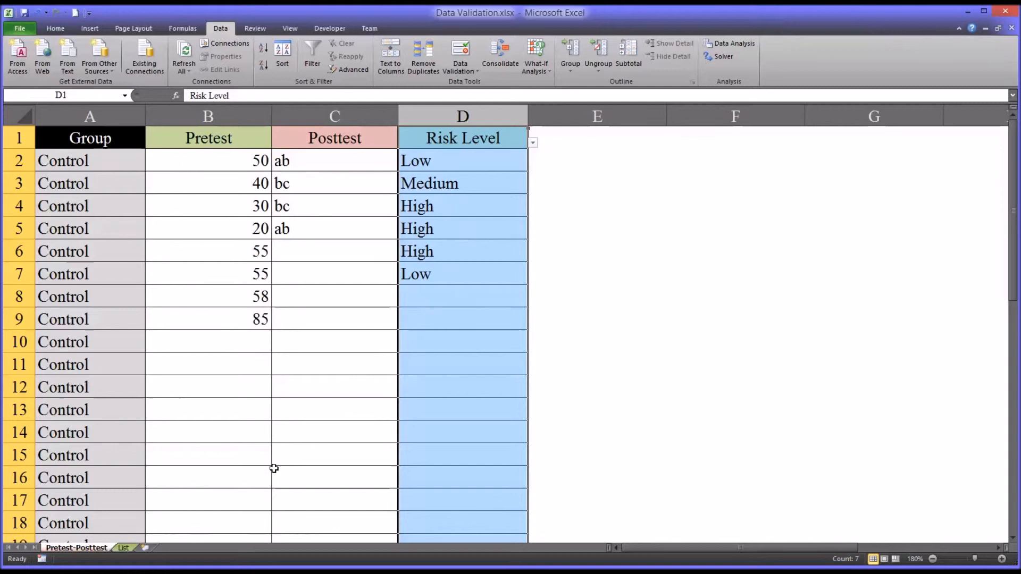
pyautogui.click(122, 547)
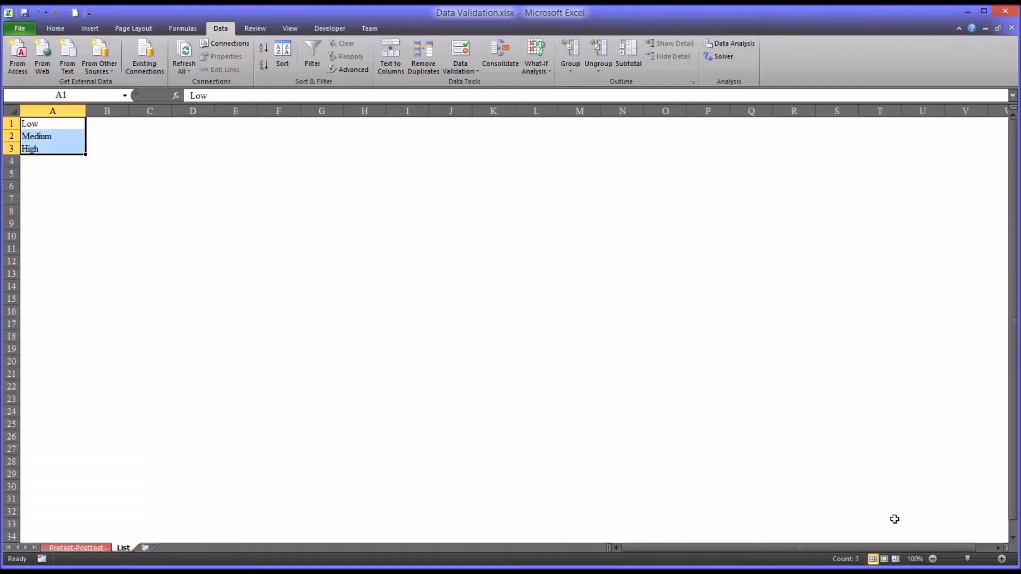
pyautogui.click(1003, 558)
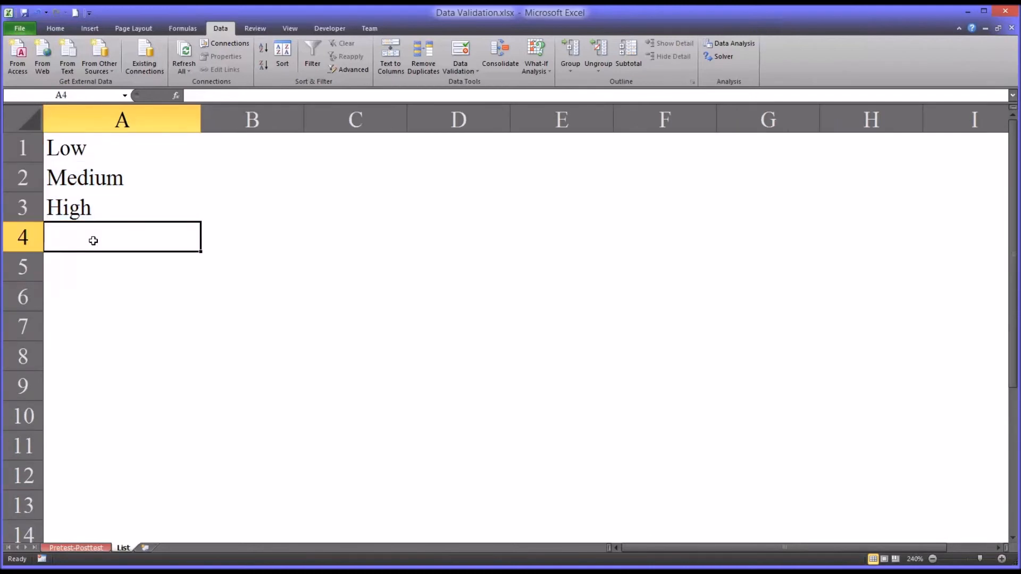
pyautogui.write('N/a')
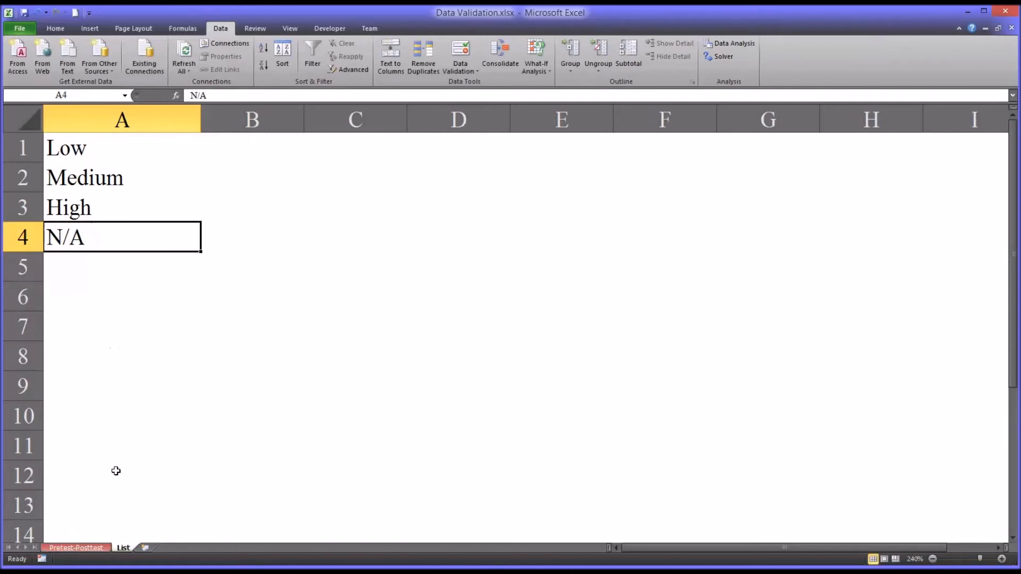
pyautogui.click(76, 548)
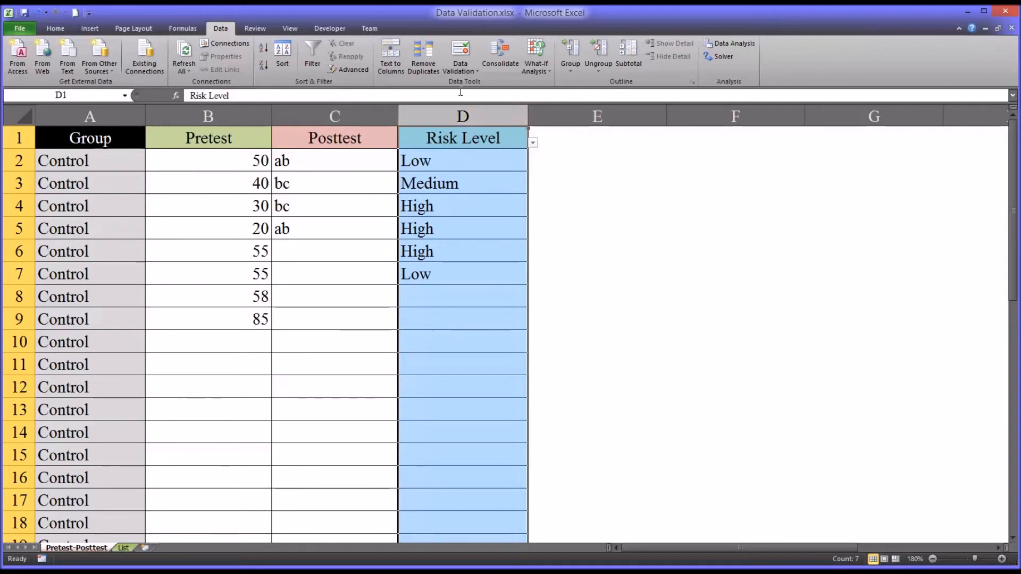
# Extend column D's validation source to =List!$A$1:$A$4 and set D8 to N/A
pyautogui.click(459, 56)
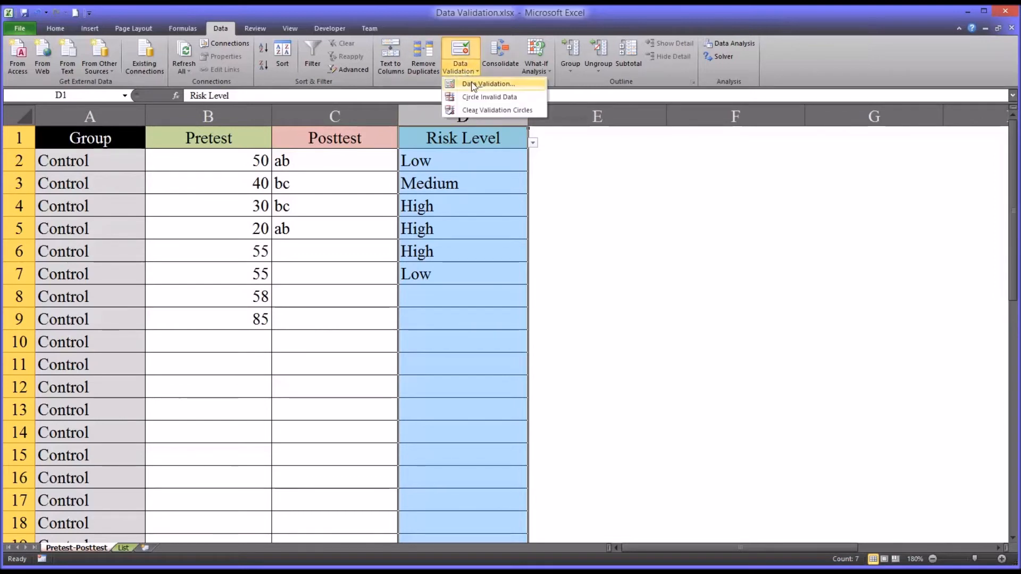
pyautogui.click(490, 83)
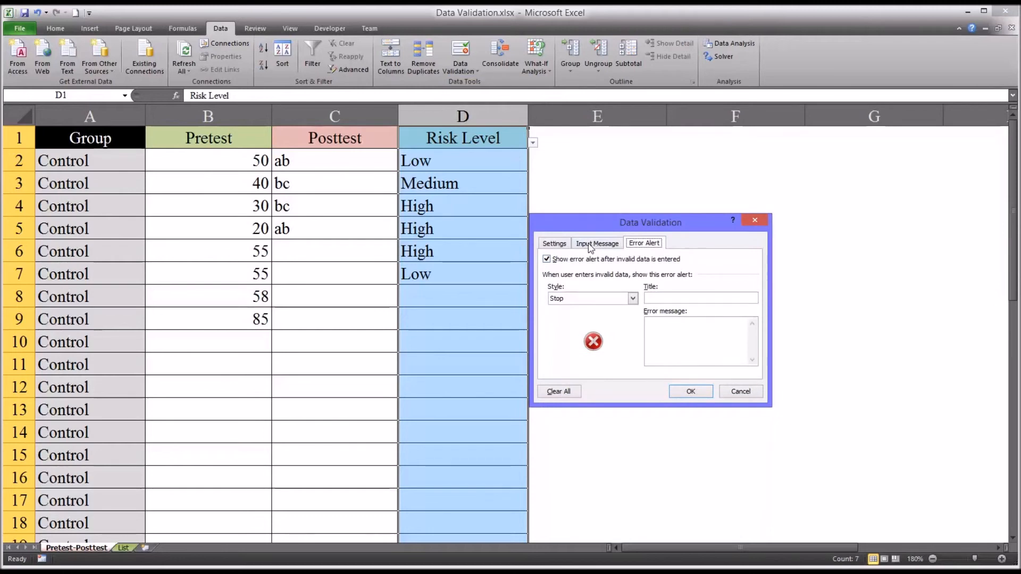
pyautogui.click(553, 243)
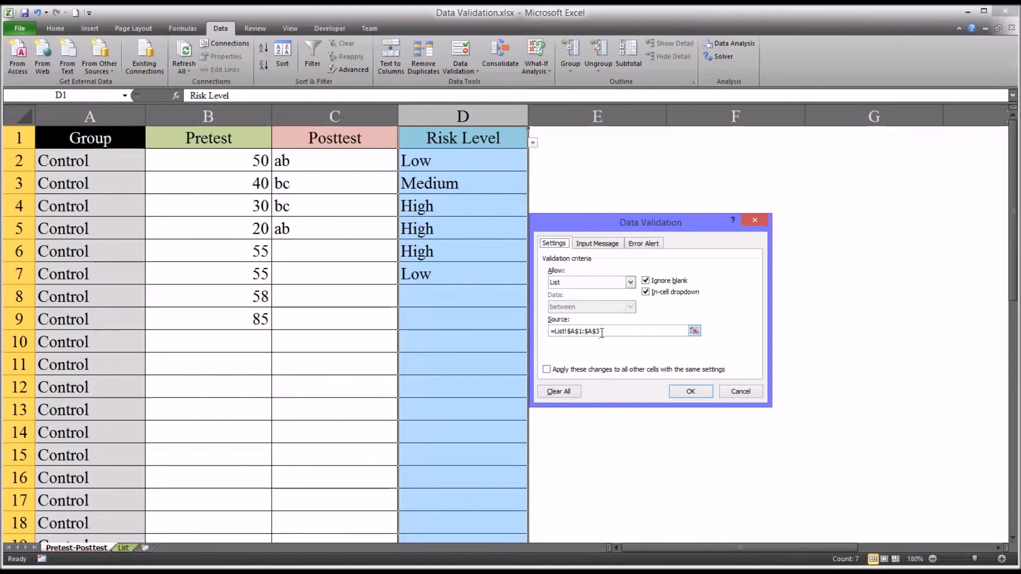
pyautogui.click(123, 547)
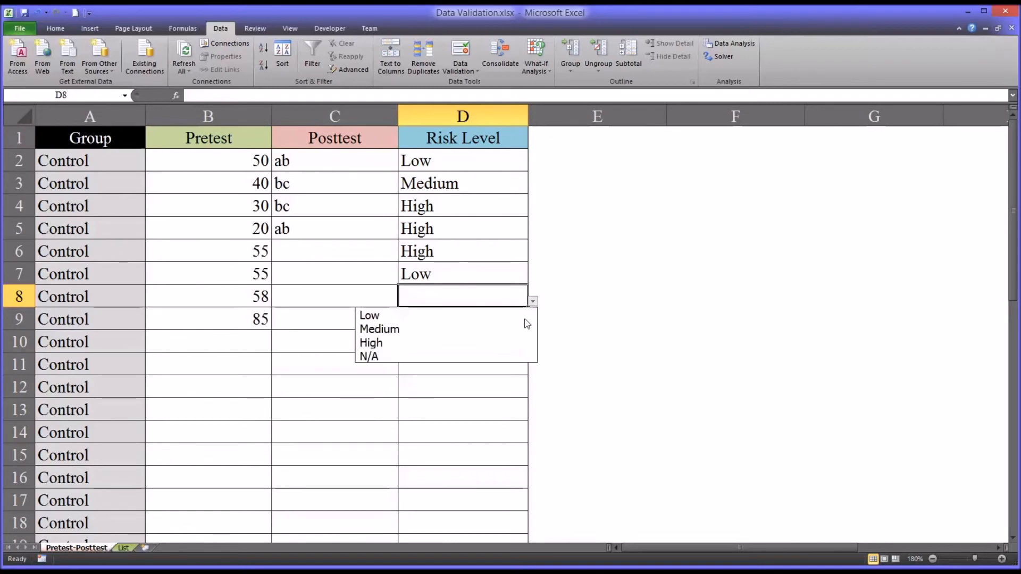
pyautogui.click(368, 356)
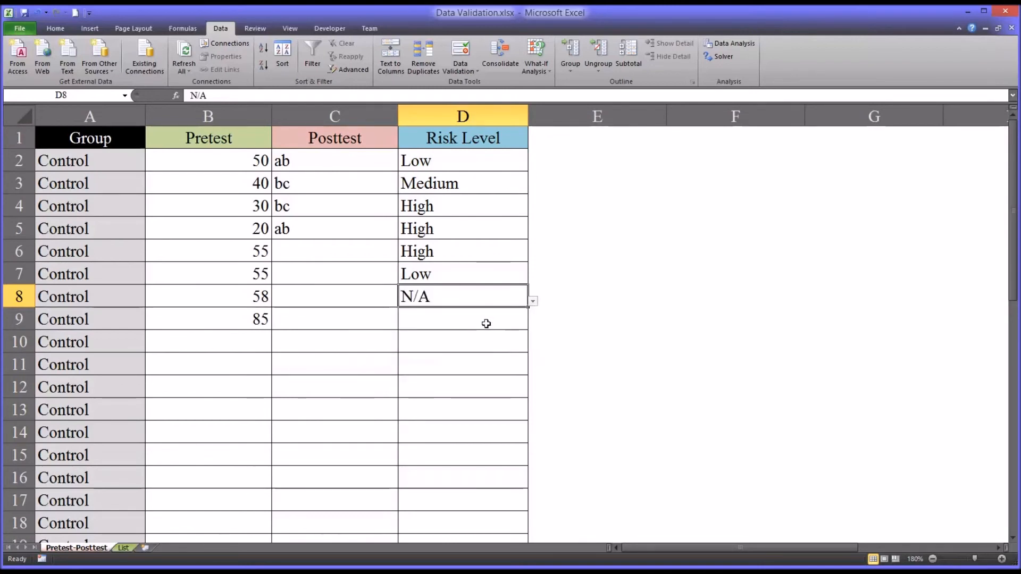
pyautogui.click(462, 319)
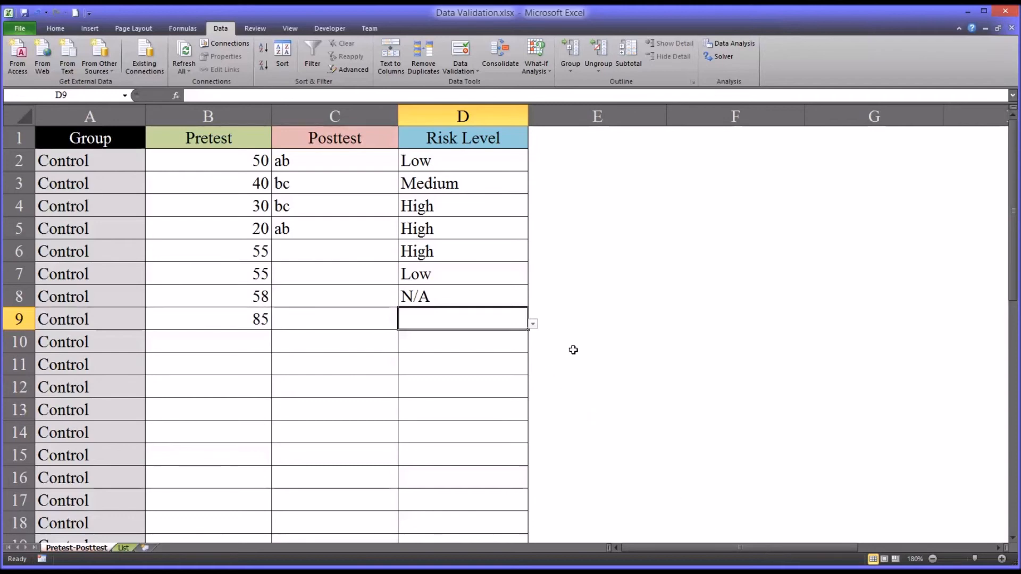
pyautogui.moveTo(554, 294)
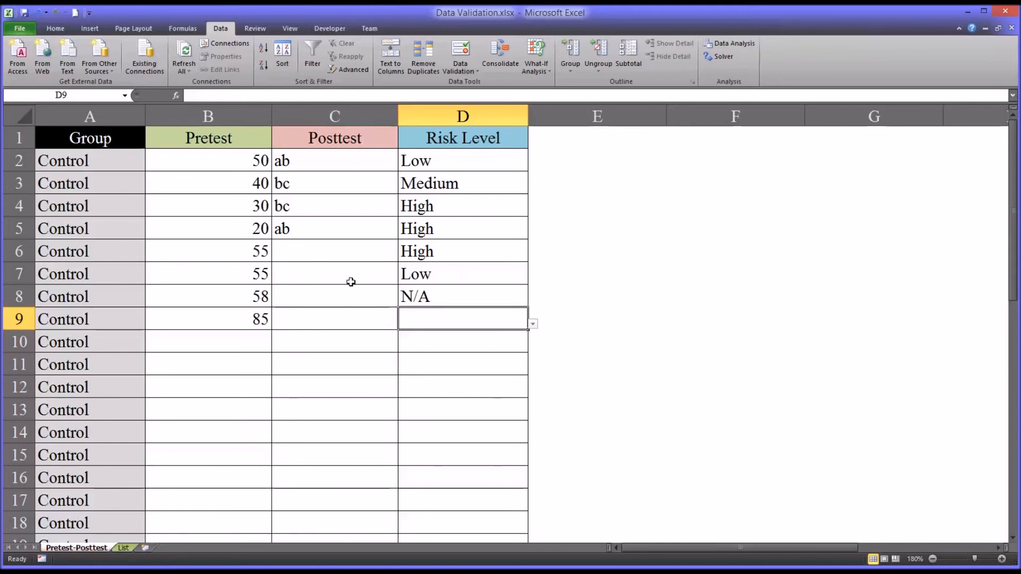
pyautogui.moveTo(238, 228)
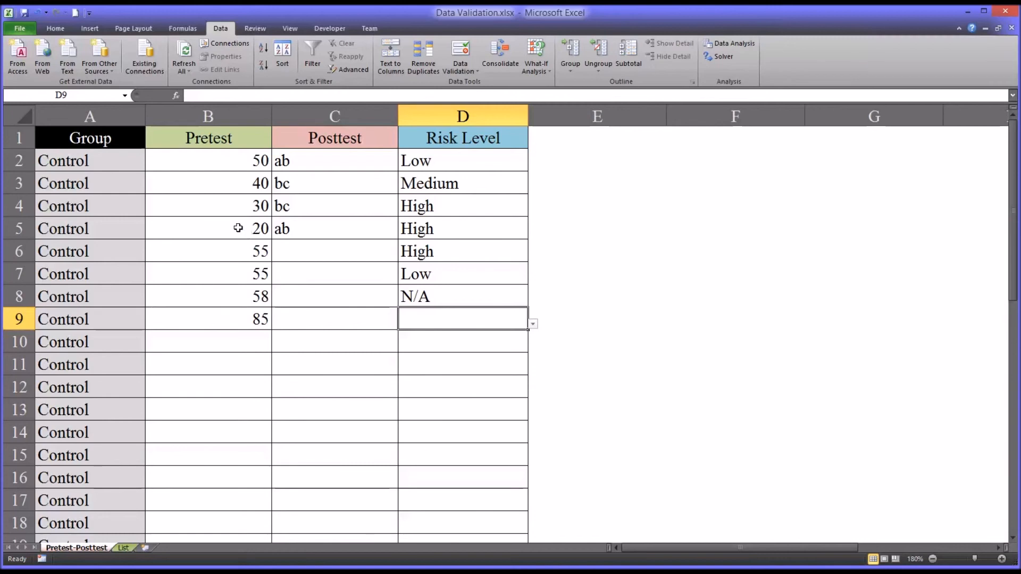
pyautogui.moveTo(236, 227)
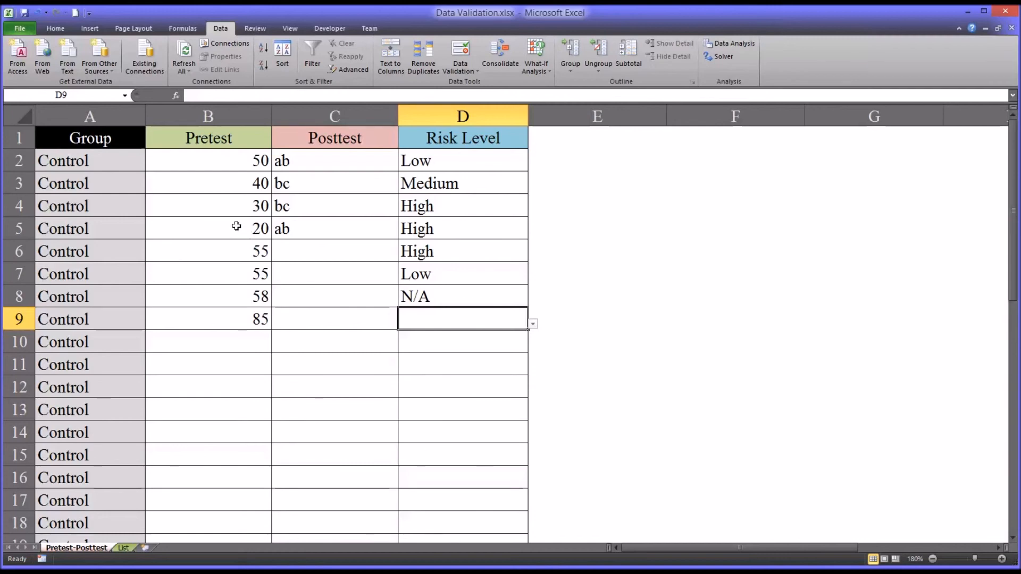
pyautogui.moveTo(230, 250)
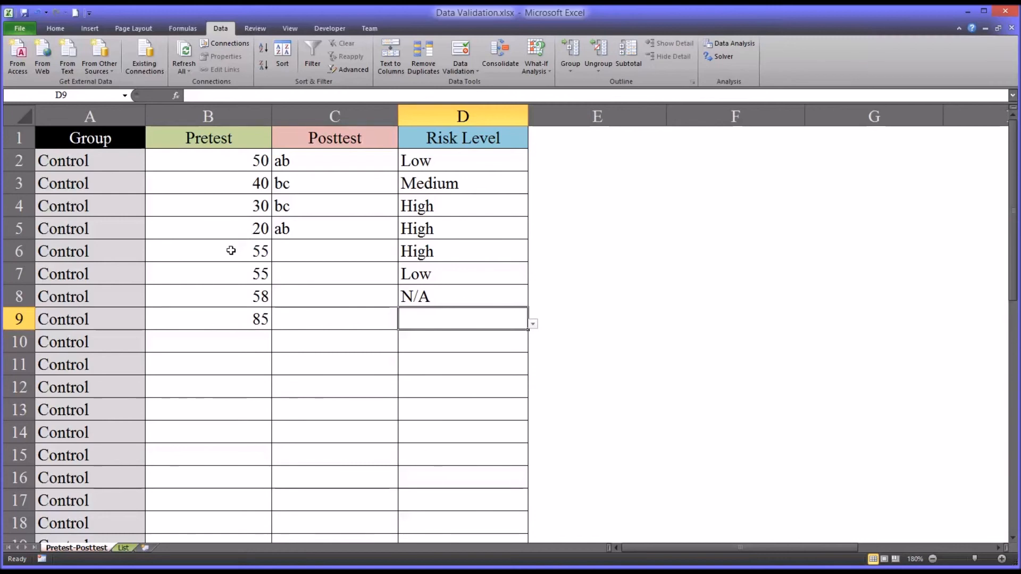
pyautogui.moveTo(224, 278)
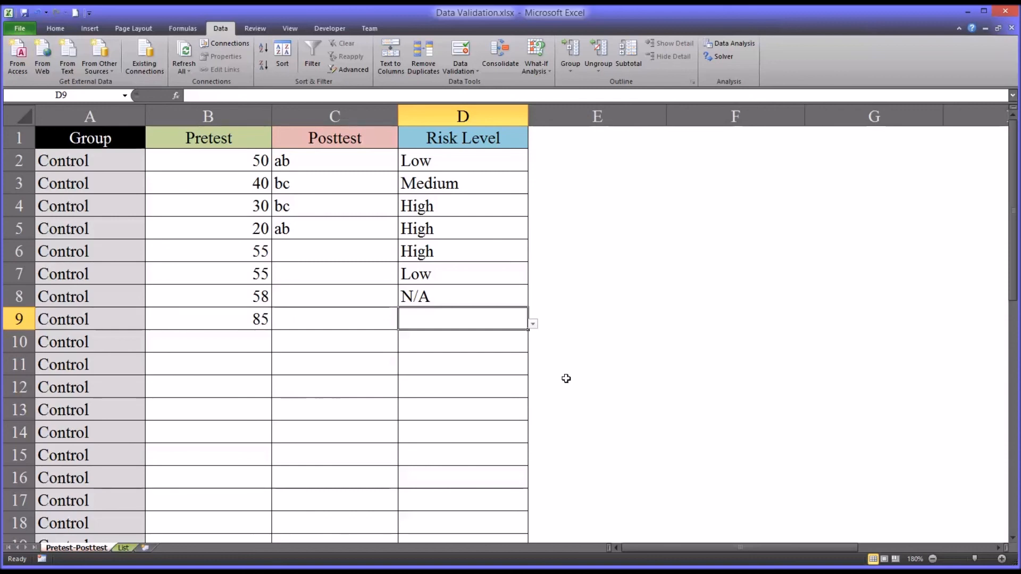
pyautogui.moveTo(579, 383)
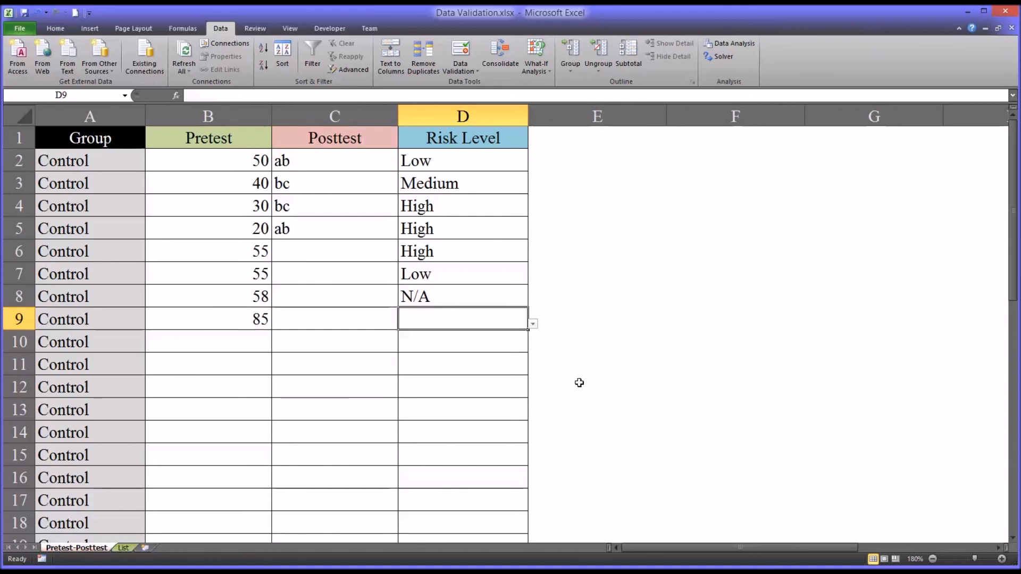